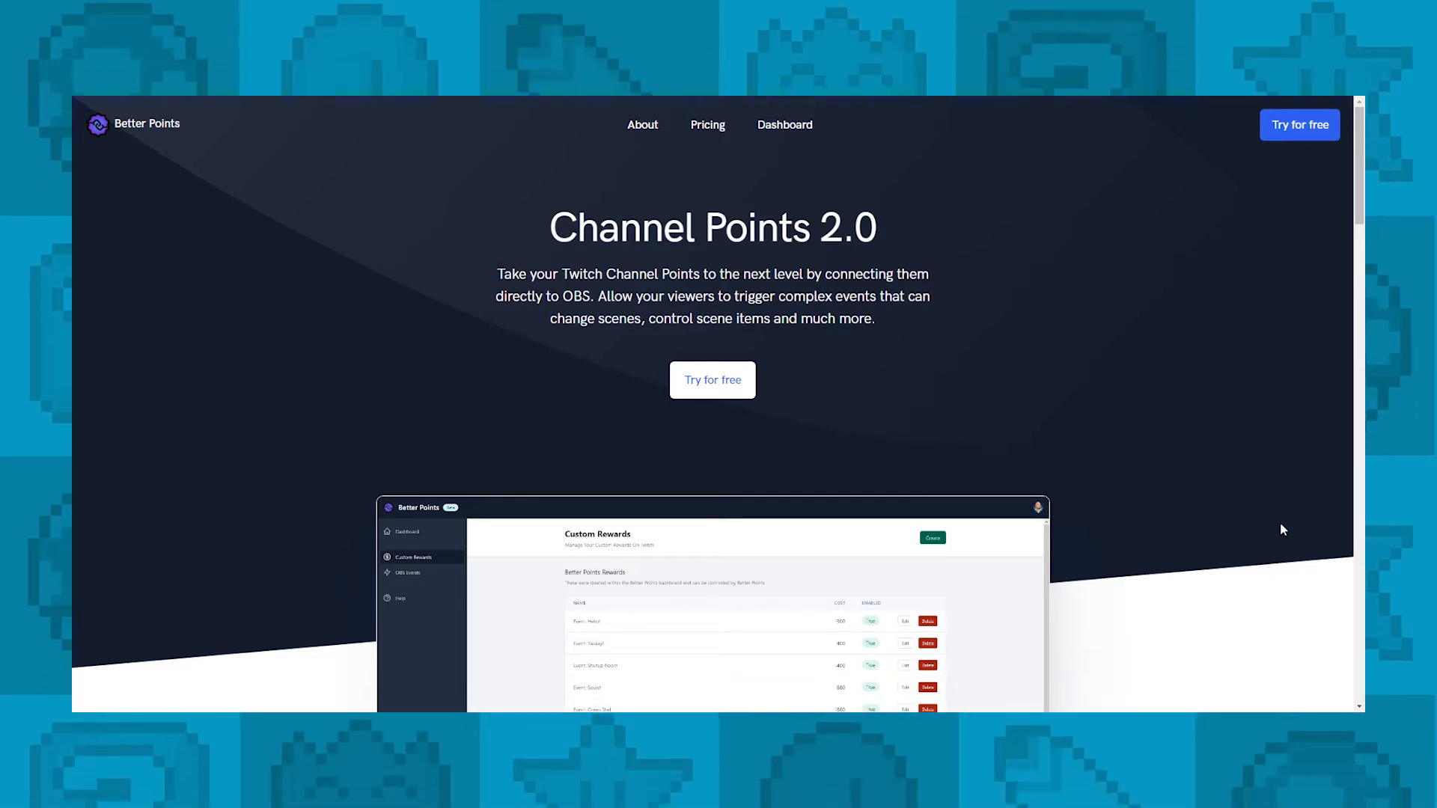
# - View the Pricing page comparing the Free tier with the $3/month Pro tier
pyautogui.click(707, 124)
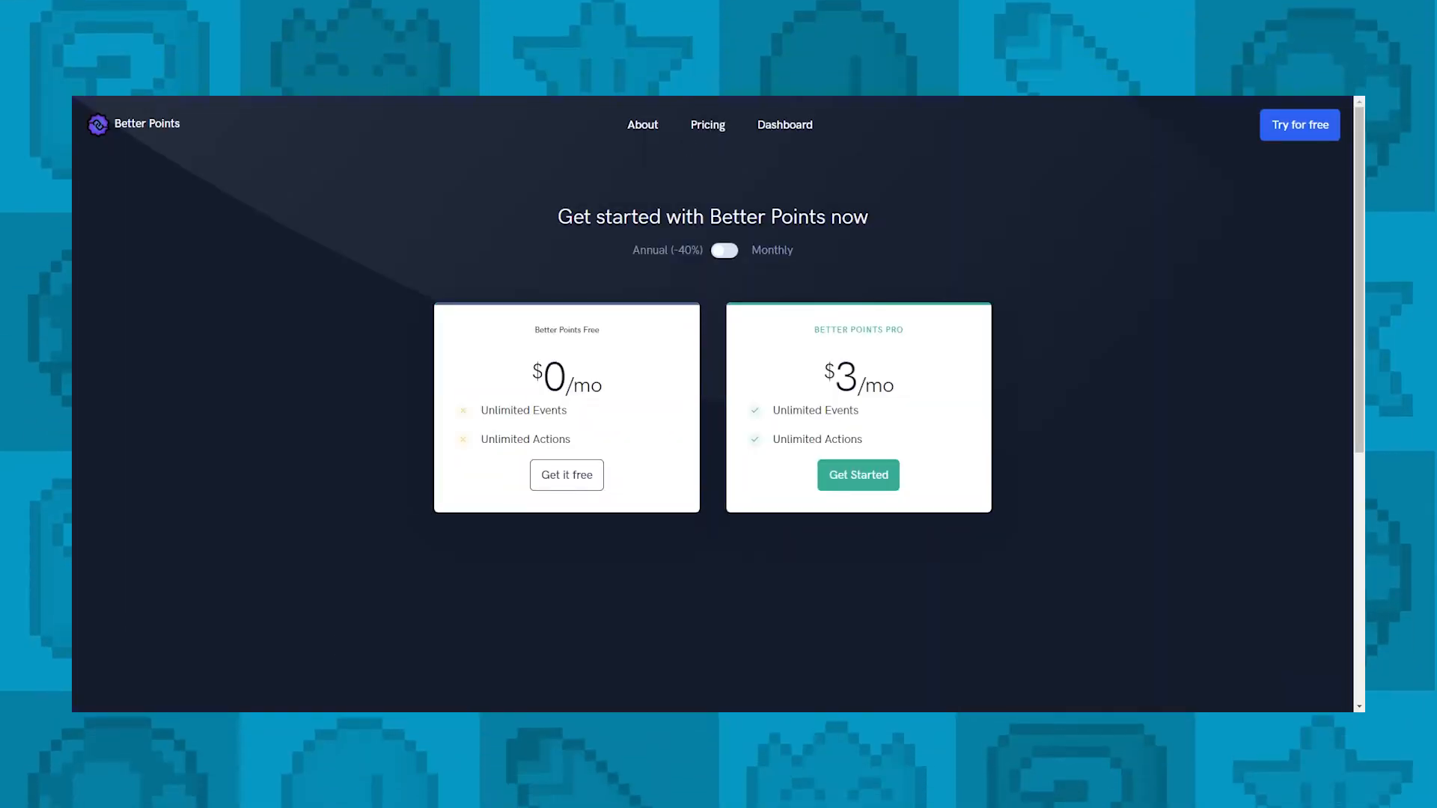
pyautogui.click(783, 124)
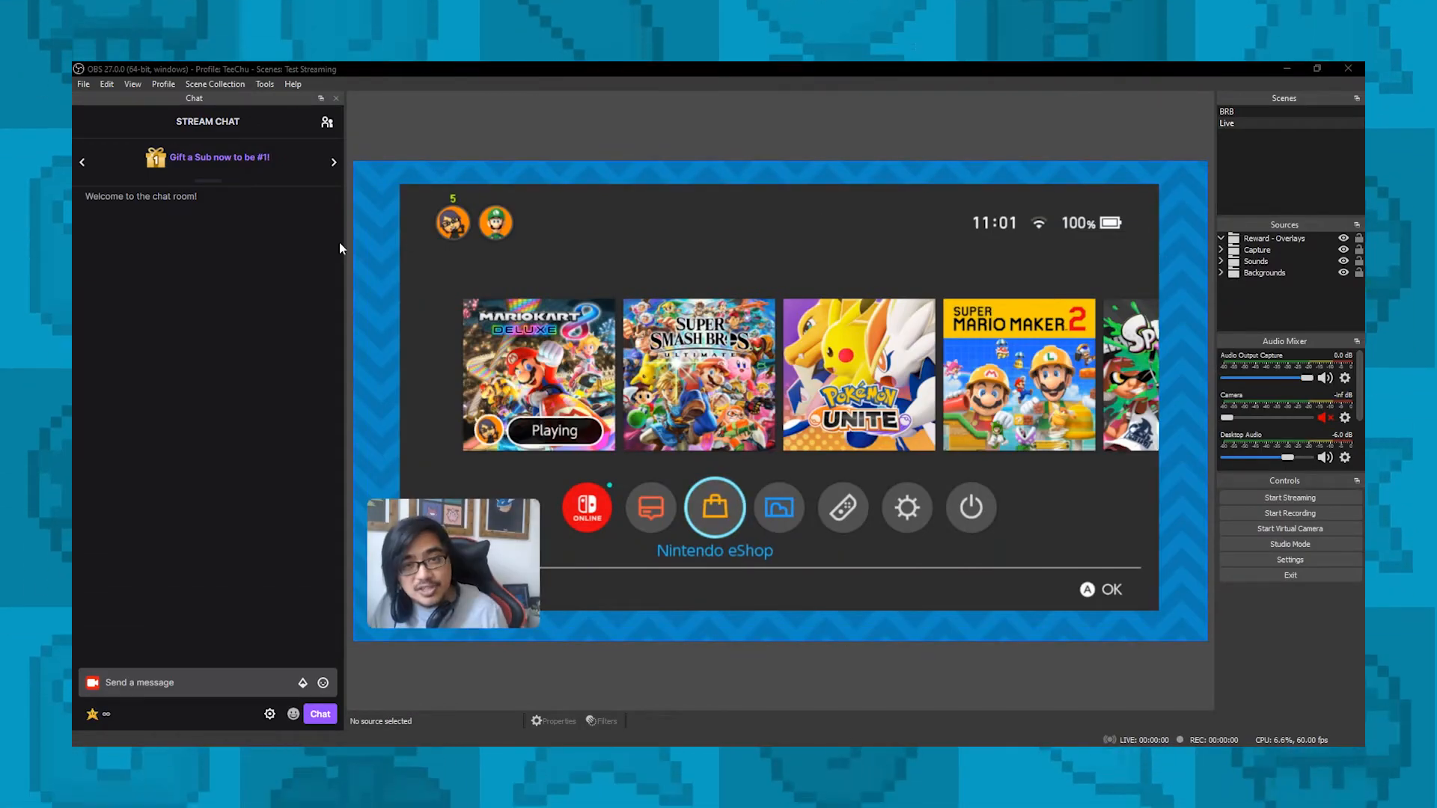
# - Show the WebSockets Server Settings from Tools, server enabled on port 4440
pyautogui.click(264, 84)
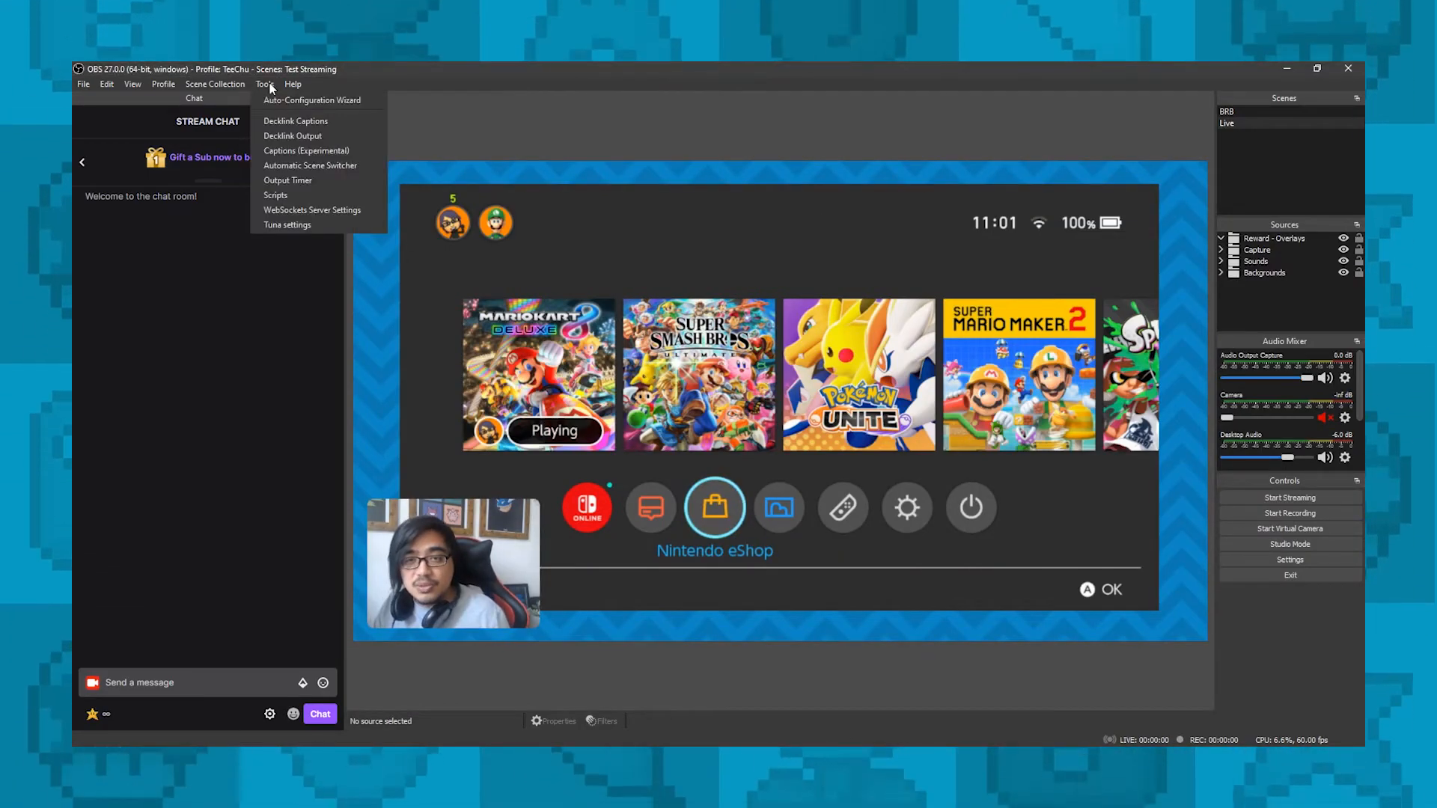
pyautogui.moveTo(312, 209)
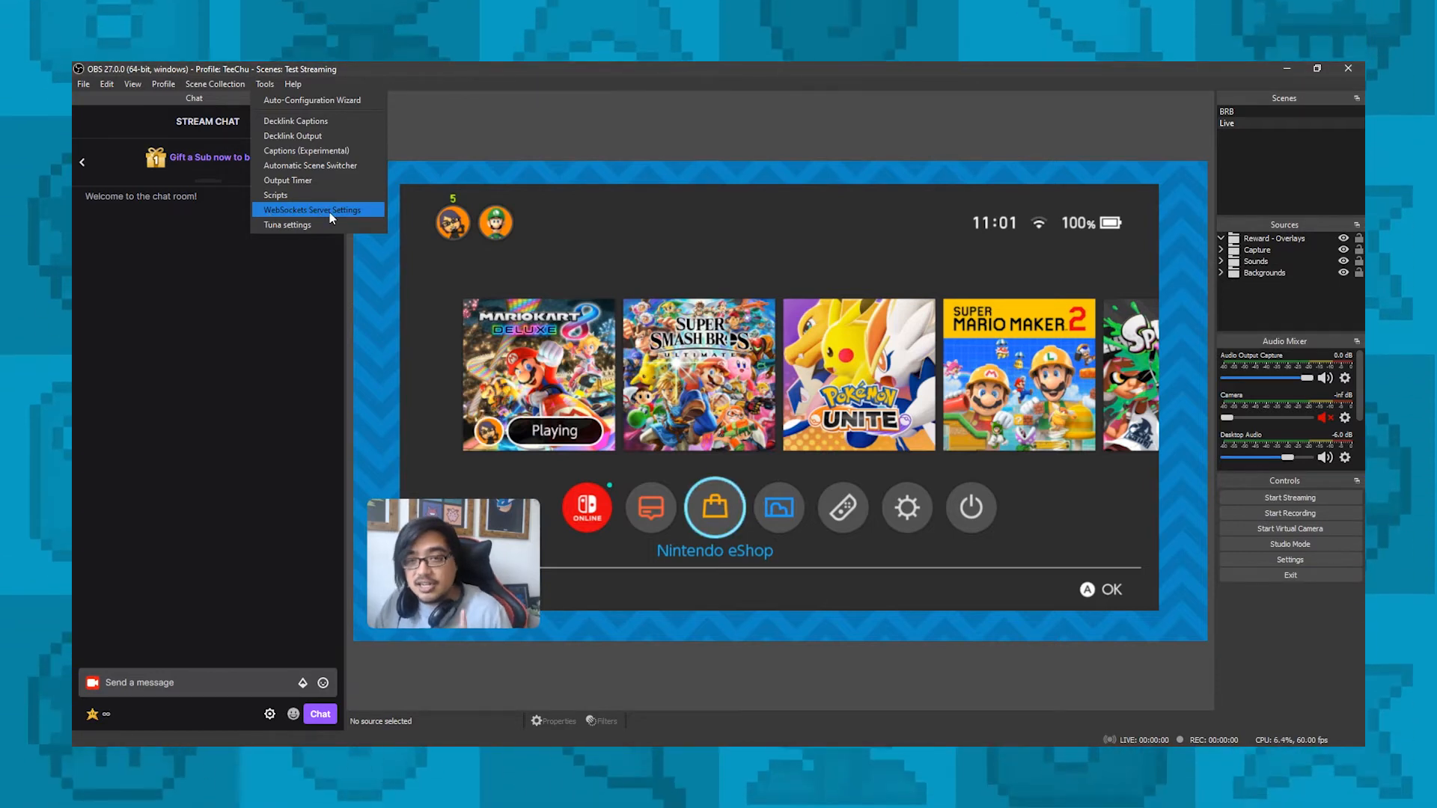
pyautogui.click(315, 209)
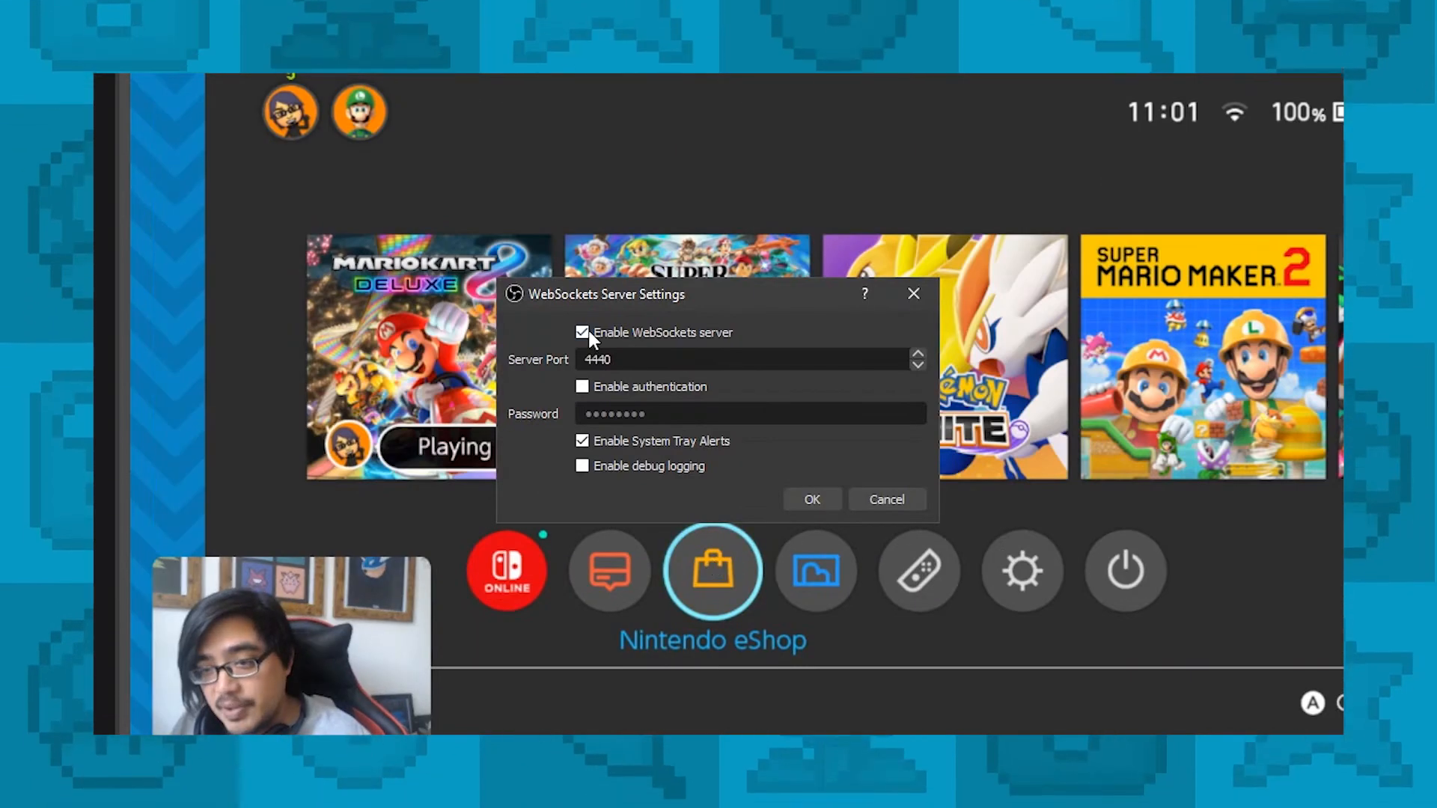
pyautogui.moveTo(694, 351)
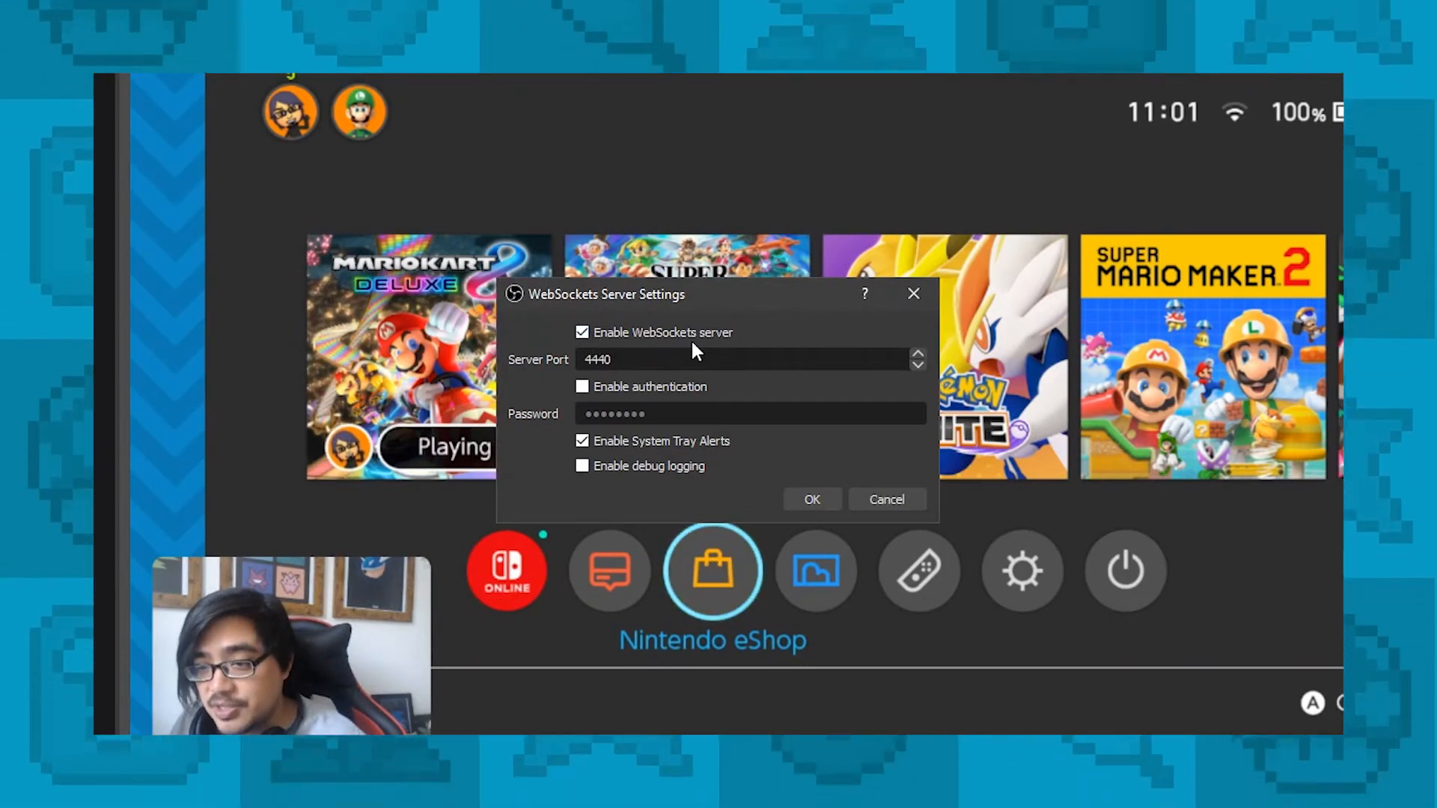
pyautogui.moveTo(573, 367)
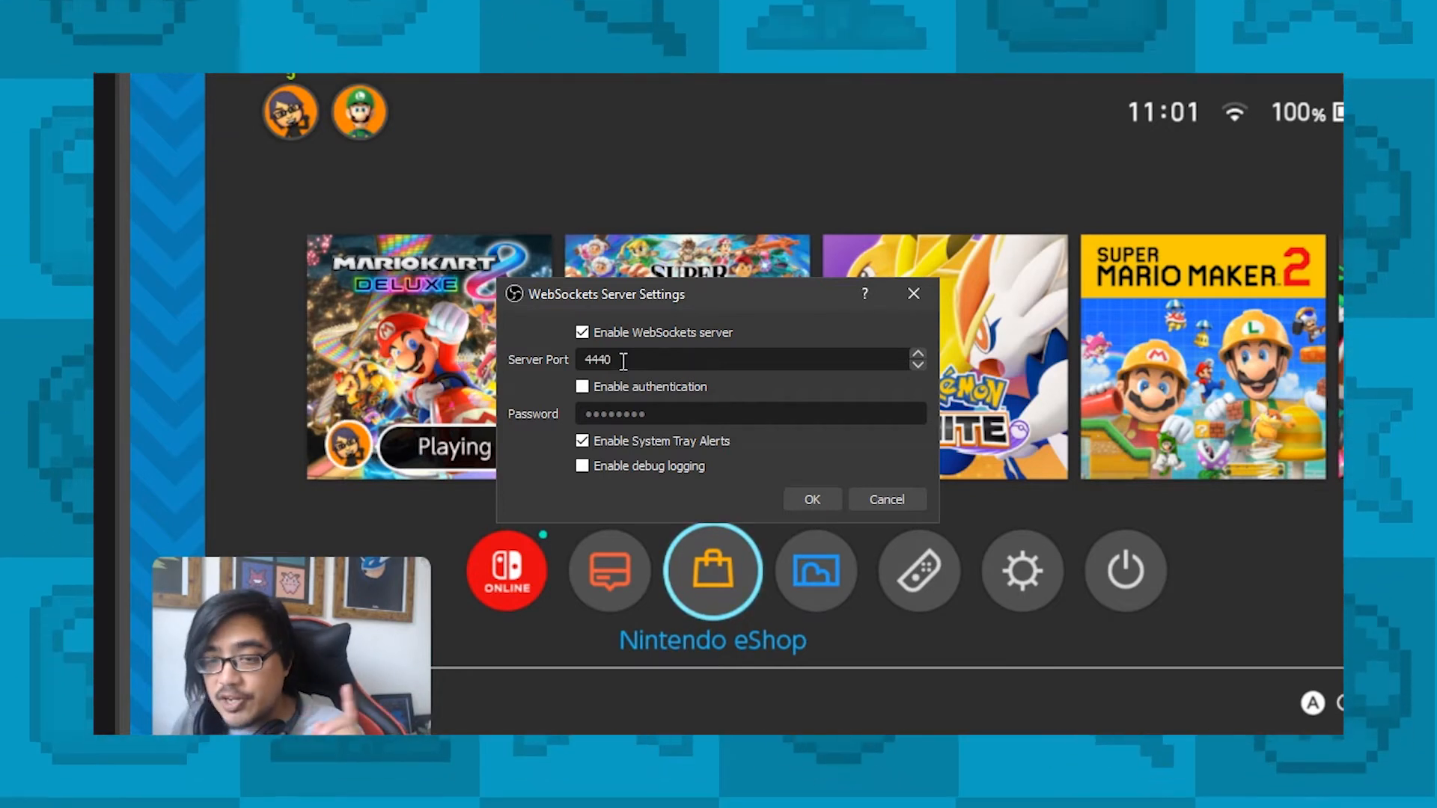
pyautogui.moveTo(679, 356)
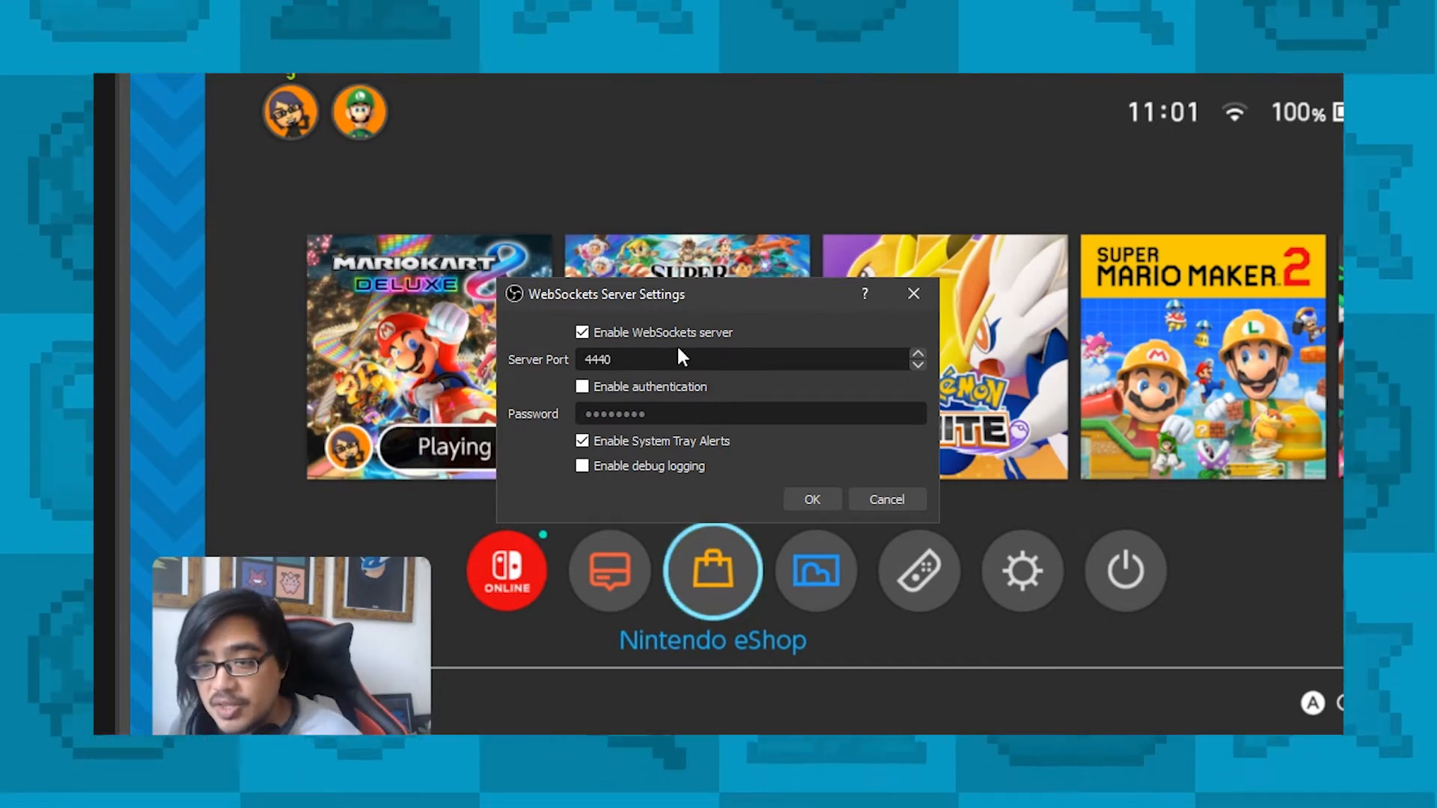
pyautogui.moveTo(642, 495)
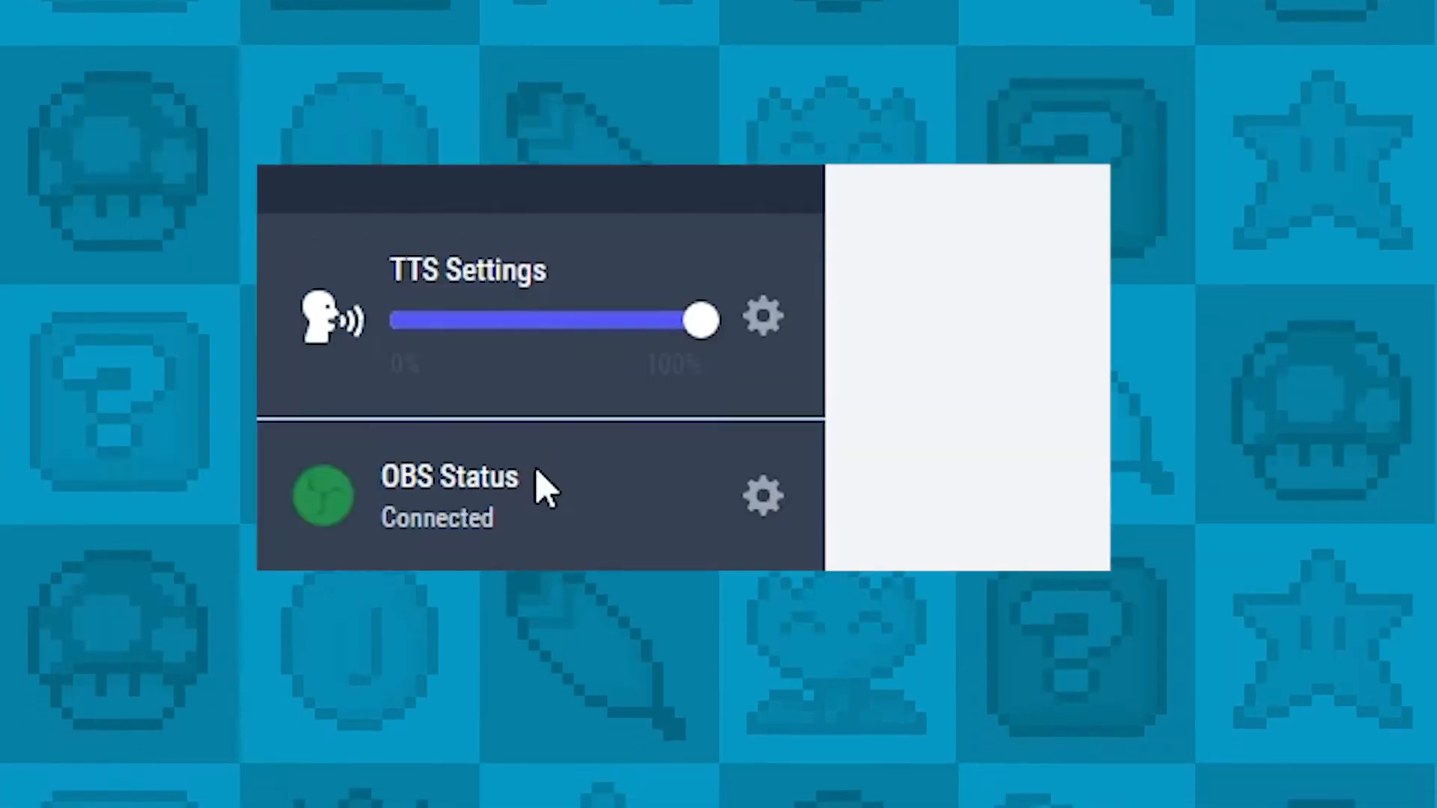
pyautogui.moveTo(394, 485)
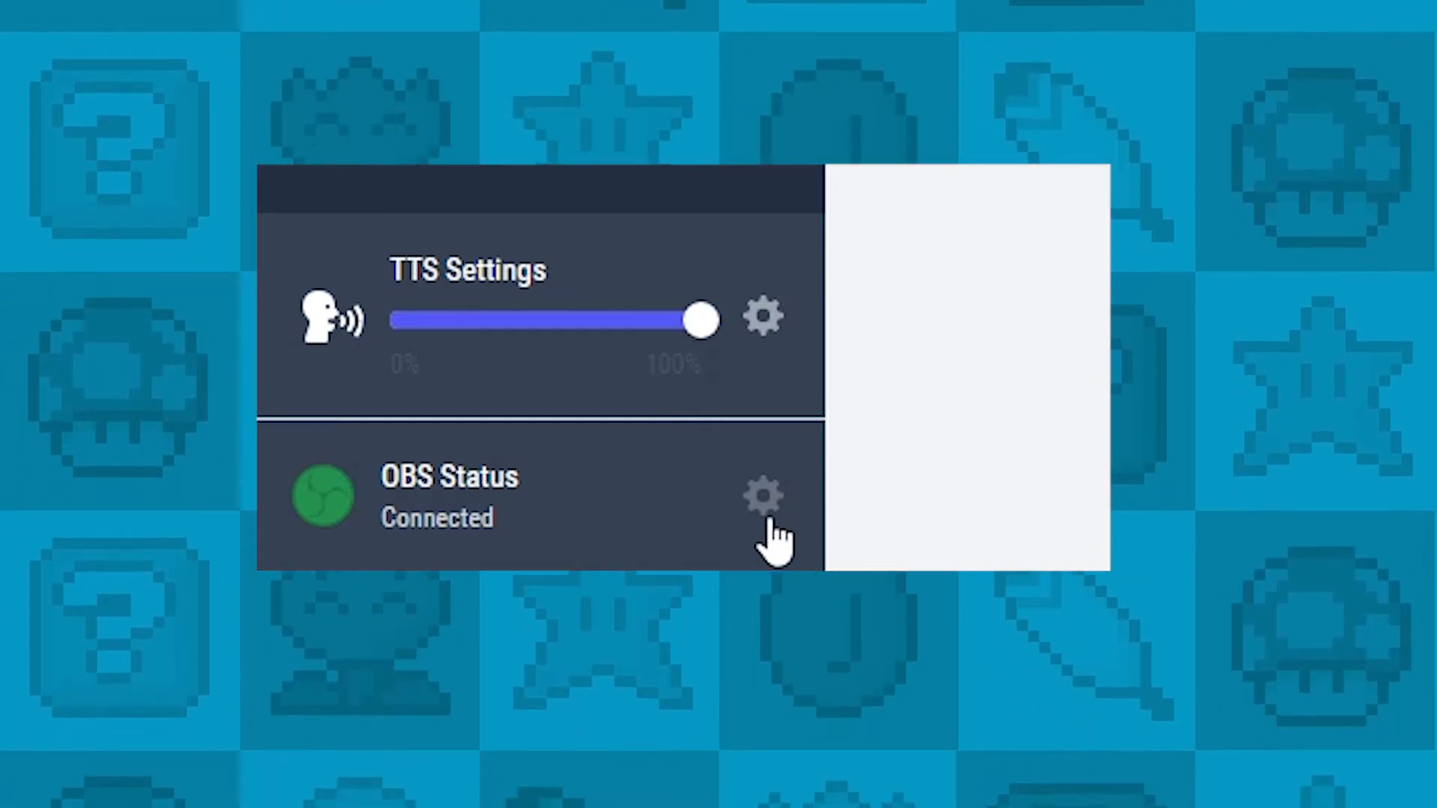
pyautogui.click(763, 496)
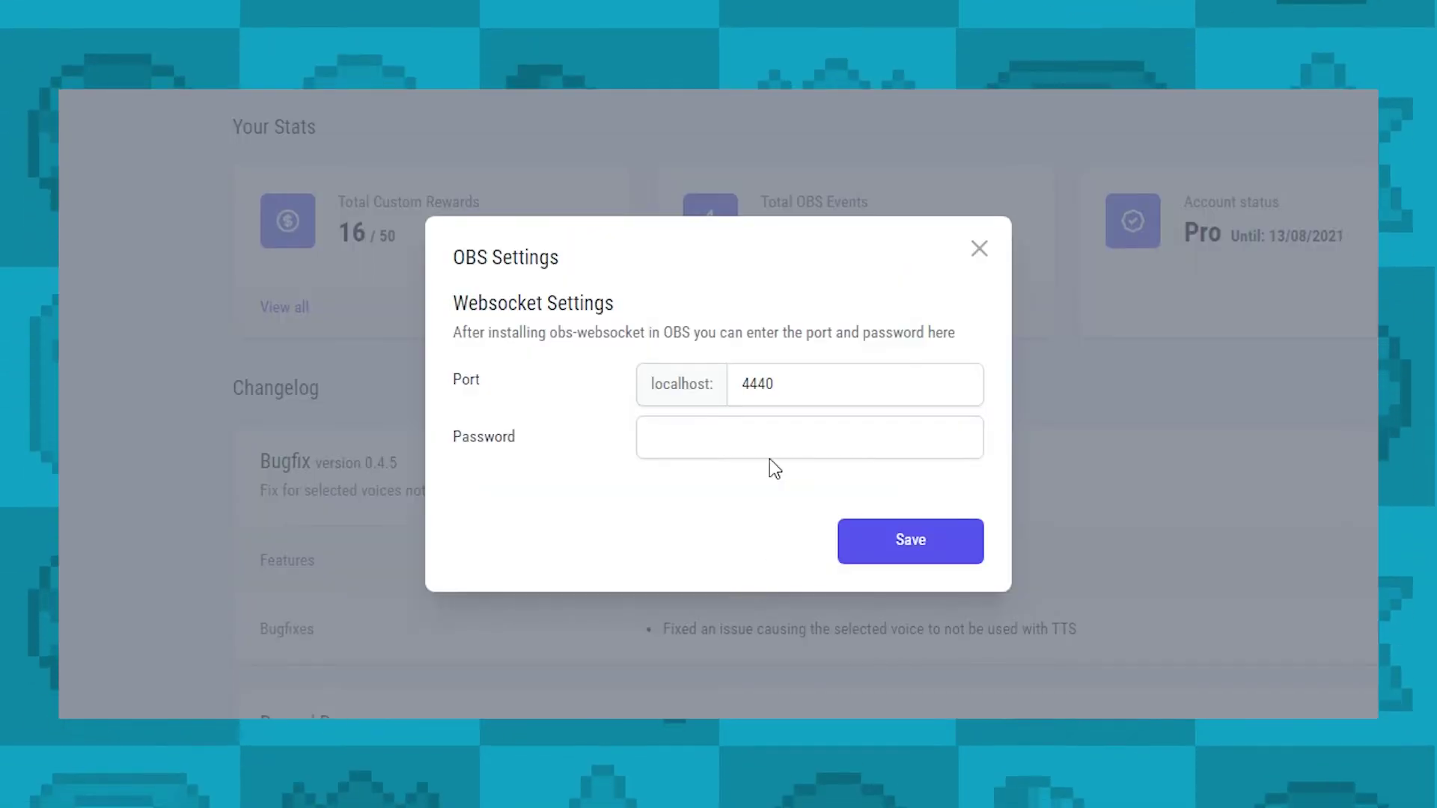
pyautogui.click(851, 384)
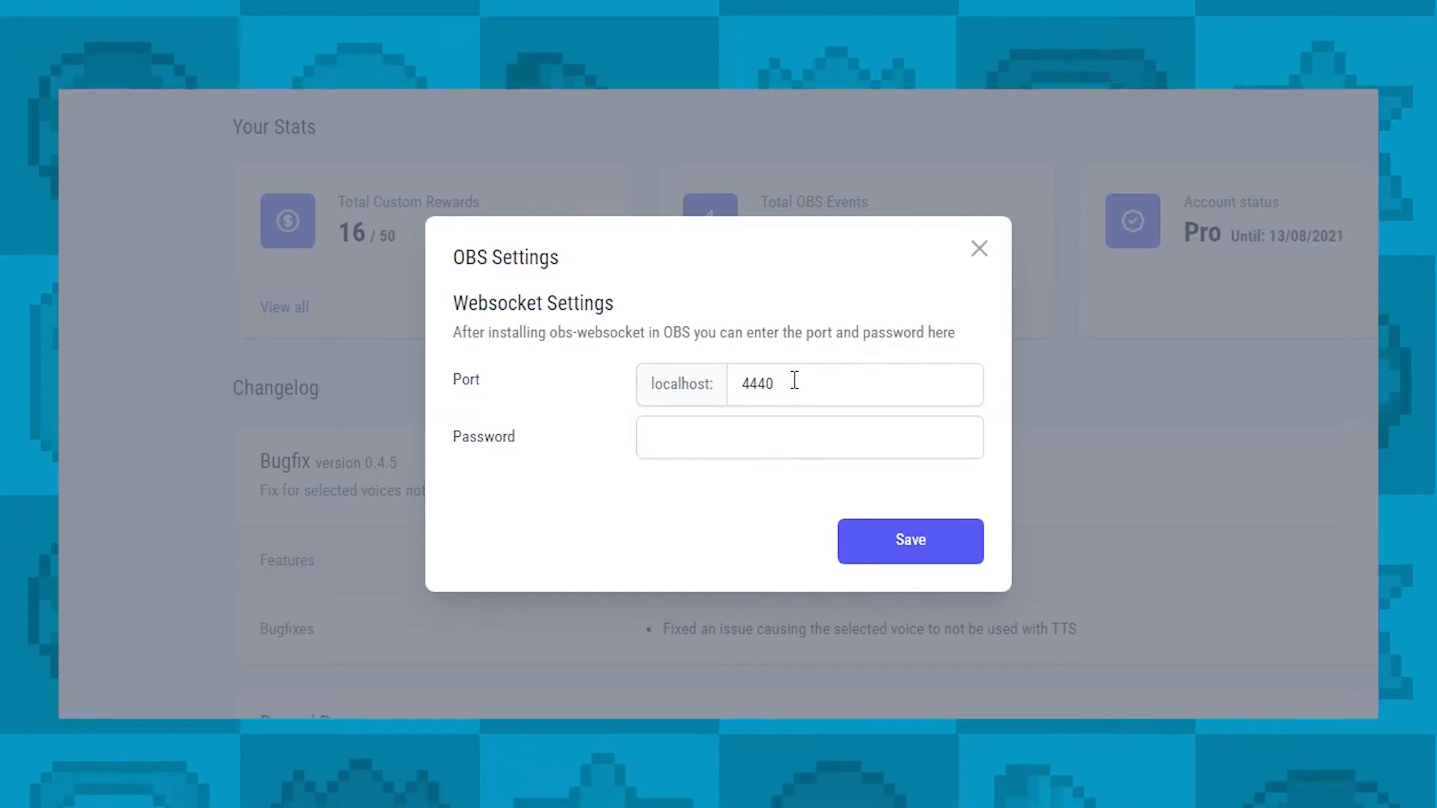
pyautogui.moveTo(979, 261)
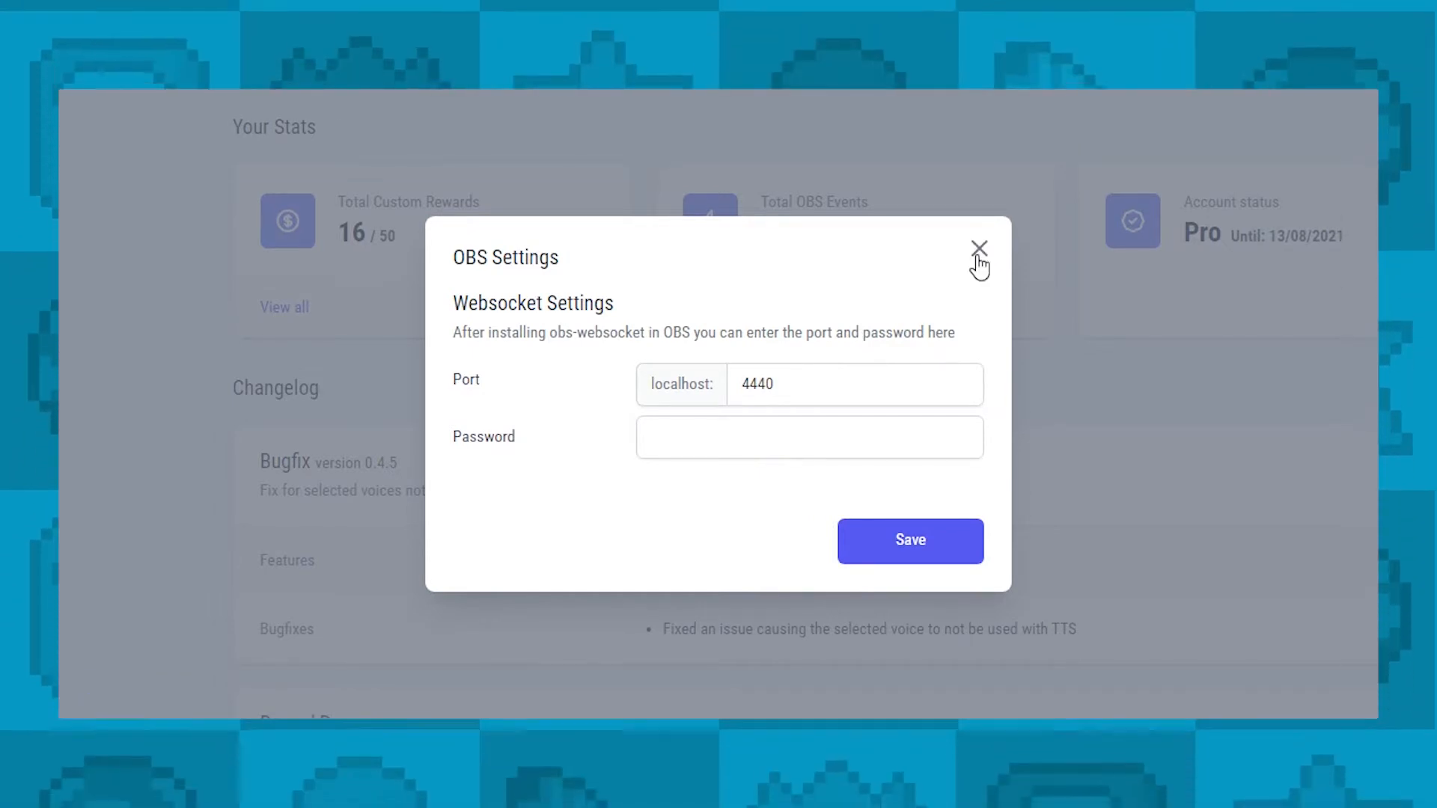
pyautogui.click(979, 248)
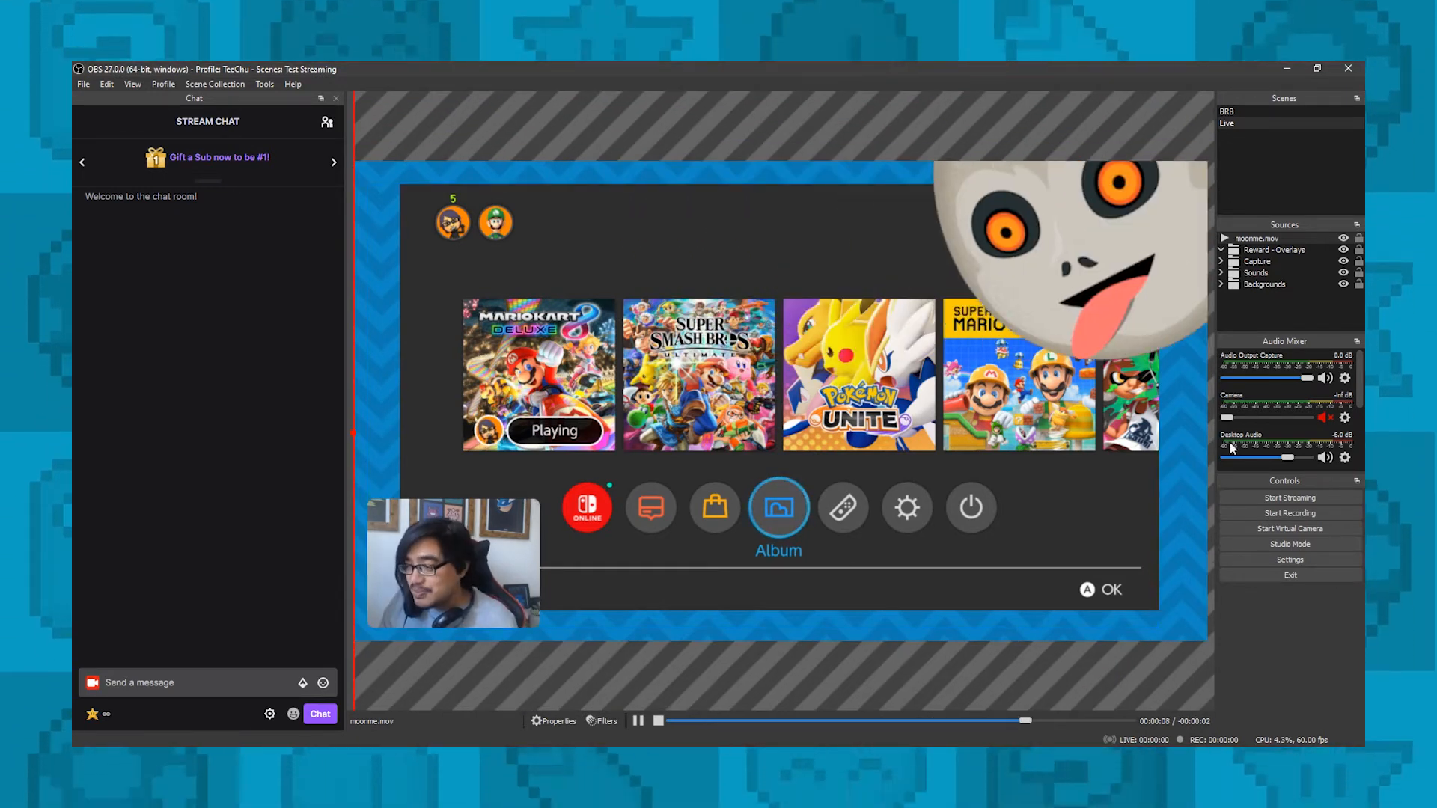
# - Rename the moonme.mov source to Reward - Moon inside the Reward - Overlays group
pyautogui.rightClick(1269, 238)
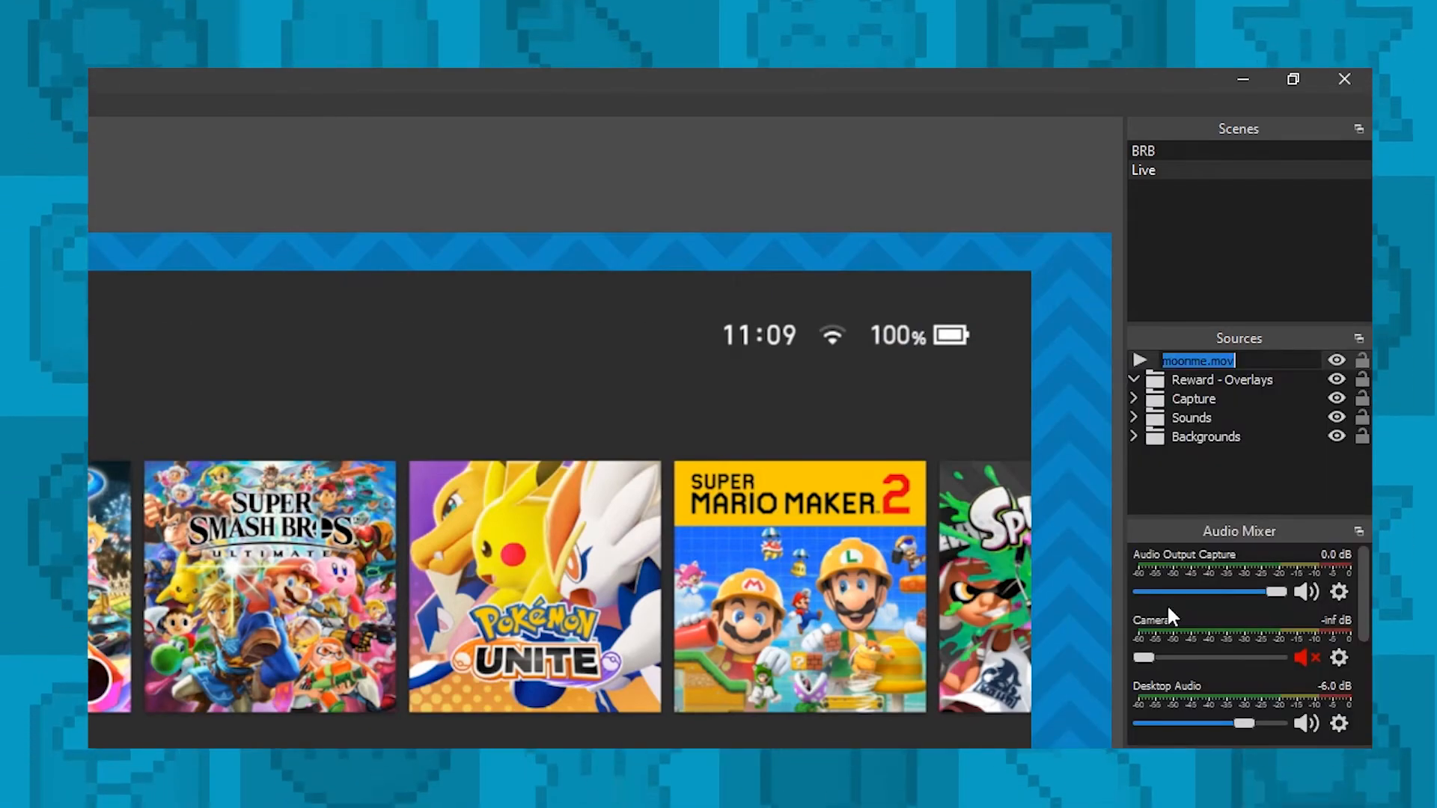
pyautogui.write('Reward - Moon')
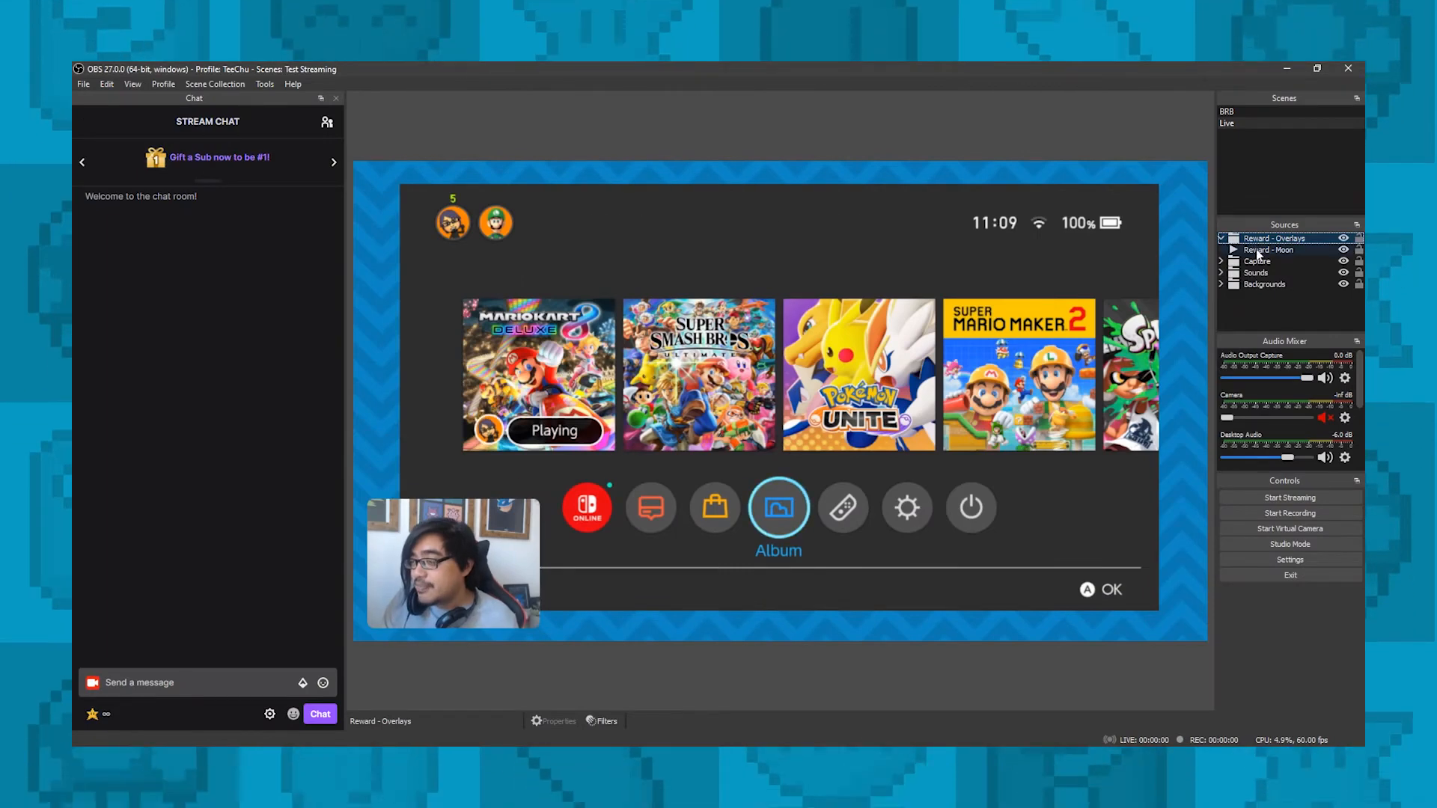
pyautogui.click(1268, 250)
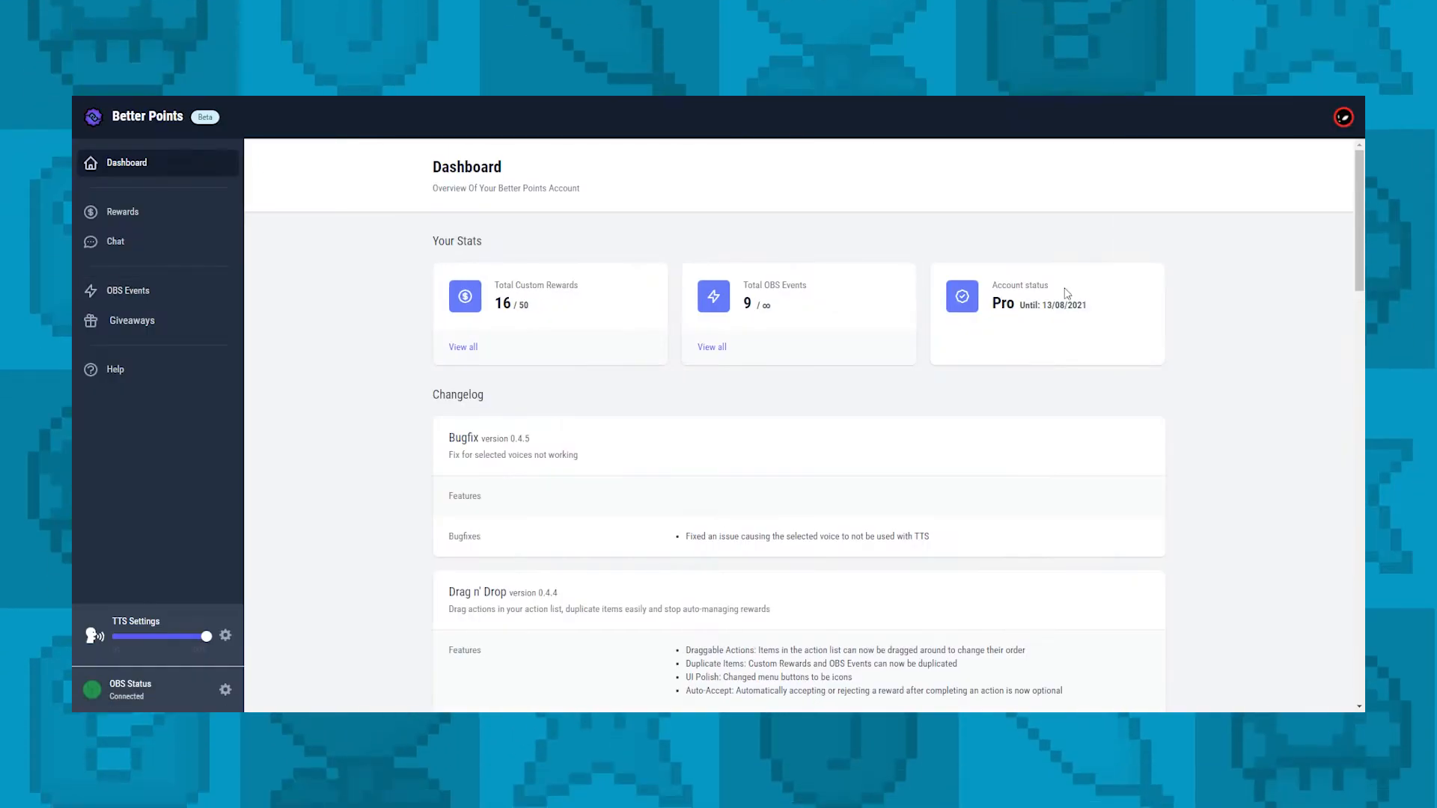
pyautogui.moveTo(129, 290)
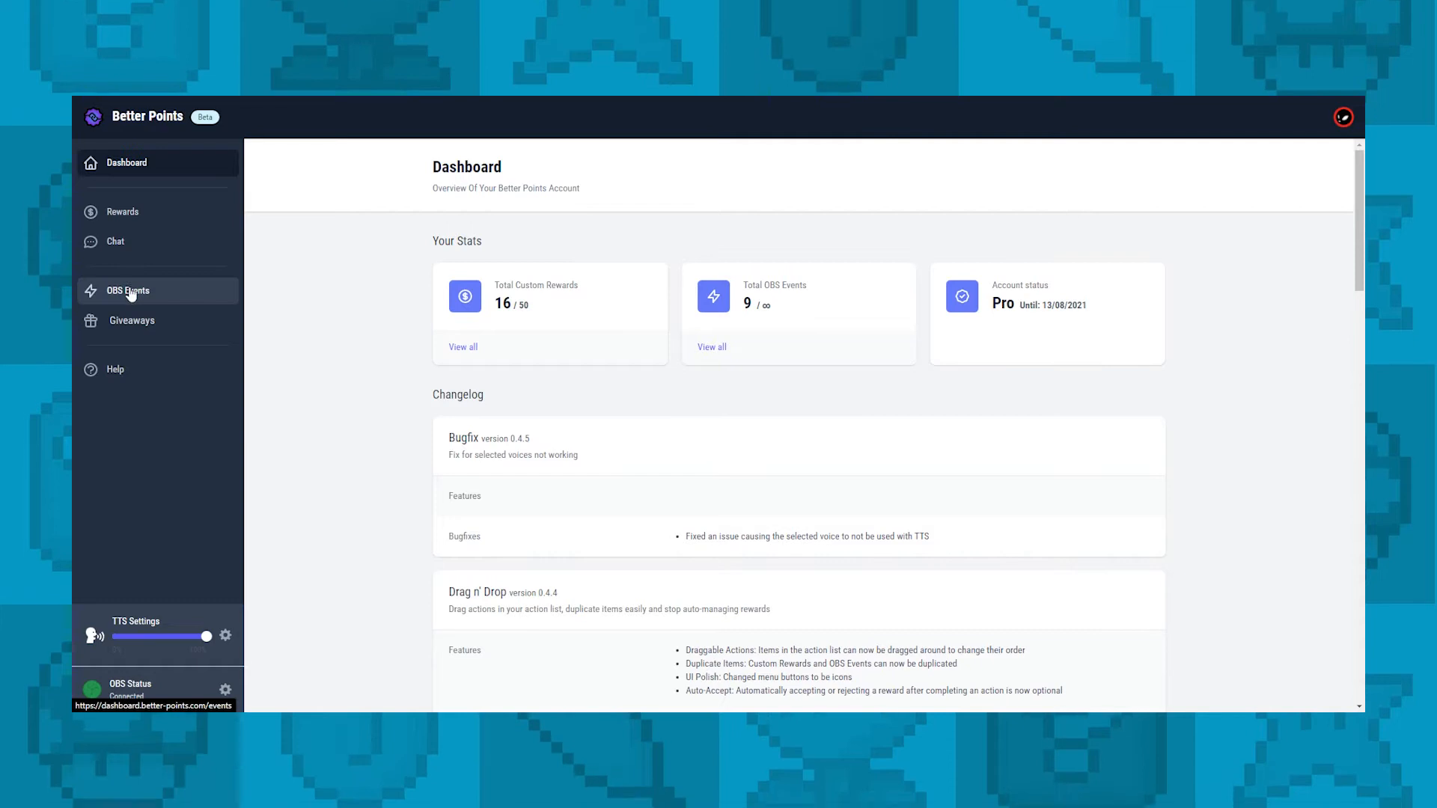
# - Create a new OBS event named Majora with Asynchronous switched on
pyautogui.click(129, 290)
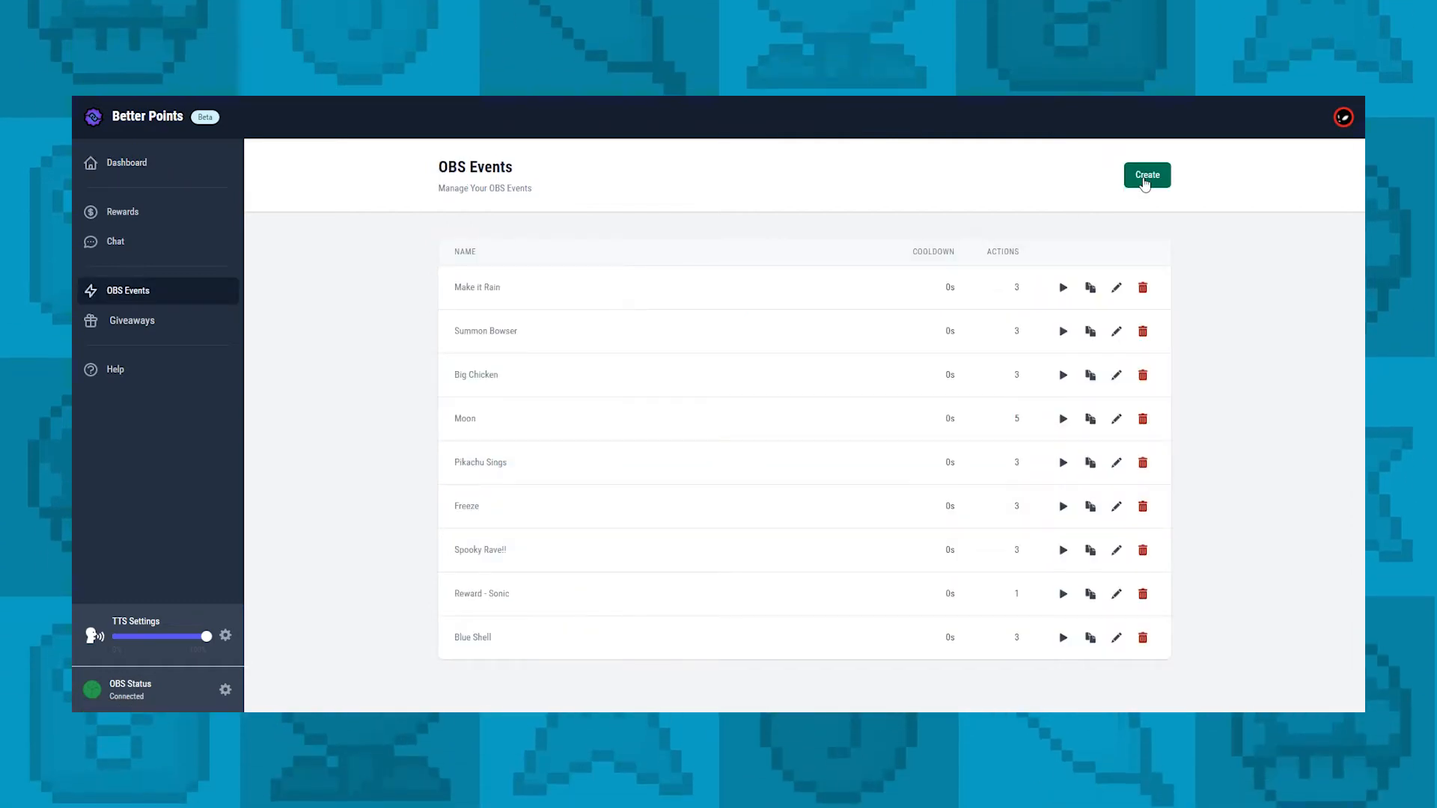
pyautogui.click(1146, 175)
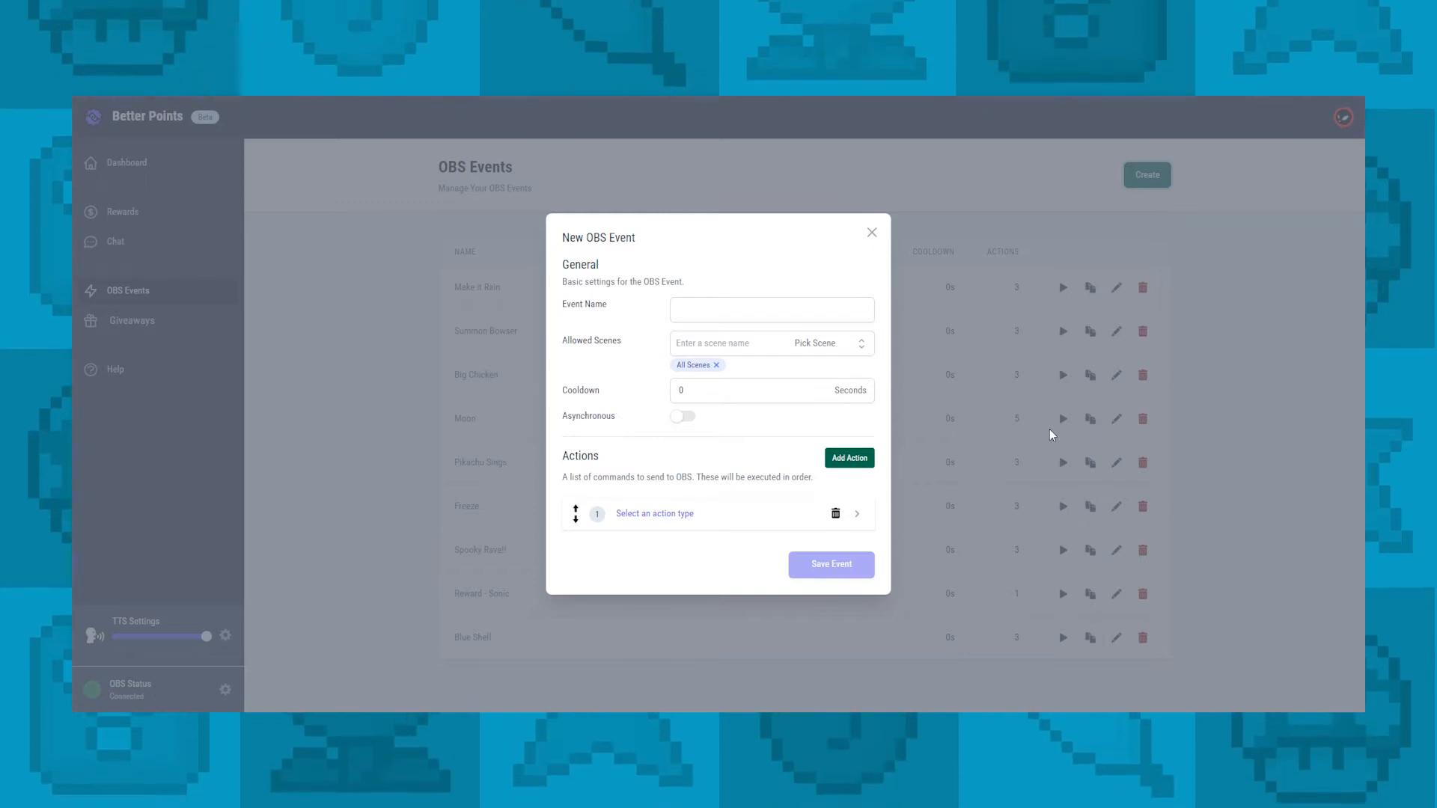
pyautogui.write('Majora')
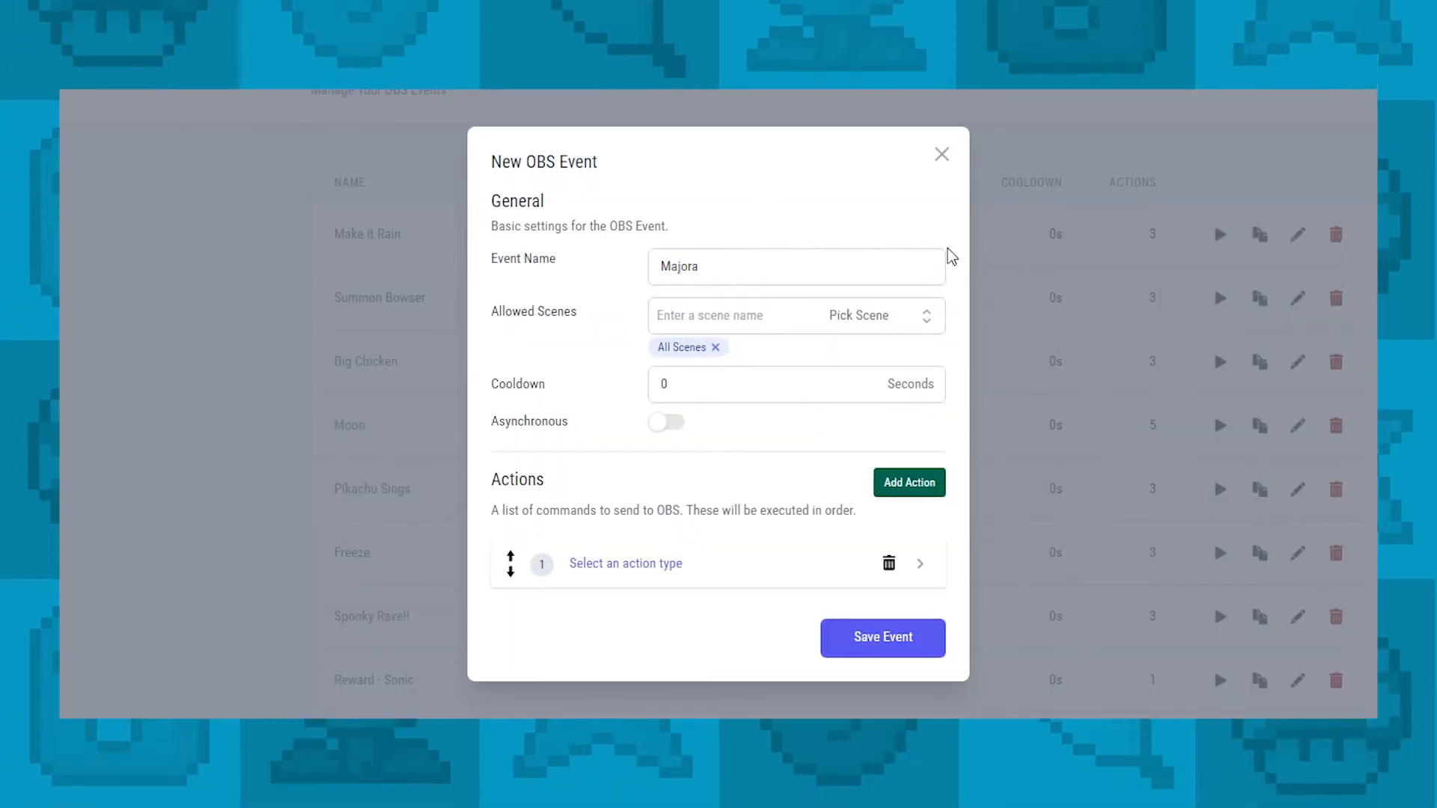
pyautogui.moveTo(647, 362)
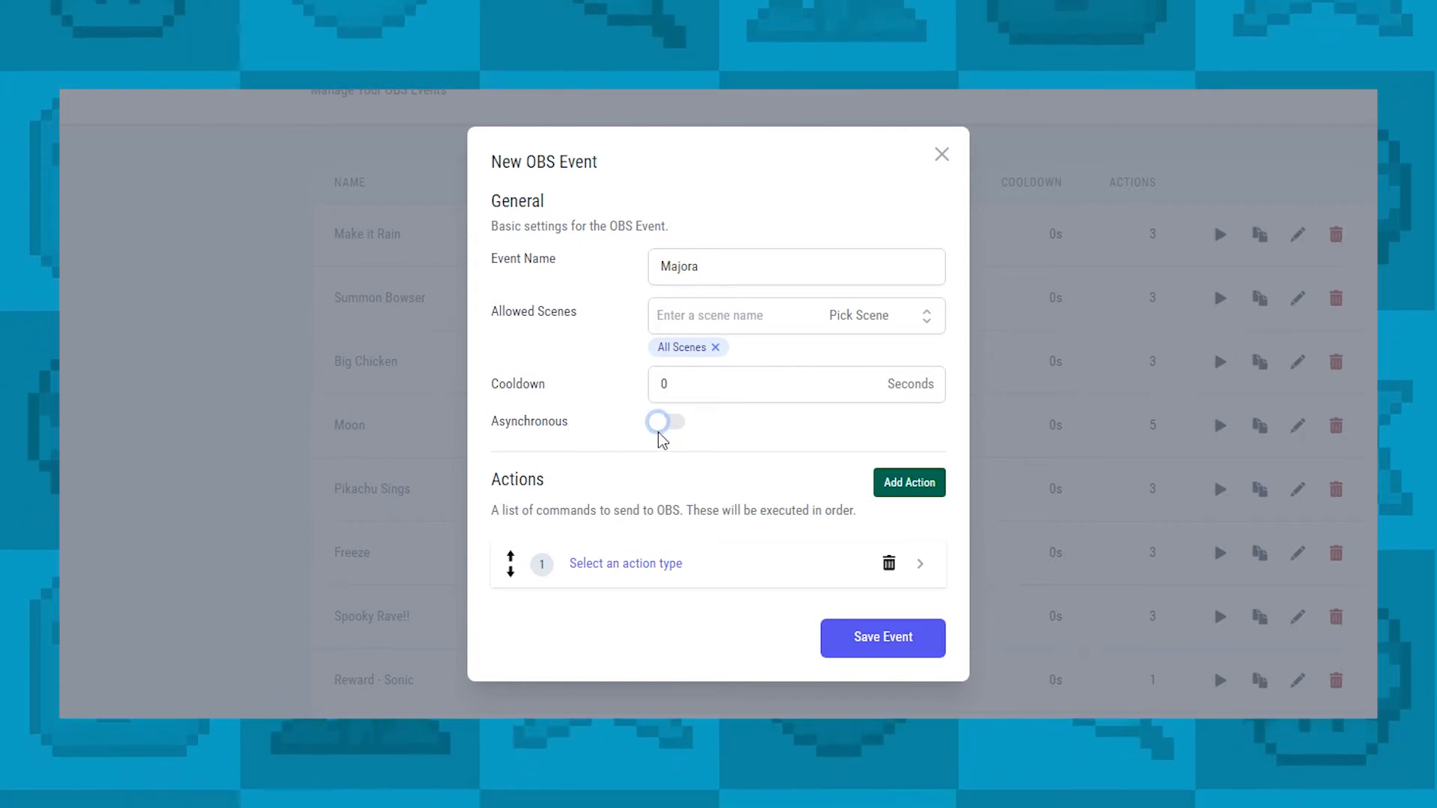
pyautogui.click(666, 422)
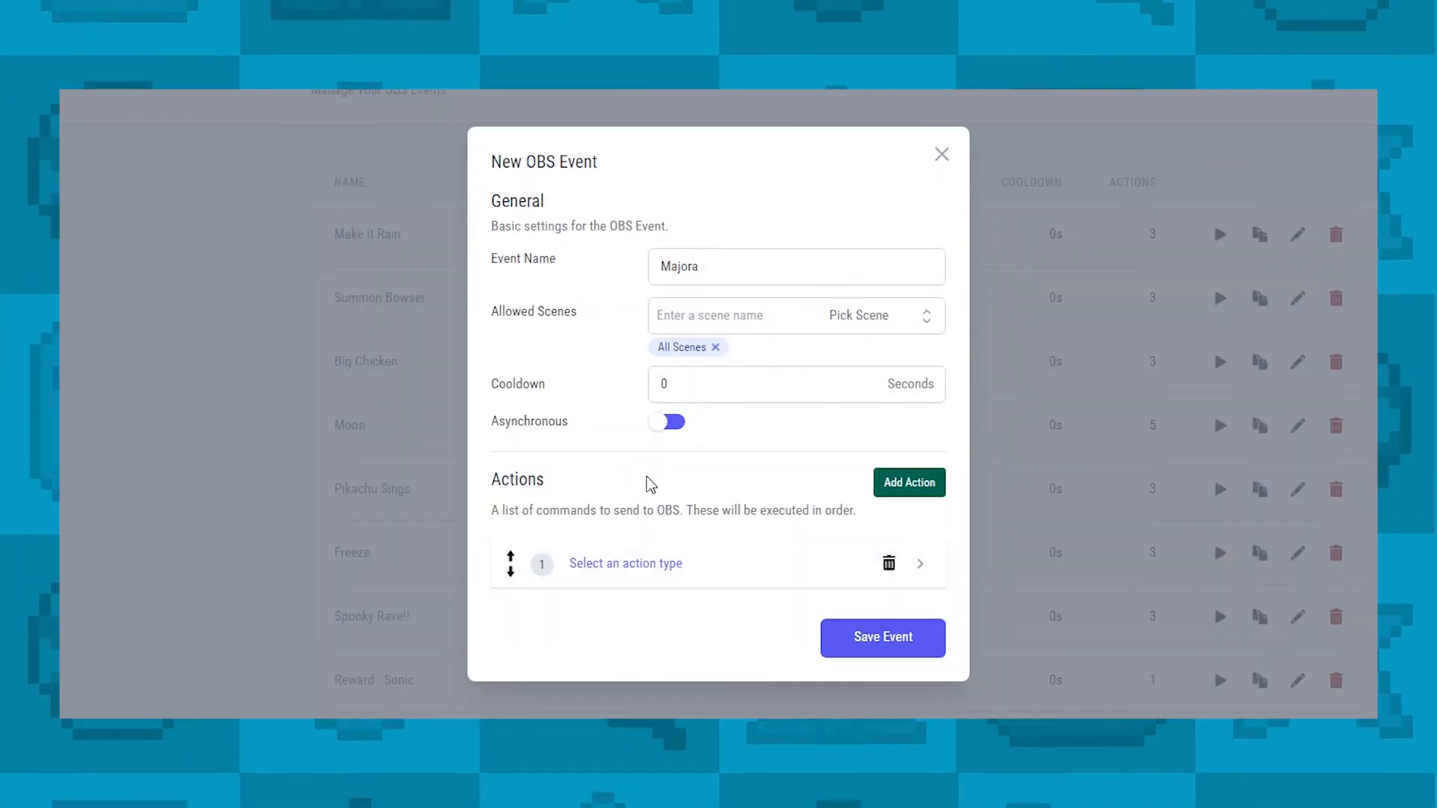
pyautogui.moveTo(685, 564)
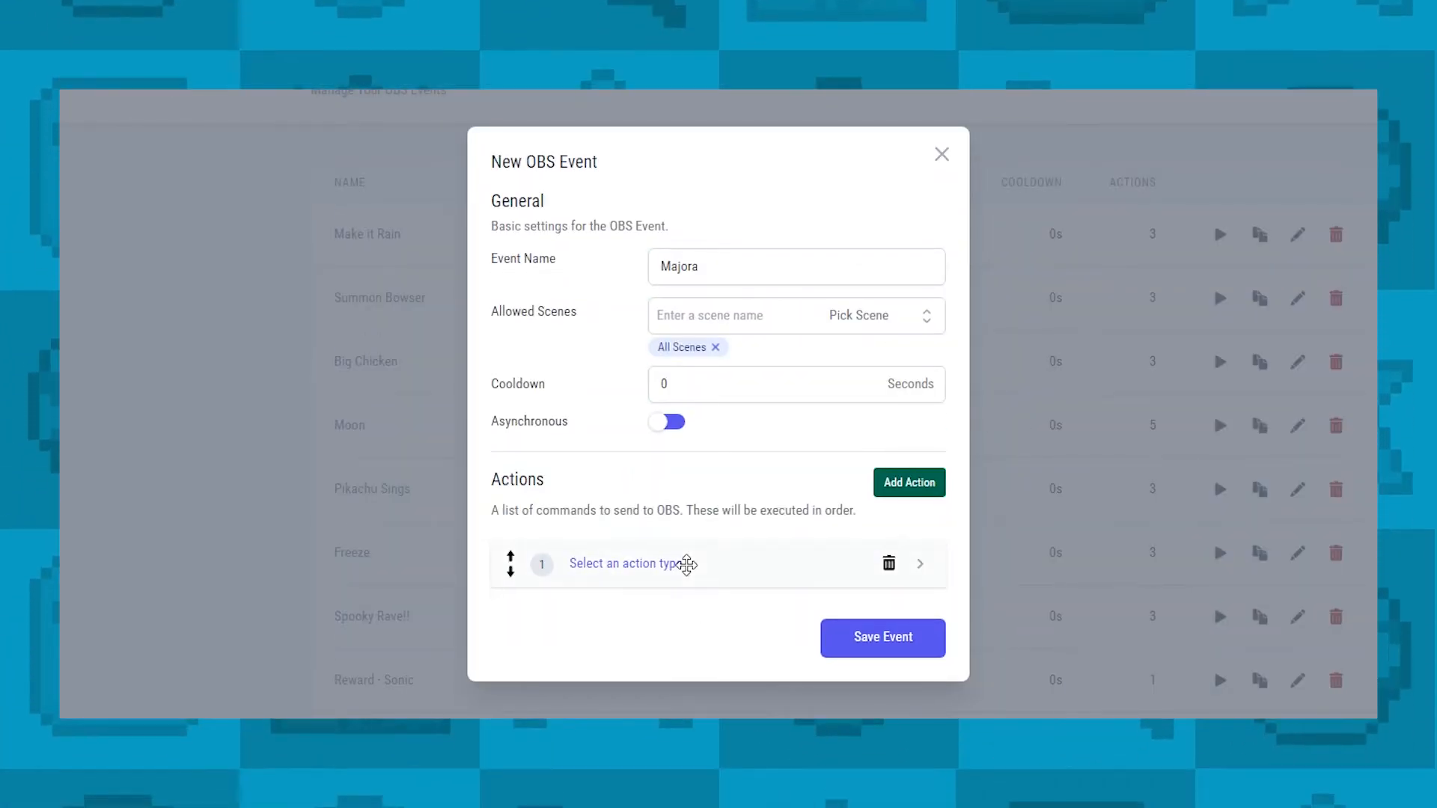
# - Make Action 1 Set Source Properties on Reward - Moon in the Live scene, Visible checked
pyautogui.click(921, 525)
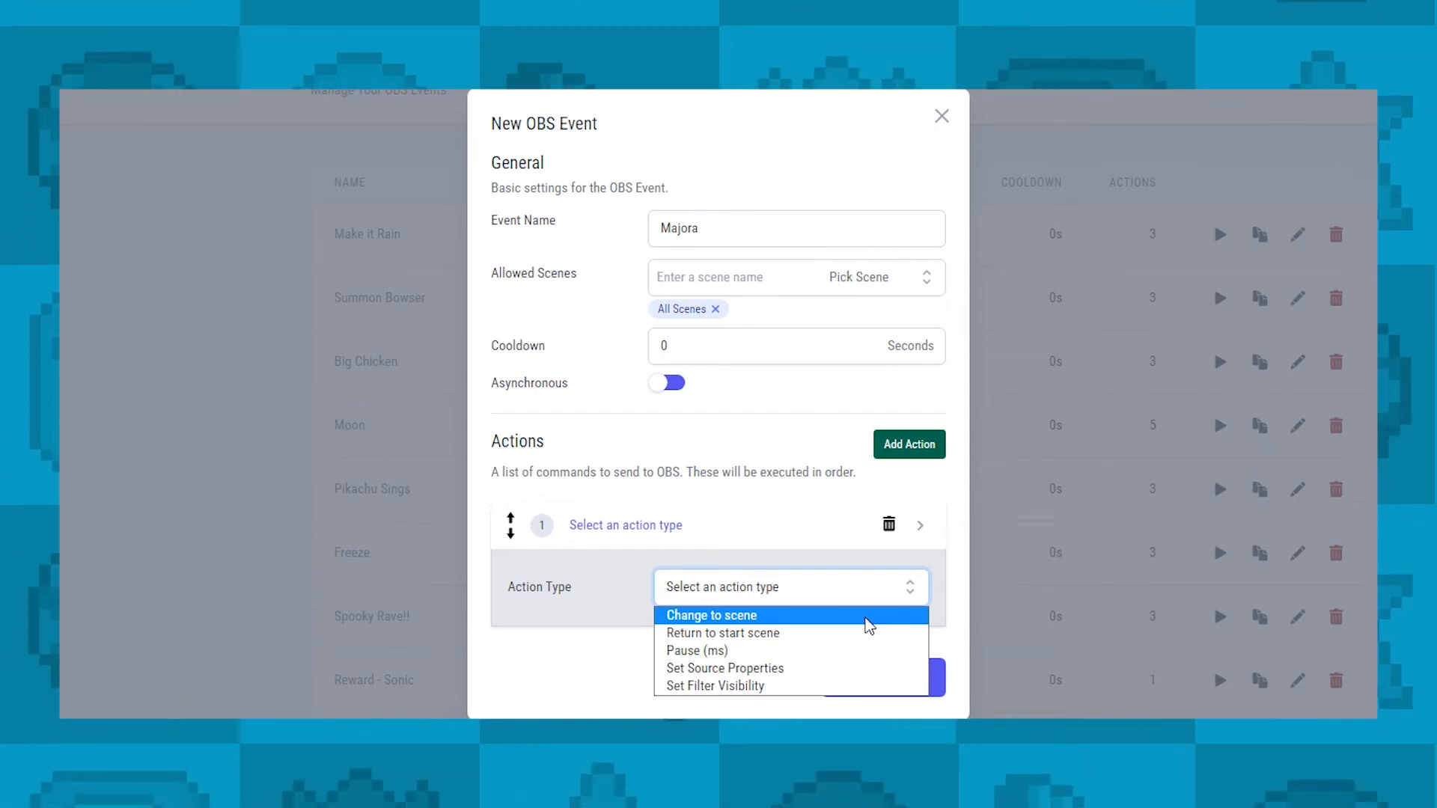
pyautogui.moveTo(859, 638)
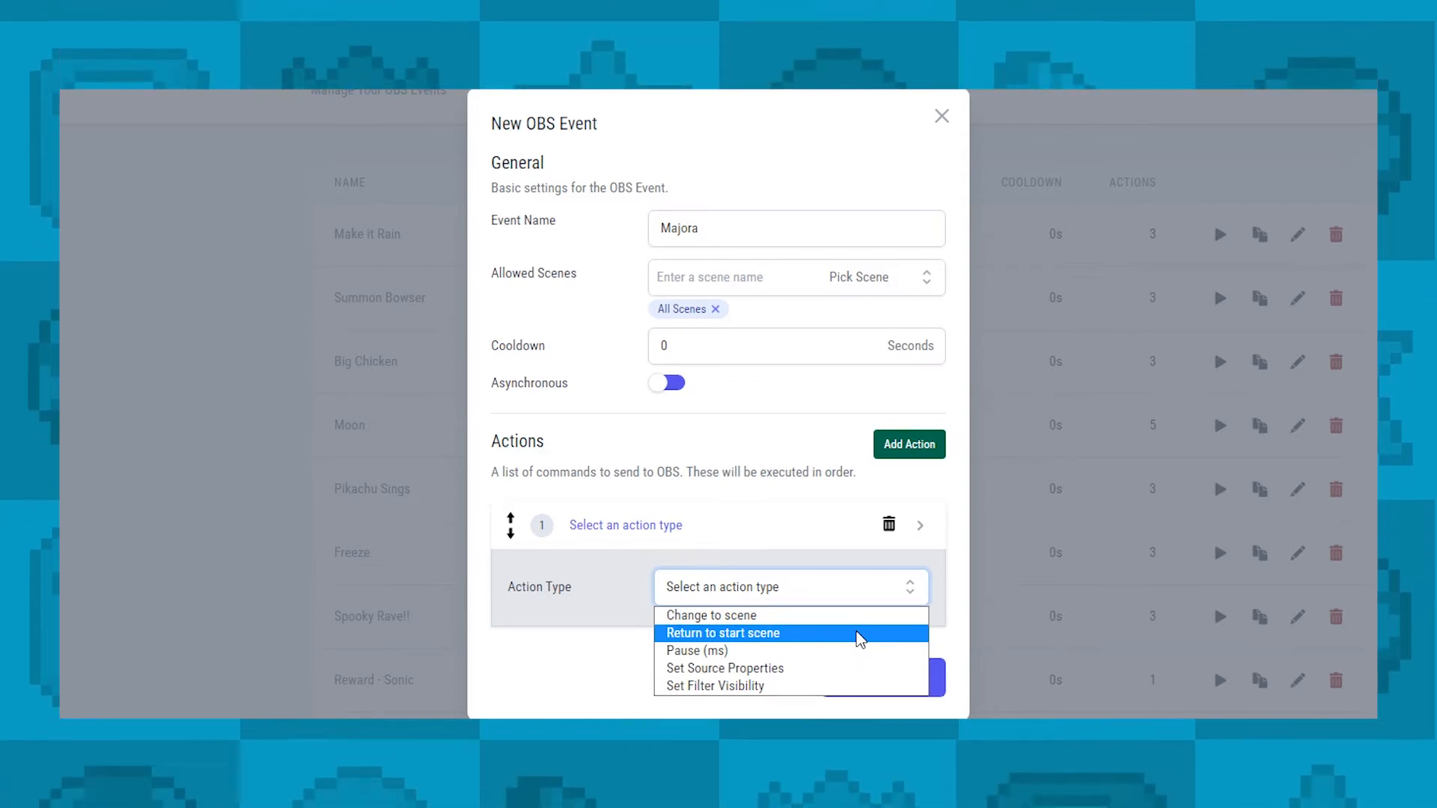
pyautogui.moveTo(857, 651)
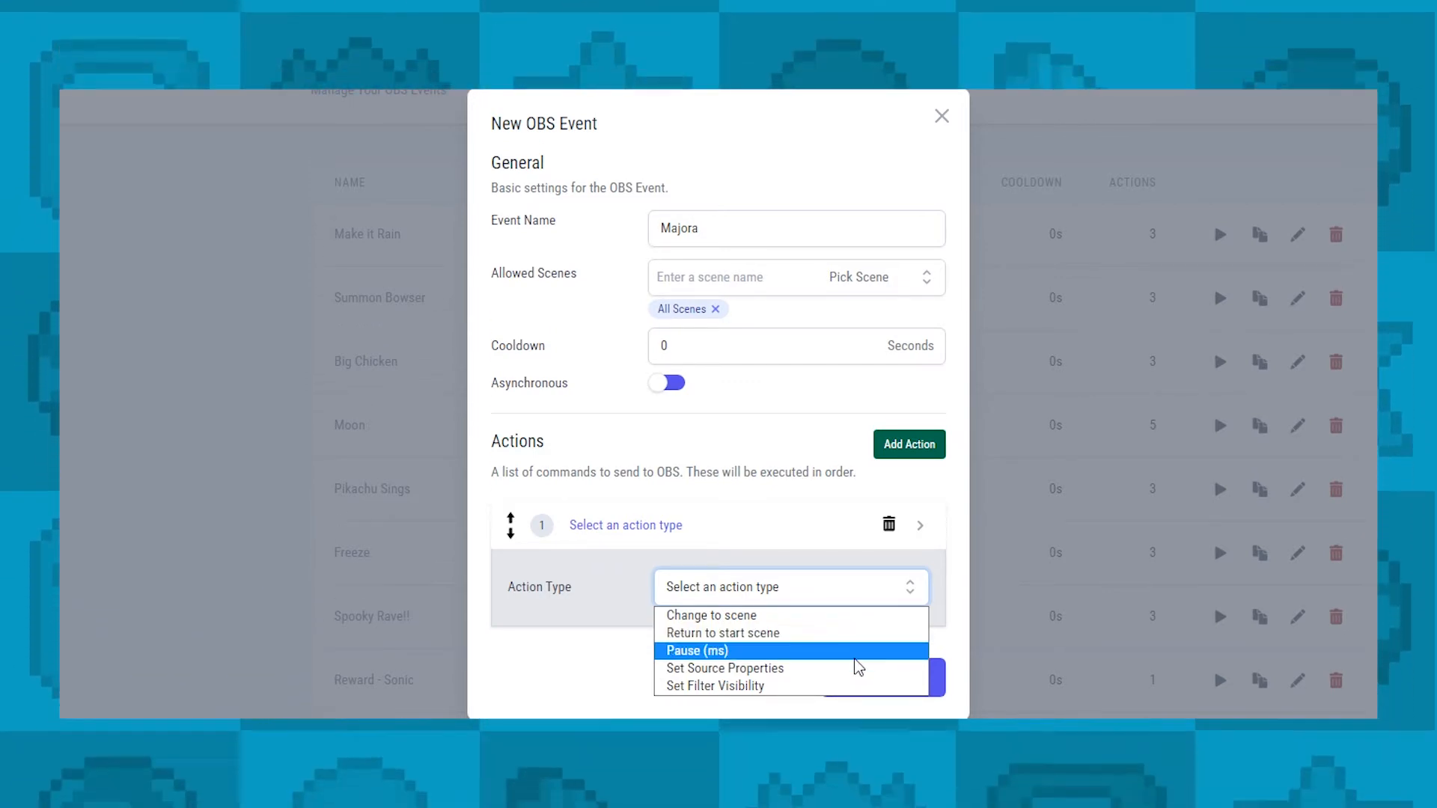
pyautogui.moveTo(852, 667)
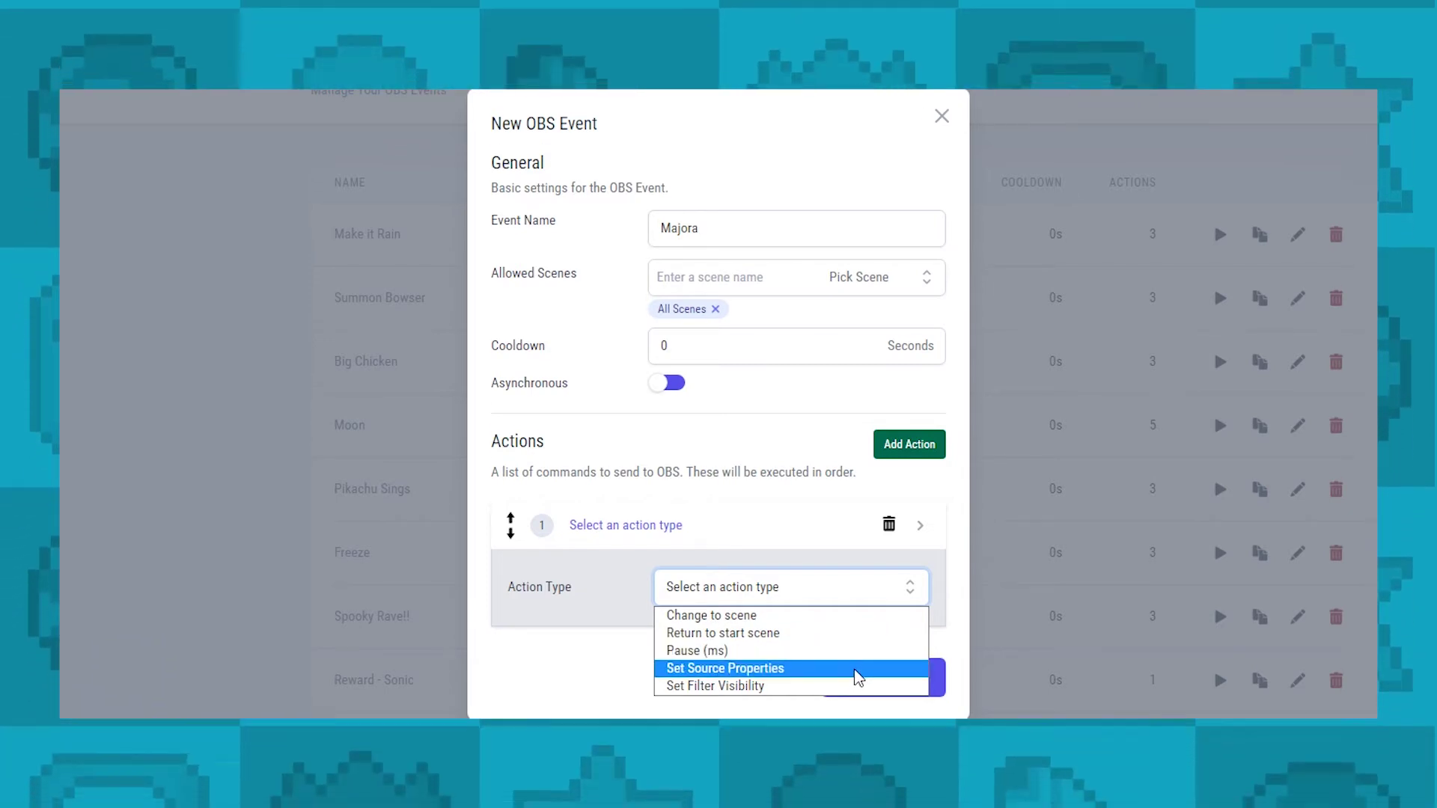
pyautogui.moveTo(852, 685)
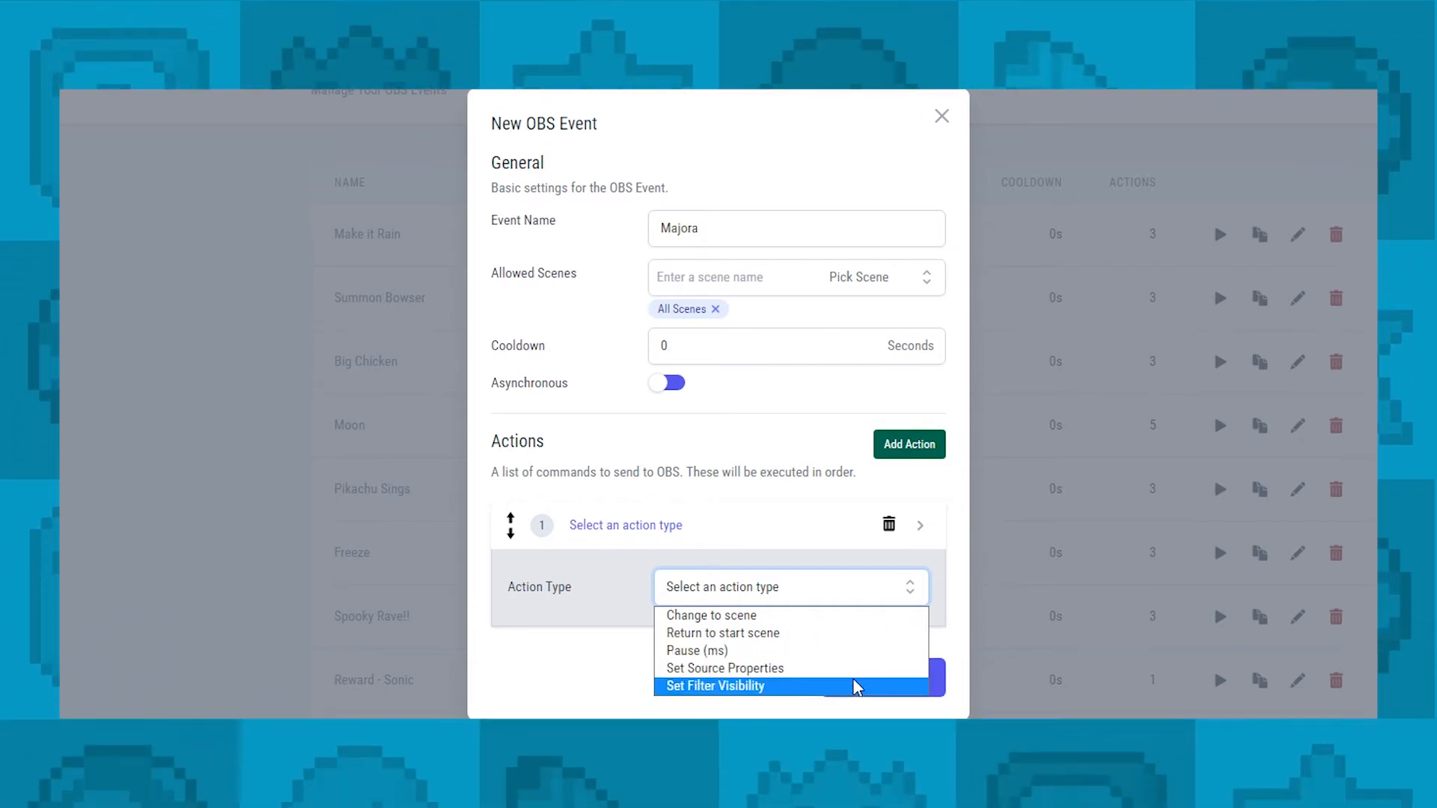
pyautogui.click(725, 668)
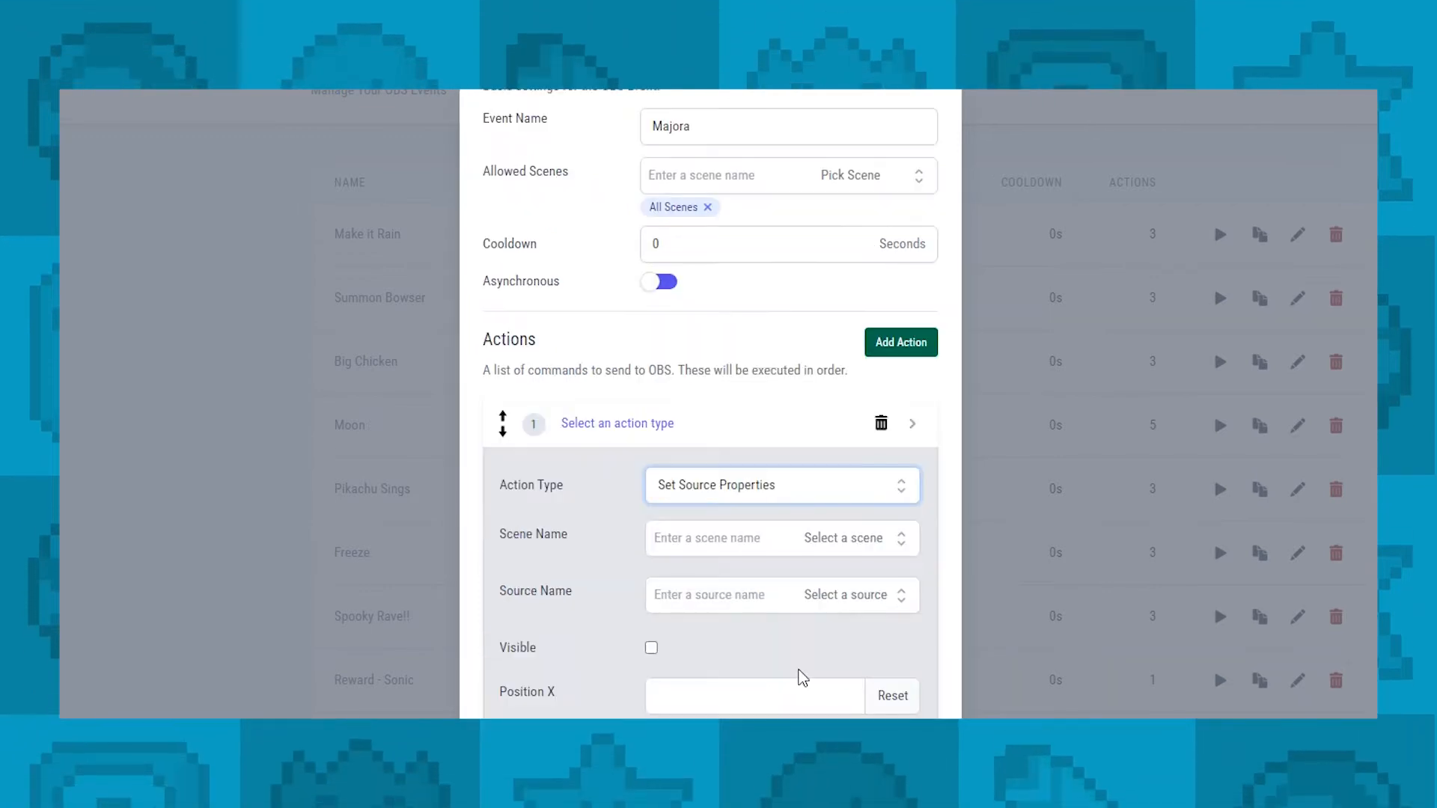
pyautogui.moveTo(619, 552)
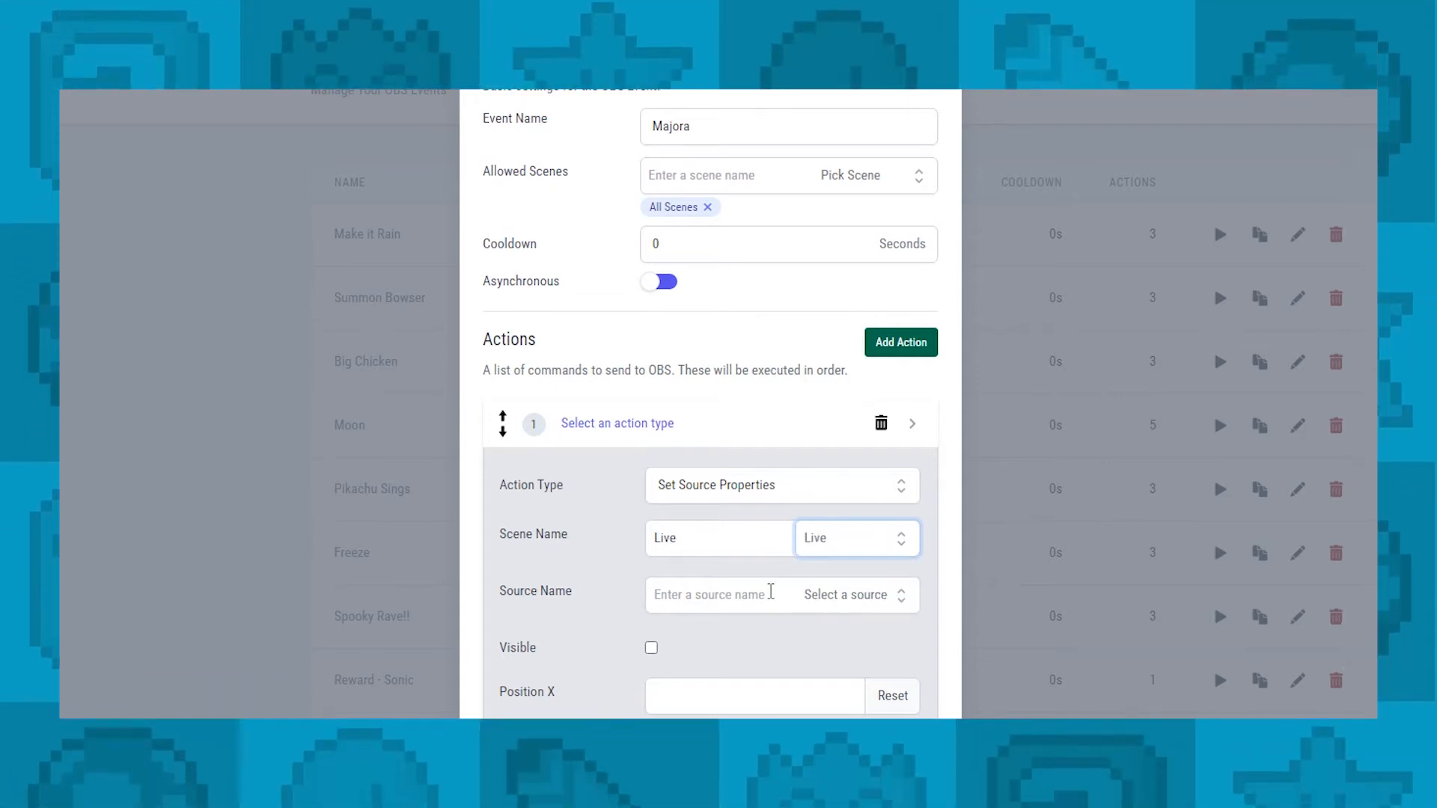
pyautogui.moveTo(888, 603)
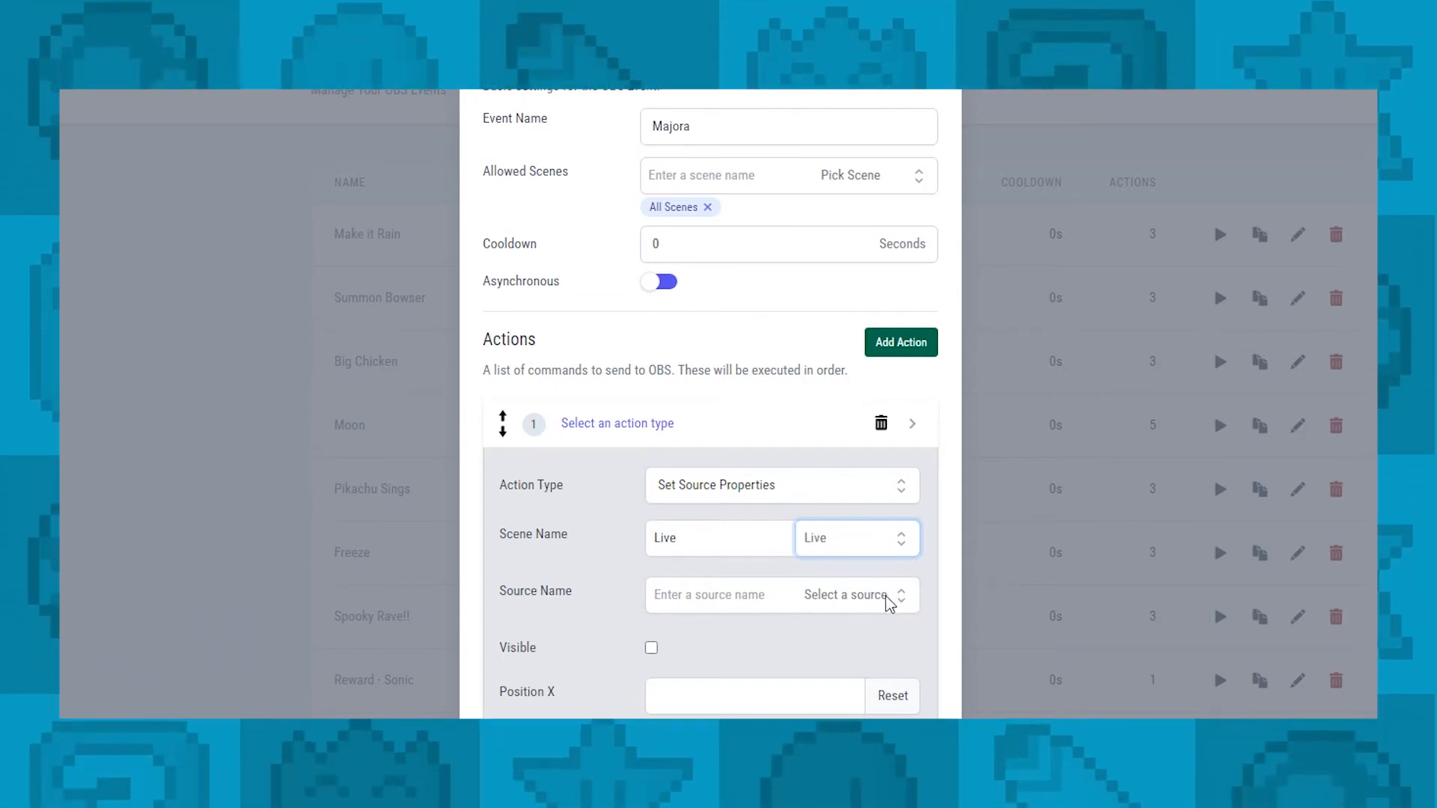
pyautogui.click(855, 594)
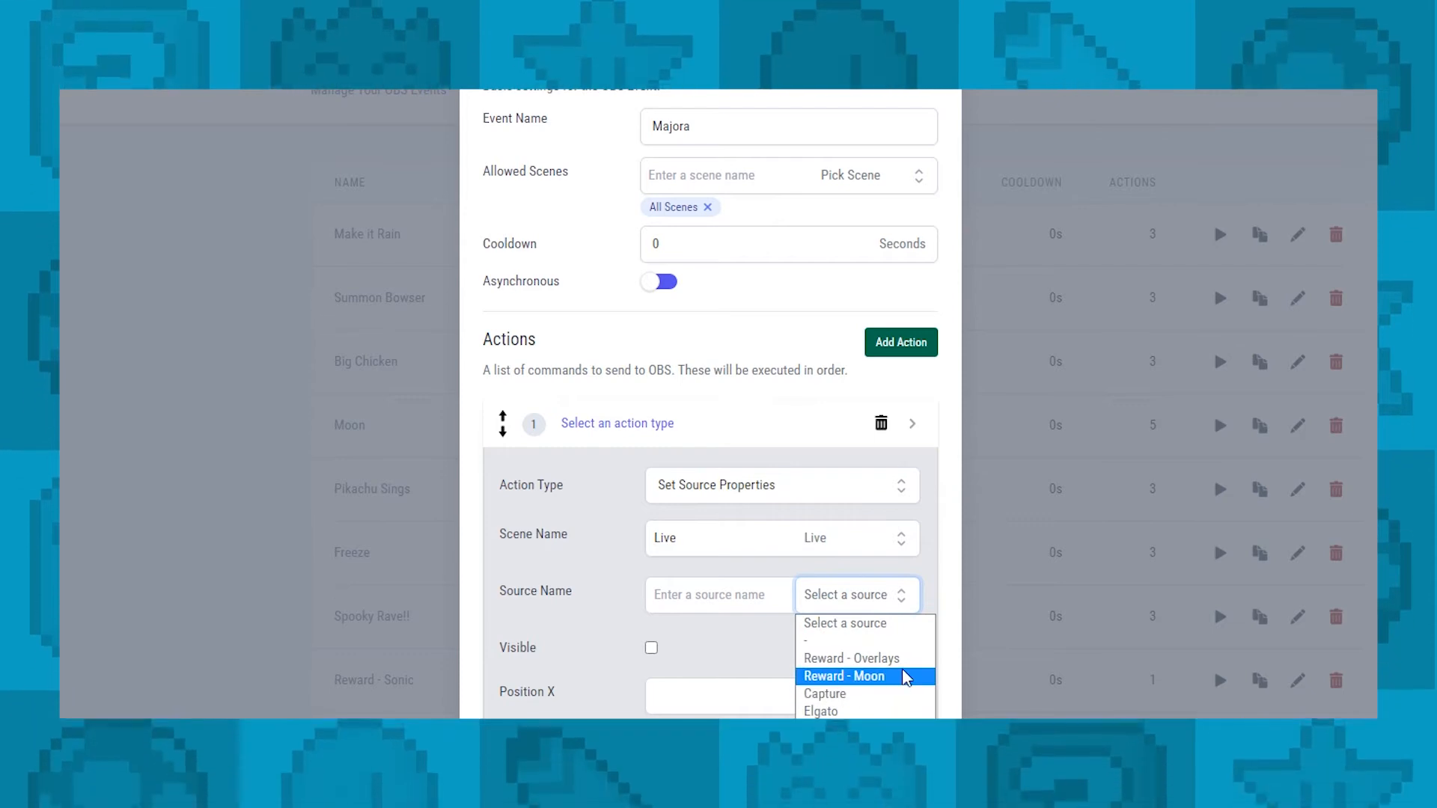
pyautogui.click(843, 677)
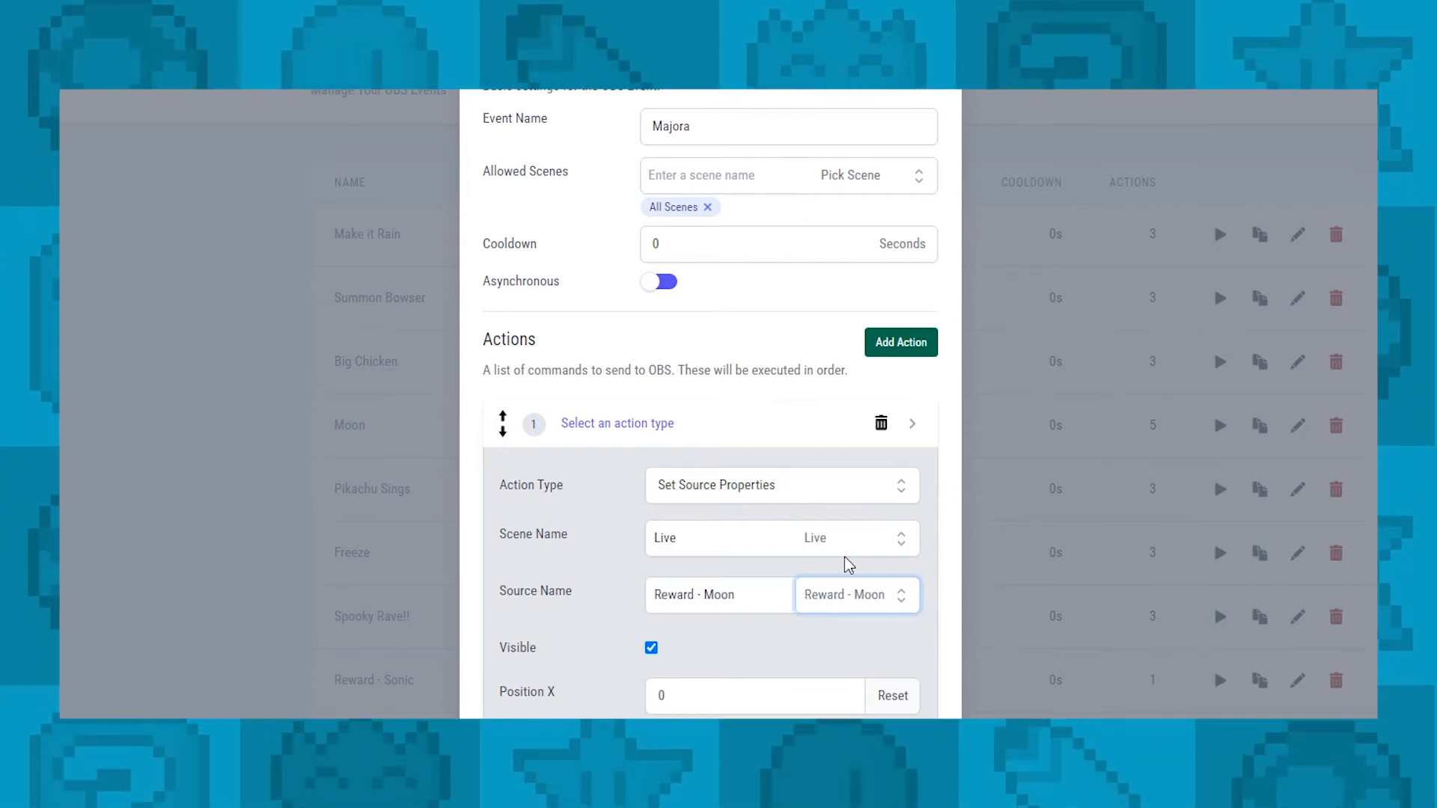
pyautogui.moveTo(866, 591)
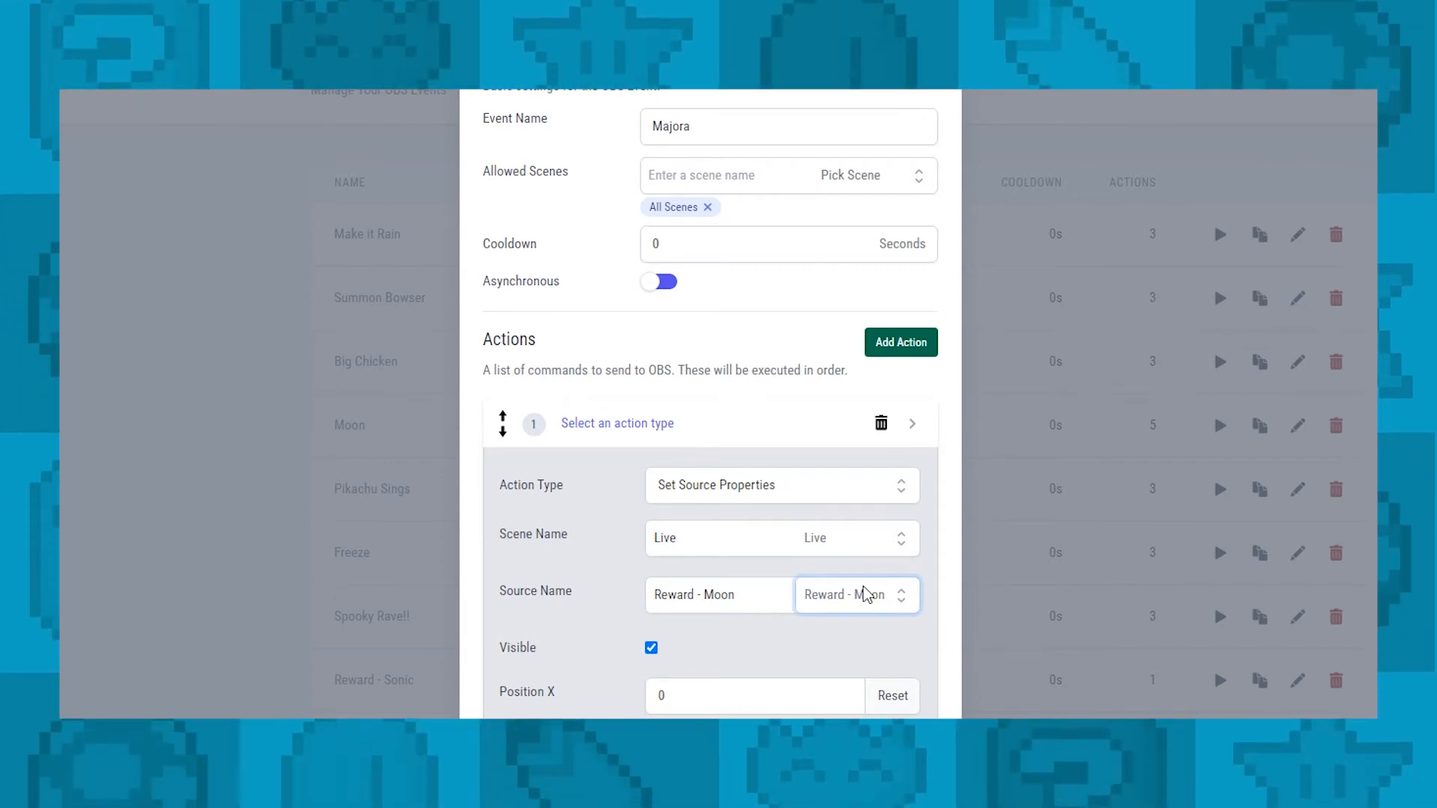
pyautogui.scroll(-3)
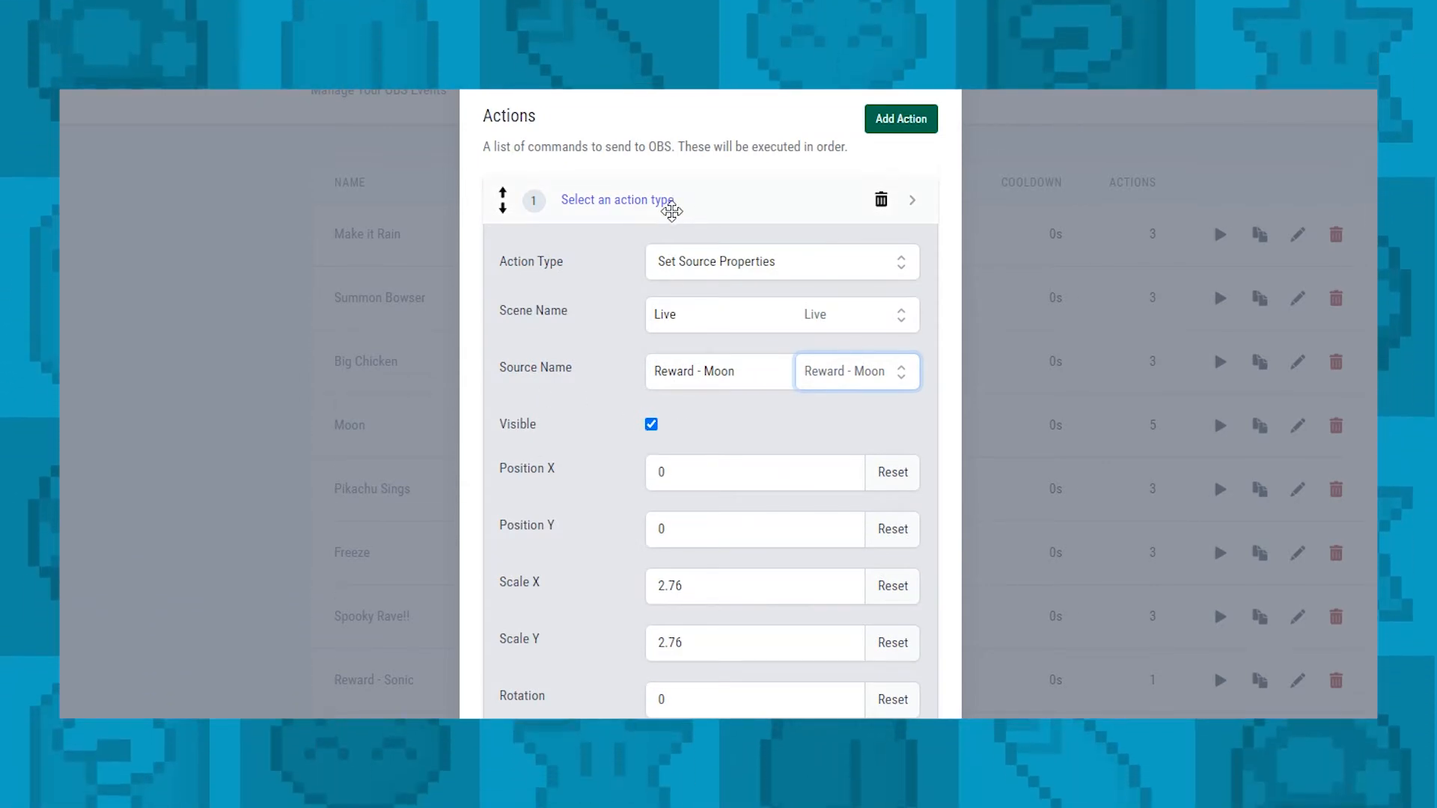
pyautogui.moveTo(853, 484)
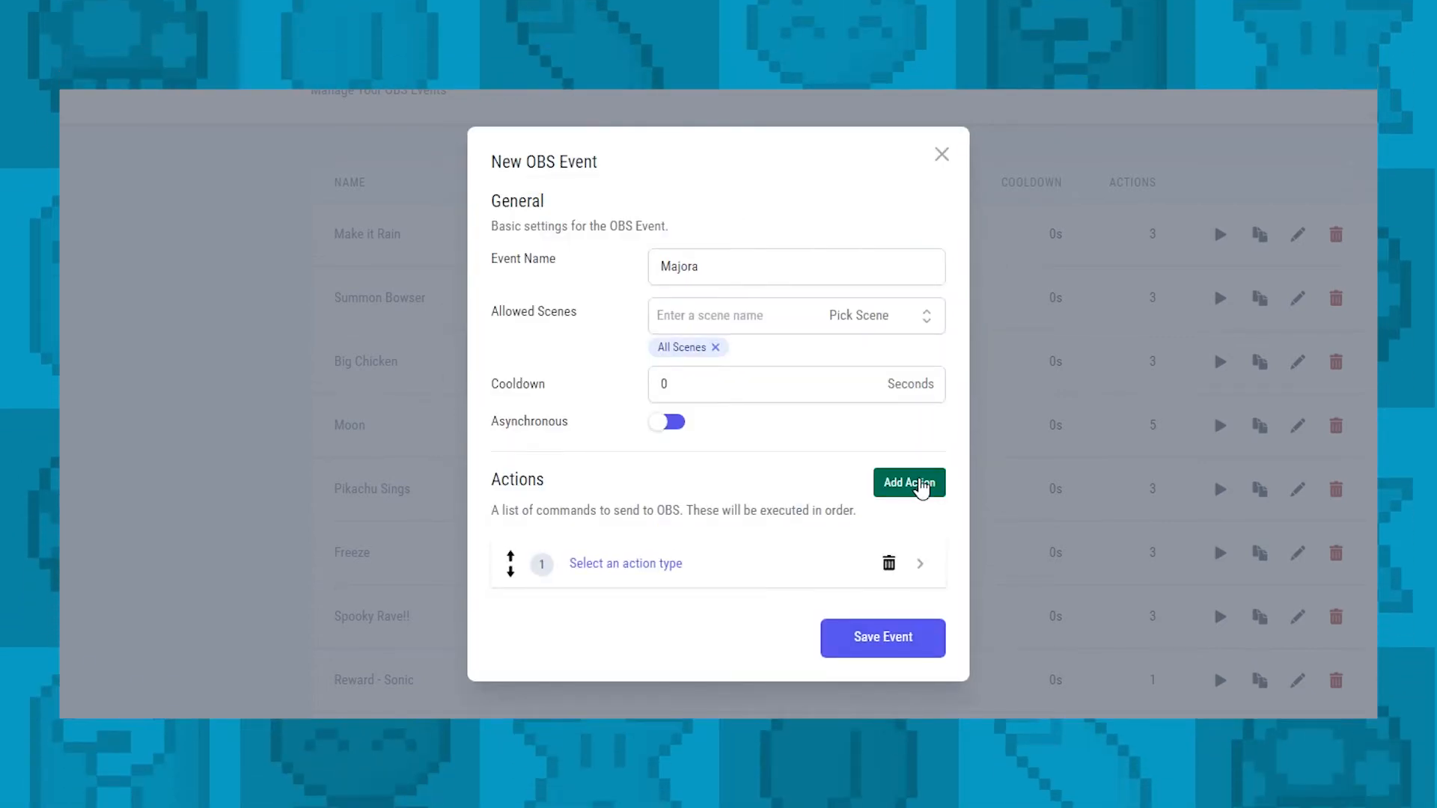
# - Add a second action: Pause (ms) with a value of 10000
pyautogui.click(909, 483)
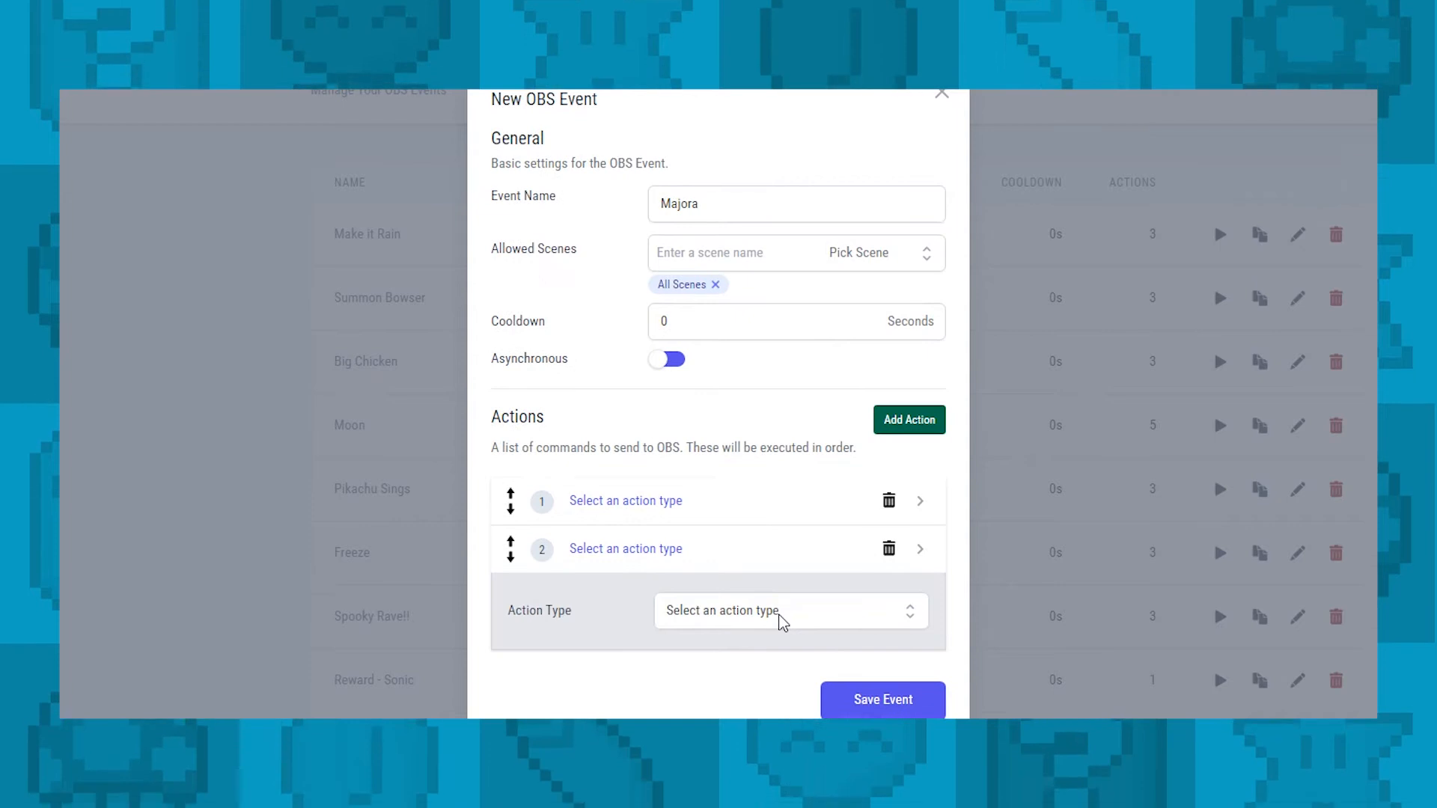
pyautogui.click(789, 611)
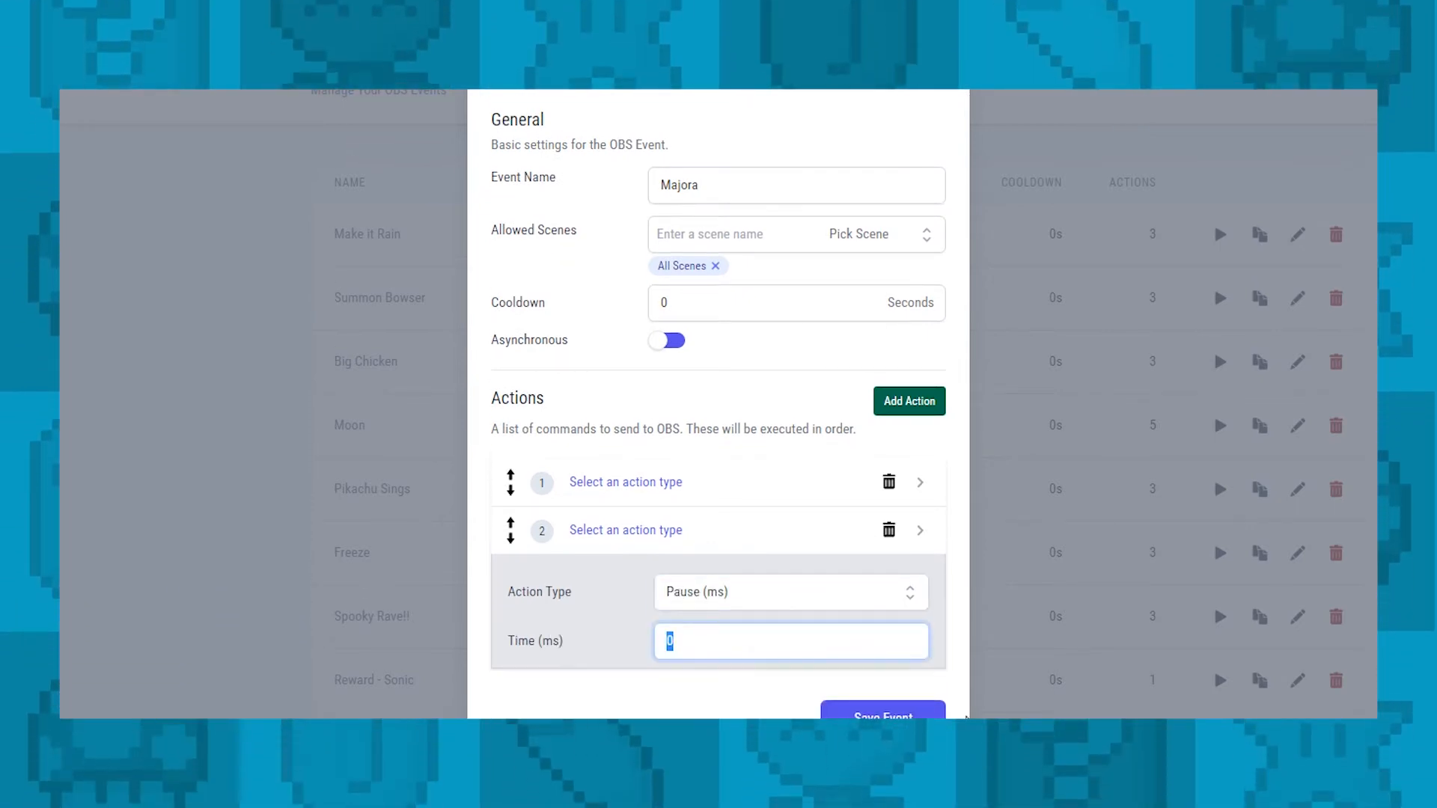
pyautogui.write('10000')
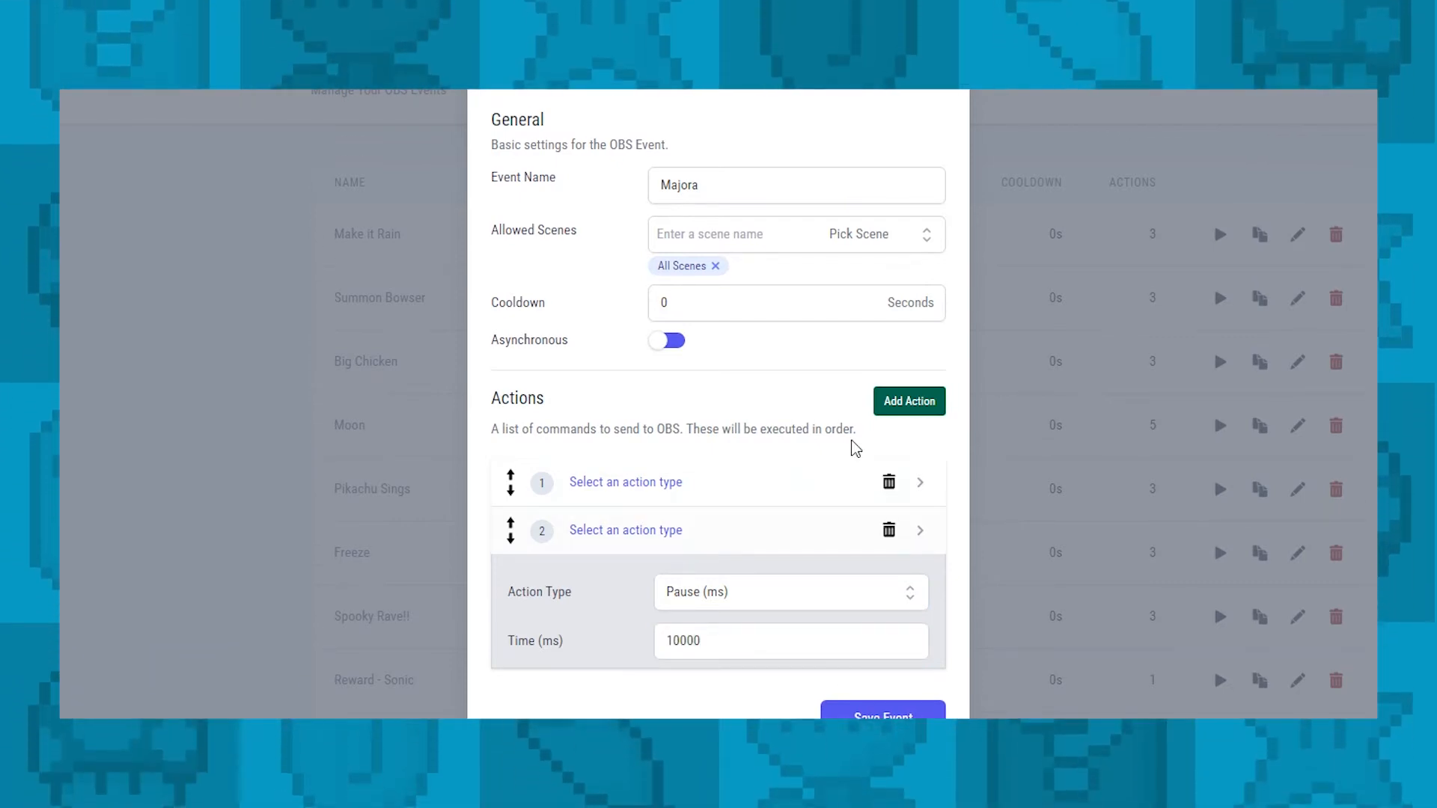
# - Add a third action: Set Source Properties on Reward - Moon in Live, Visible unchecked
pyautogui.click(908, 401)
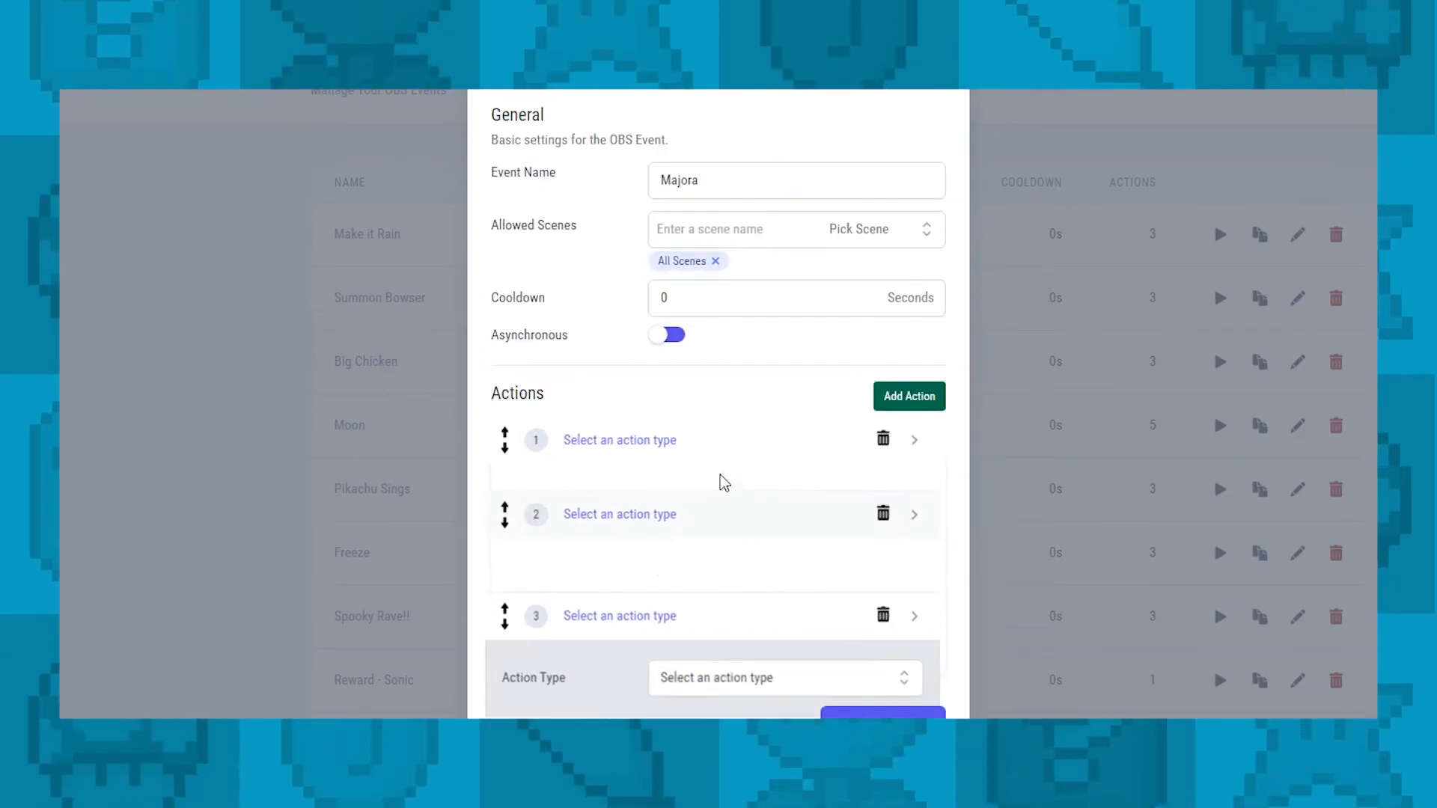
pyautogui.click(783, 677)
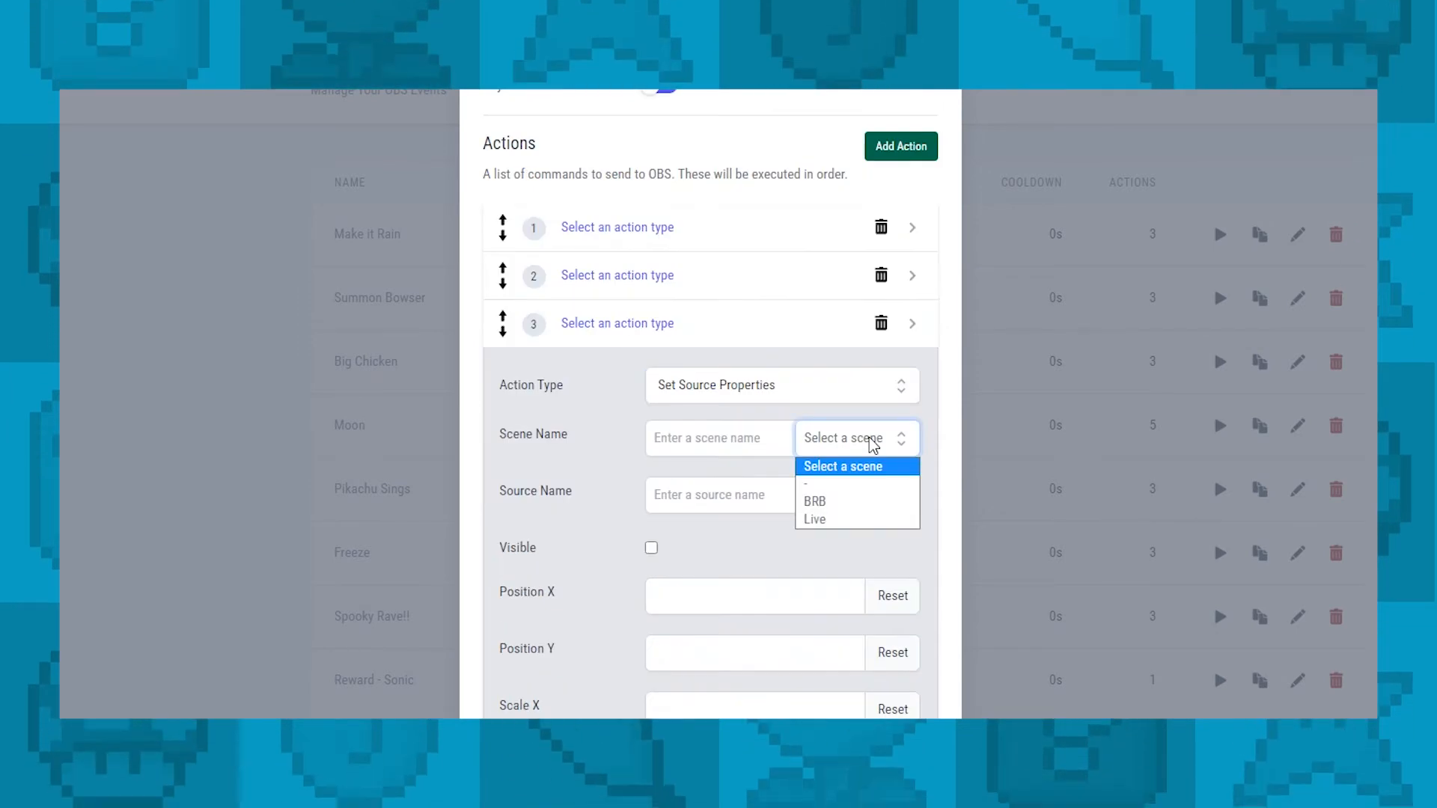
pyautogui.click(814, 520)
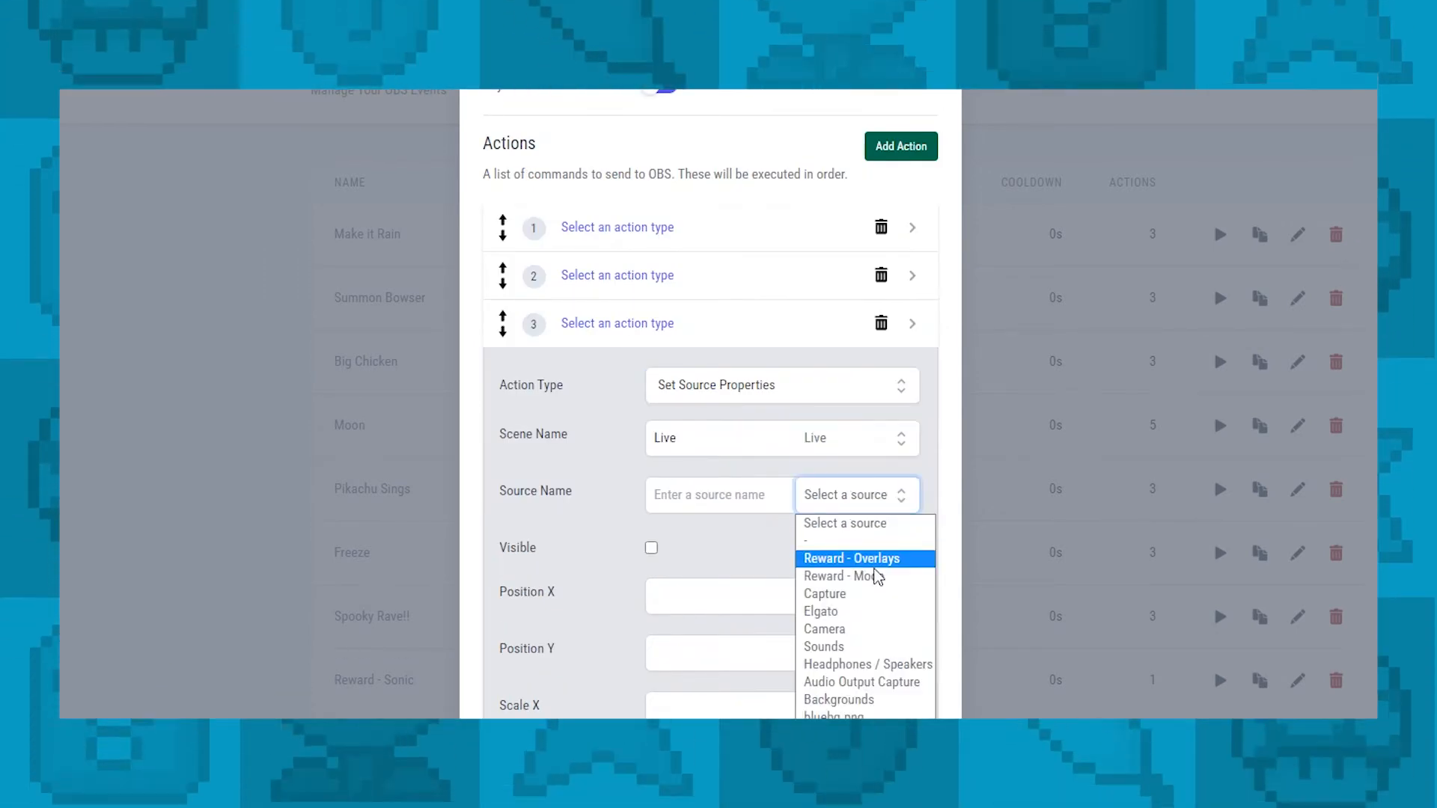
pyautogui.click(838, 576)
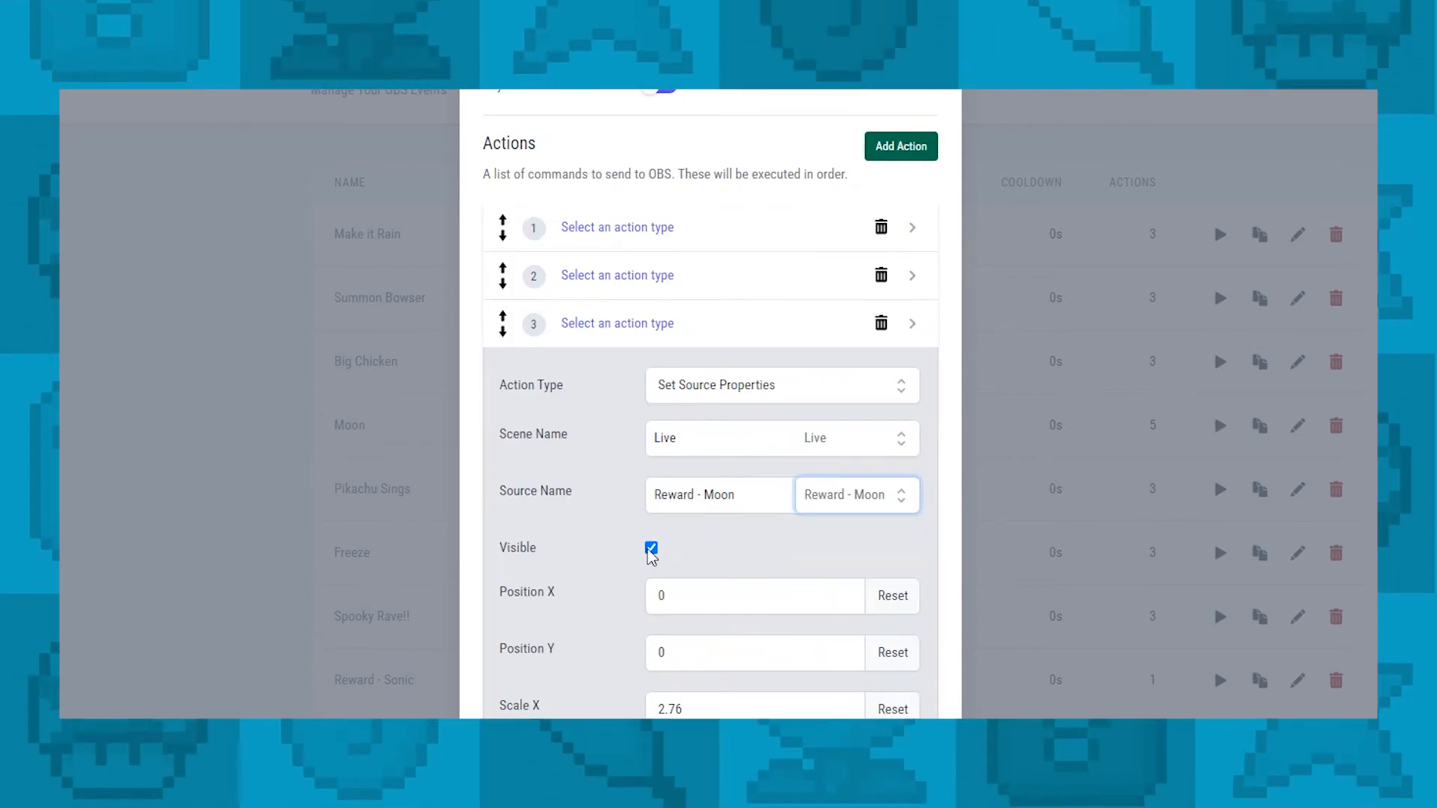
pyautogui.click(652, 548)
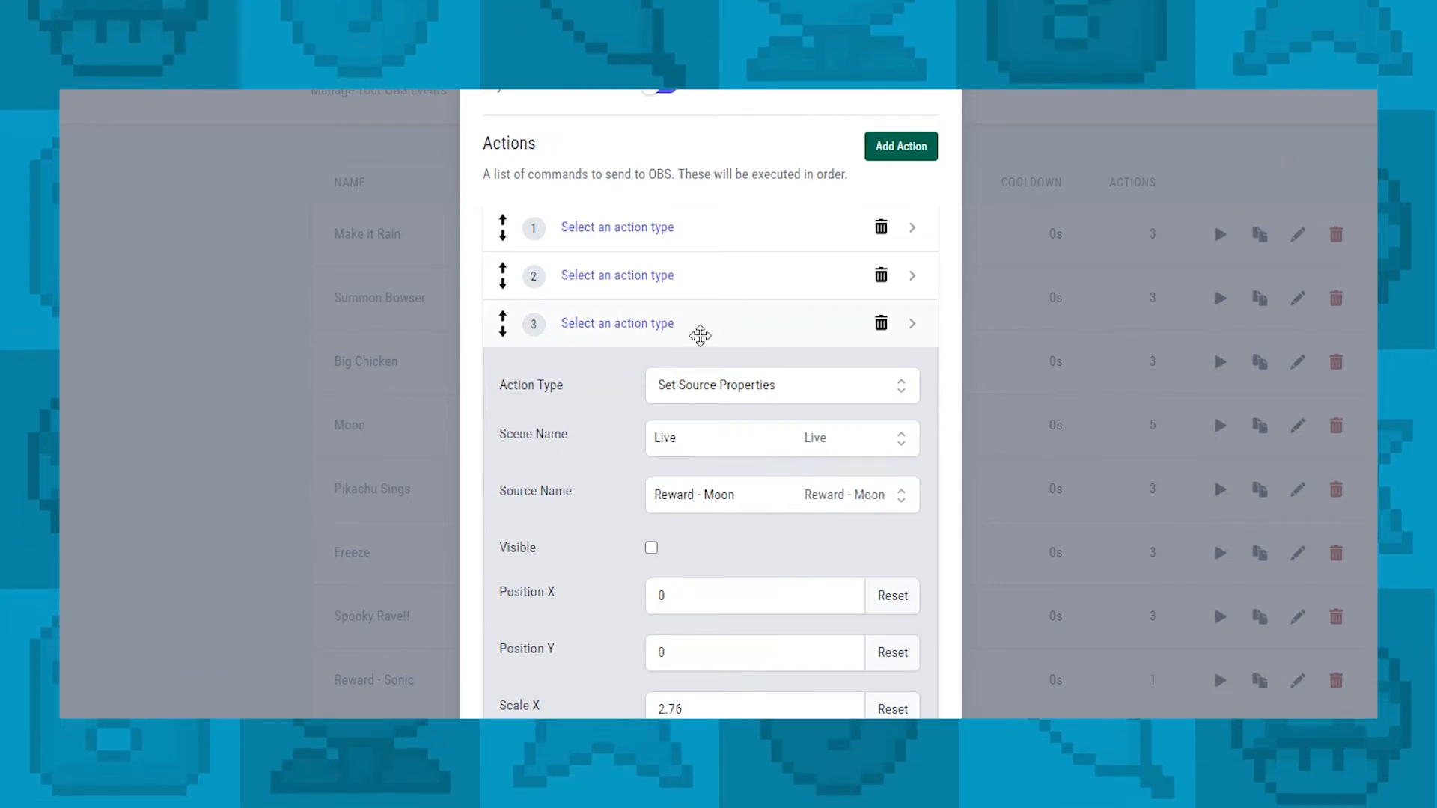
pyautogui.scroll(3)
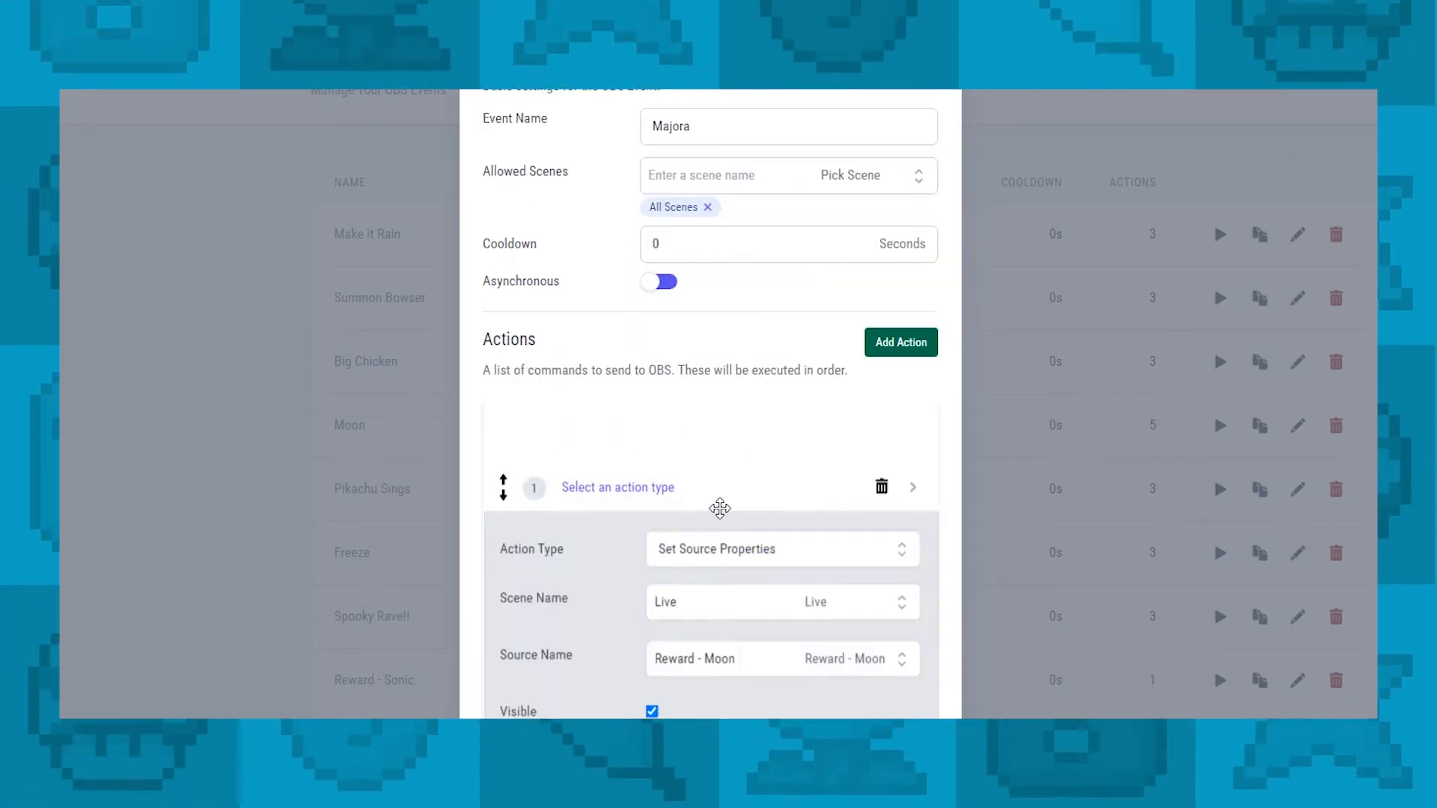
pyautogui.scroll(-3)
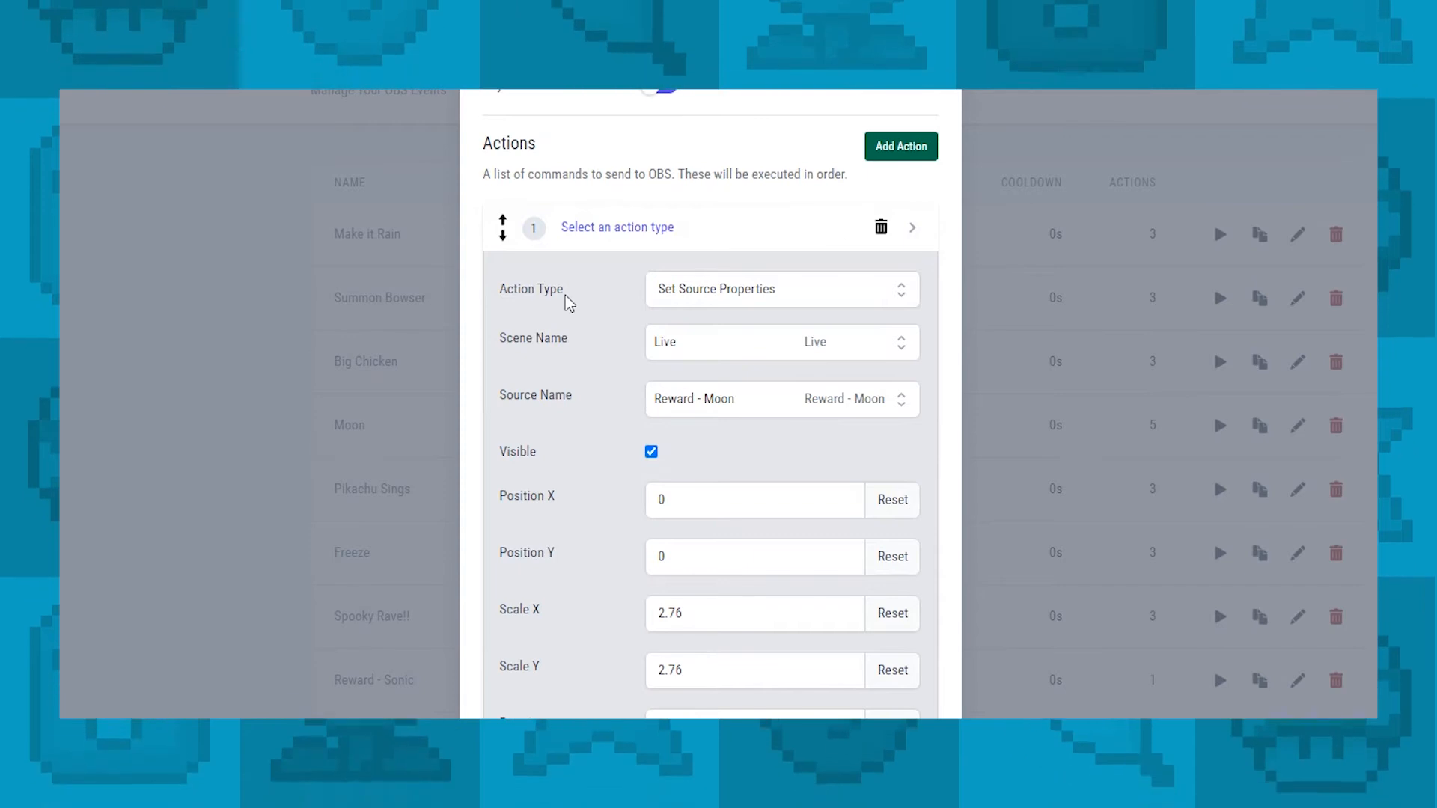
pyautogui.moveTo(585, 229)
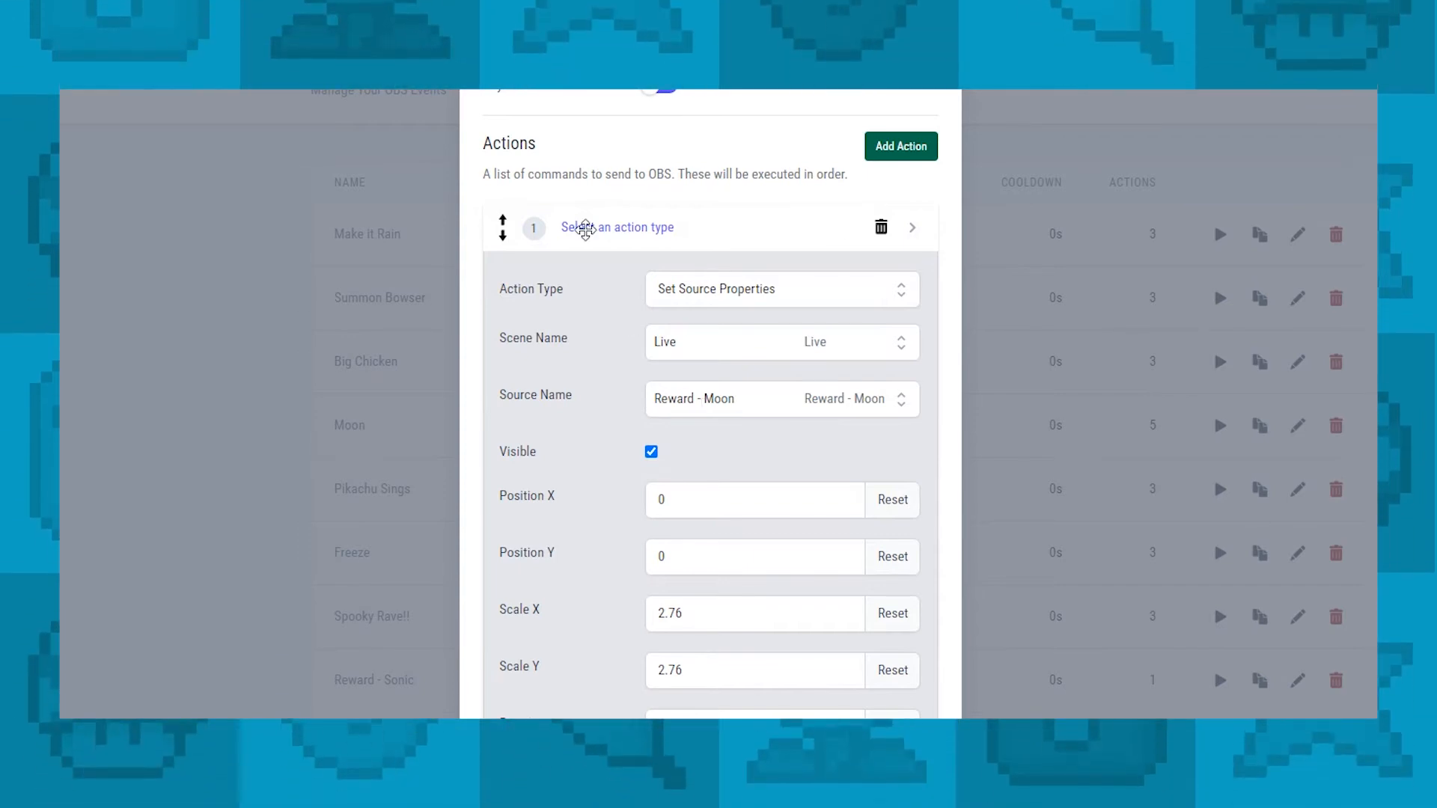
pyautogui.scroll(3)
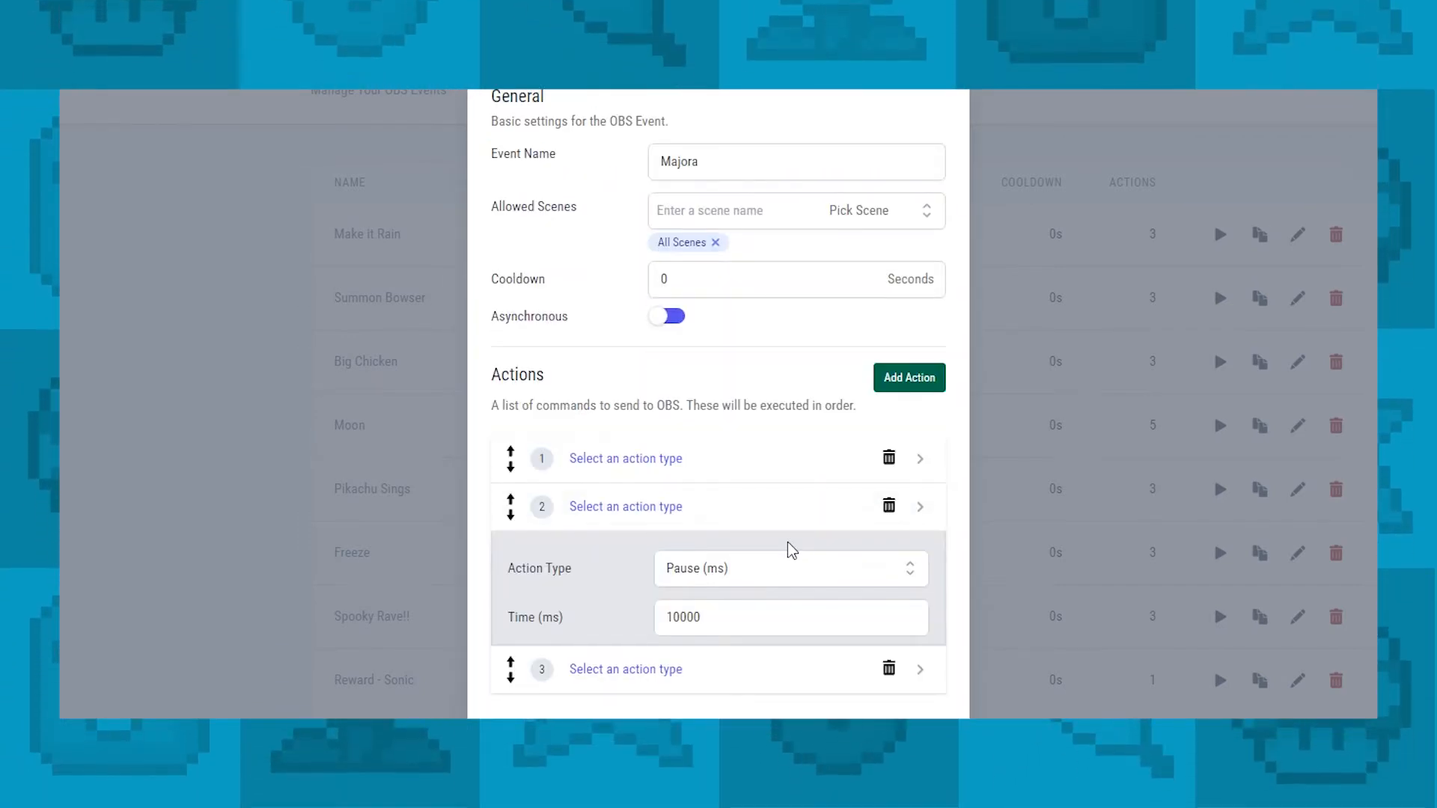
pyautogui.moveTo(688, 552)
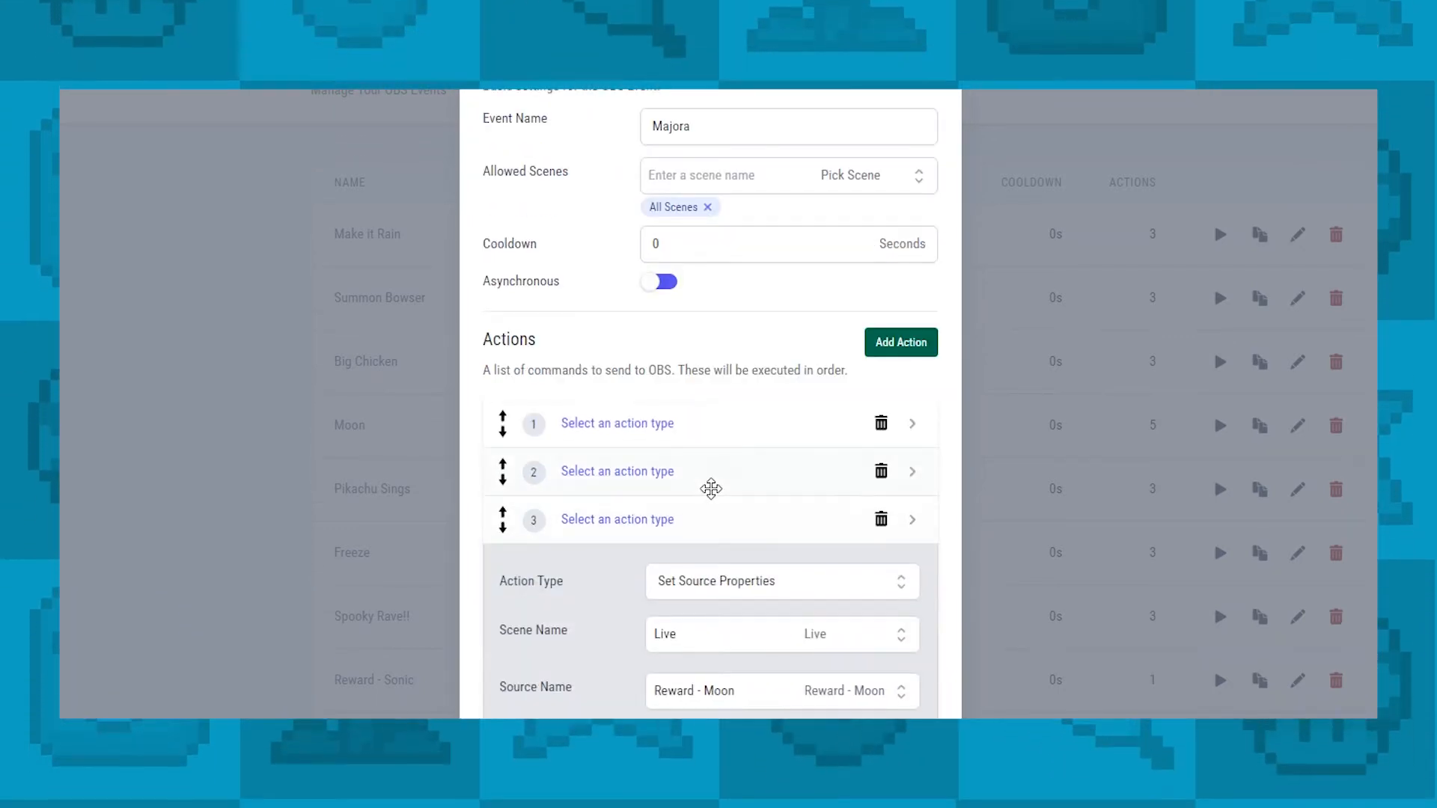
pyautogui.scroll(3)
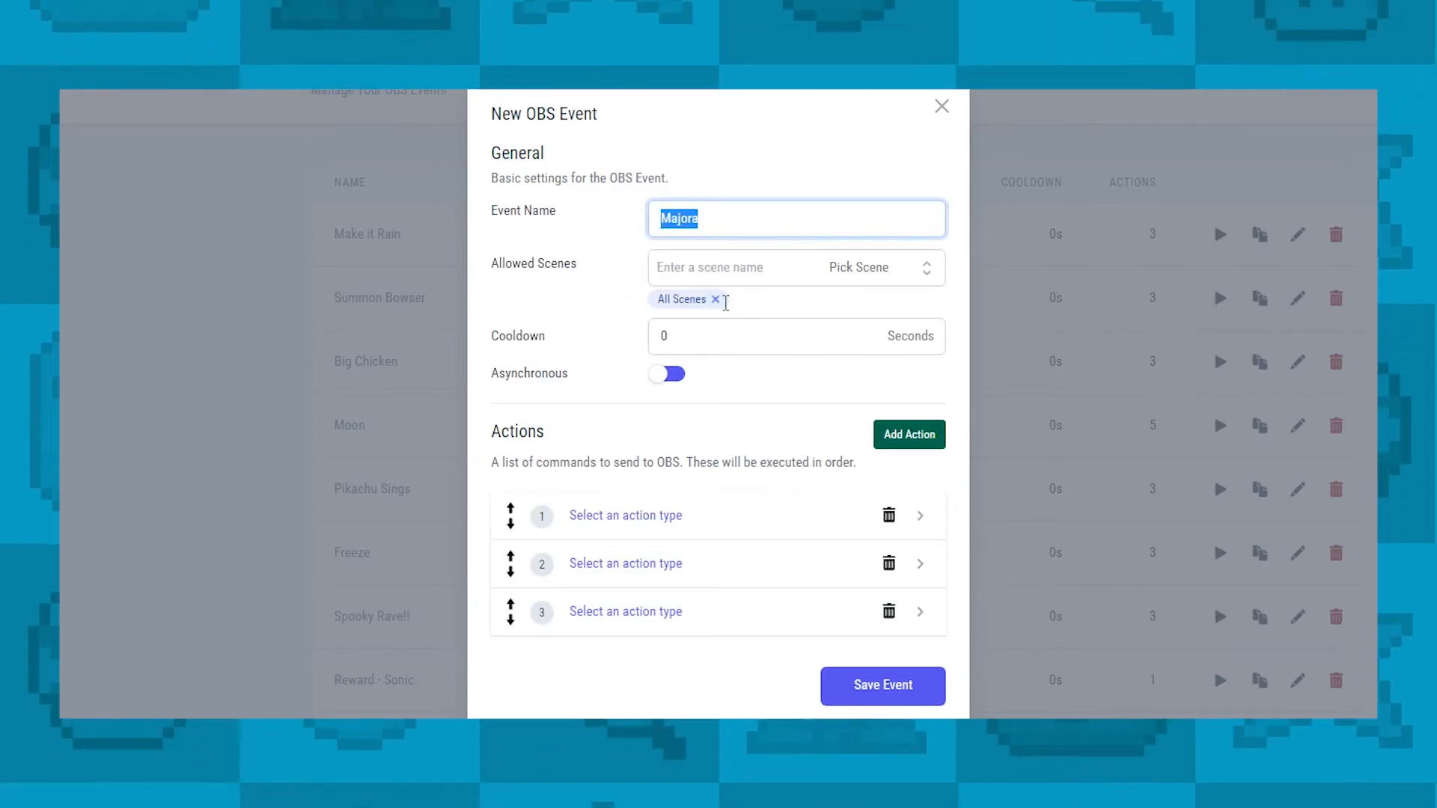
# - Save the Majora event so it appears in the OBS Events list with 3 actions
pyautogui.click(881, 686)
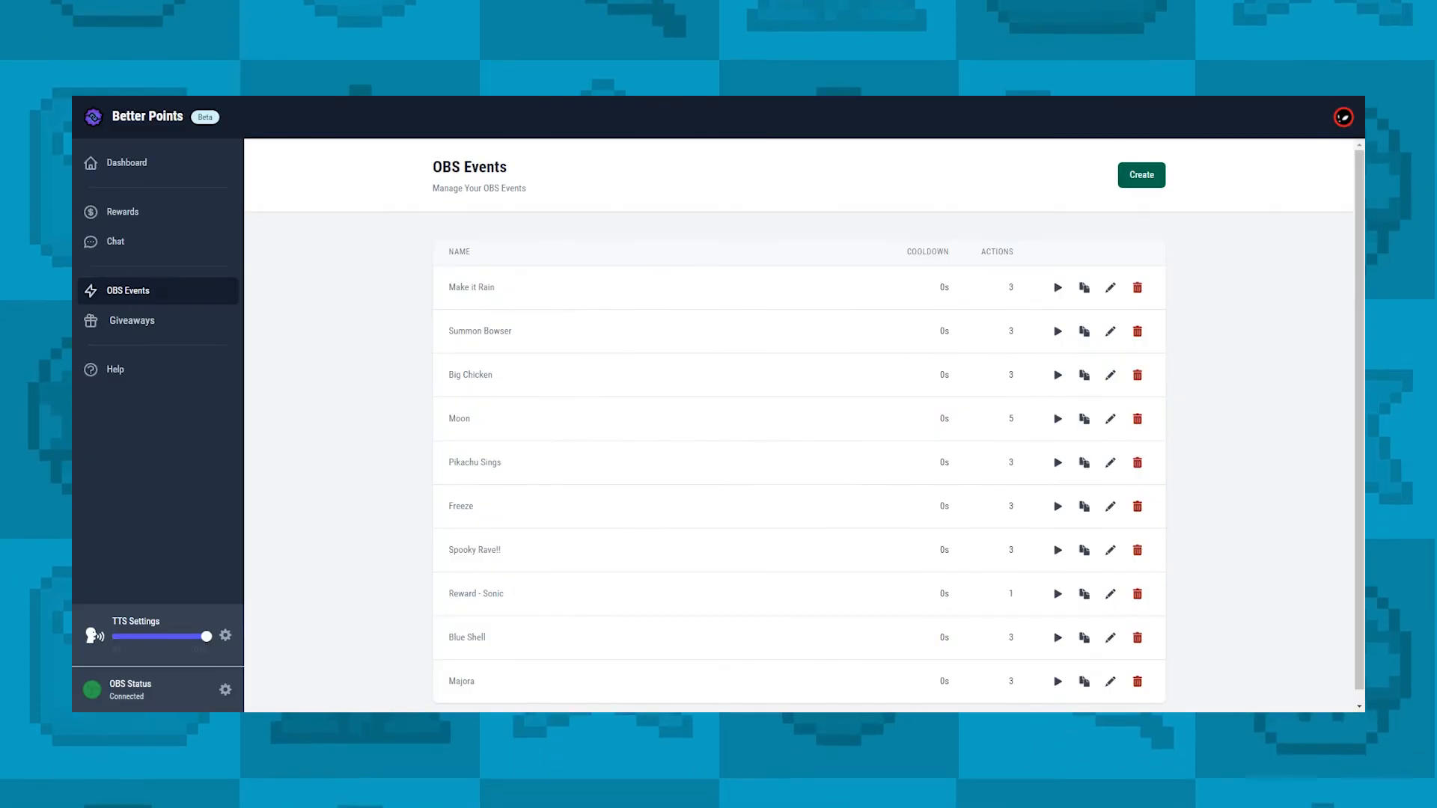
pyautogui.scroll(3)
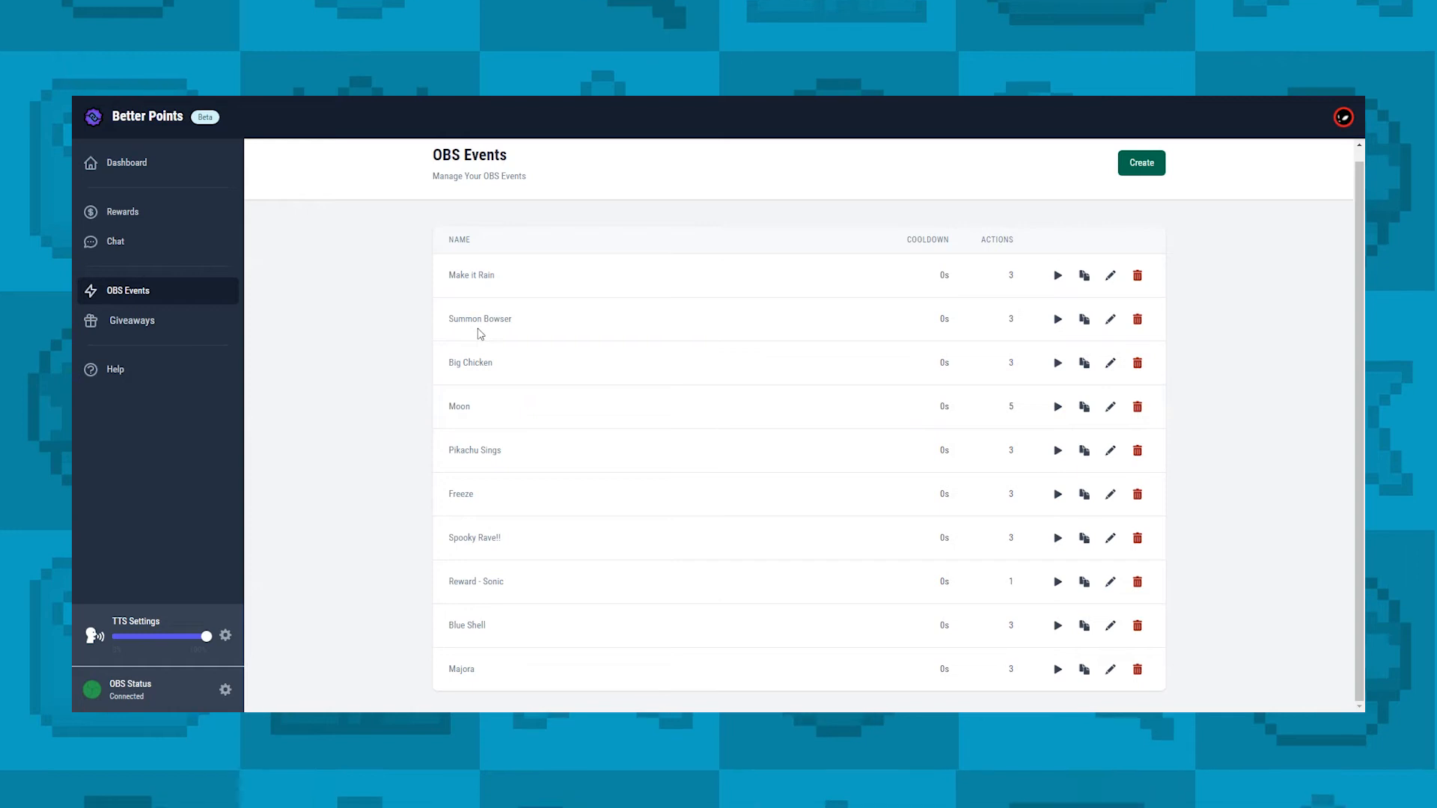
pyautogui.moveTo(473, 488)
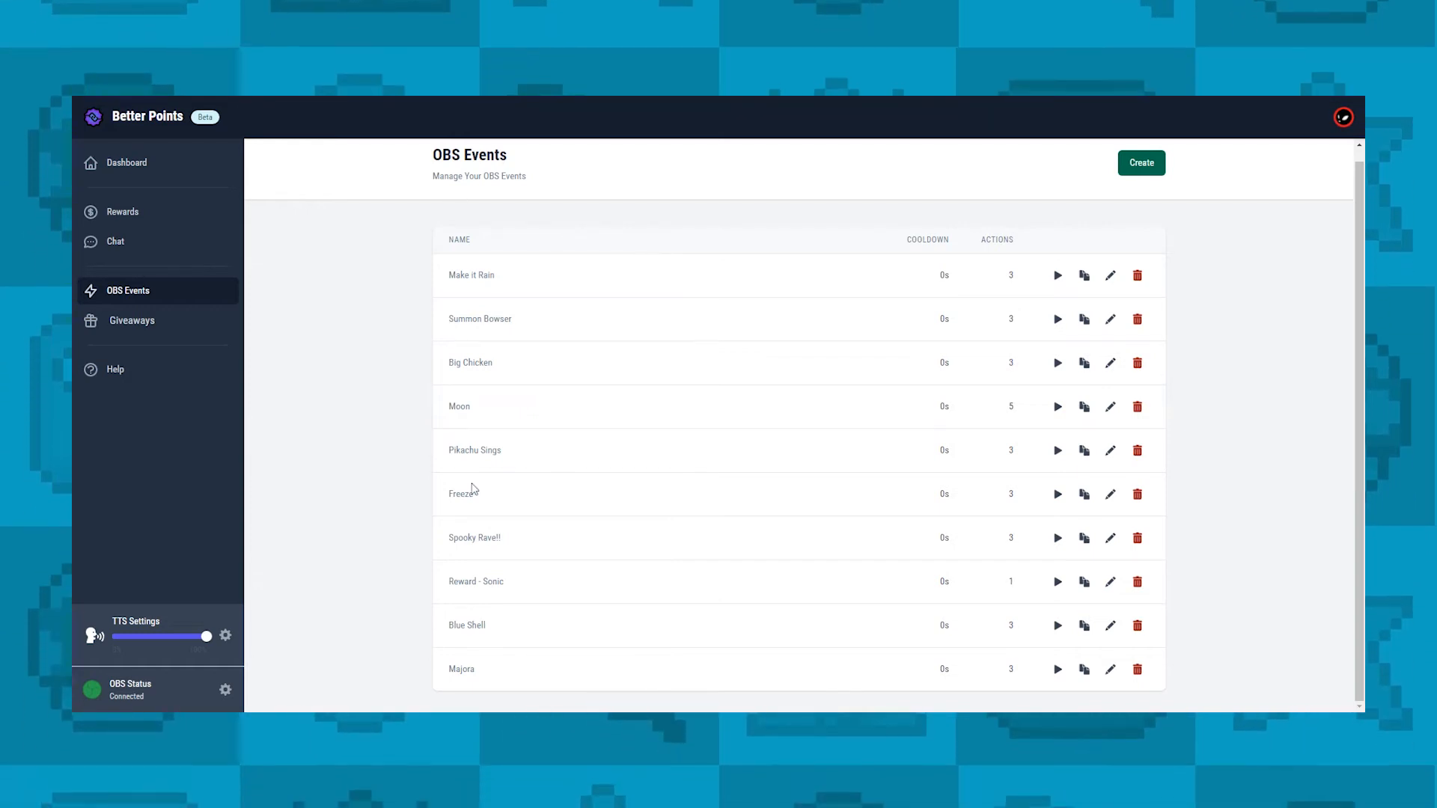
pyautogui.moveTo(174, 281)
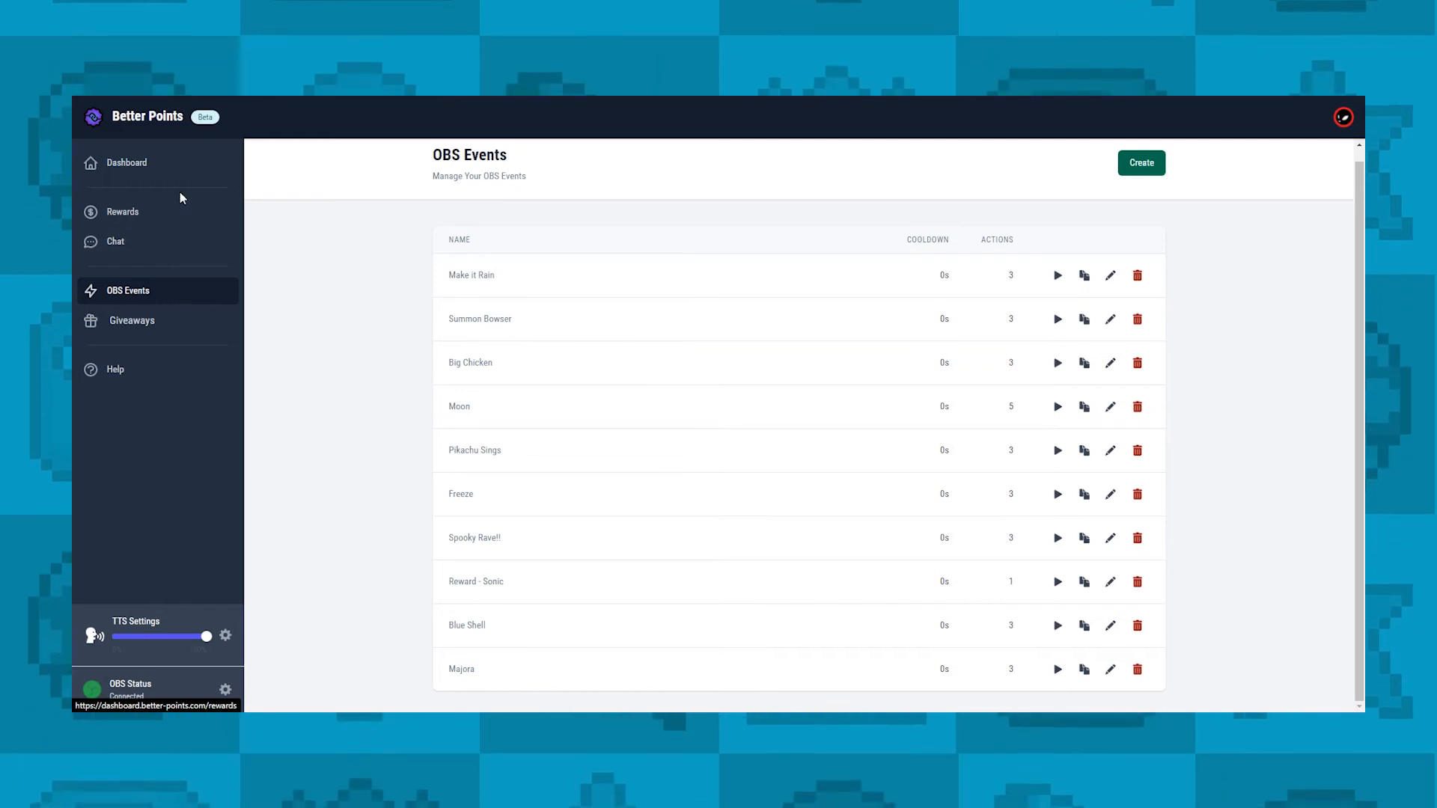
# - Create a new custom reward titled Summon Majora Moon, cost 100
pyautogui.click(121, 211)
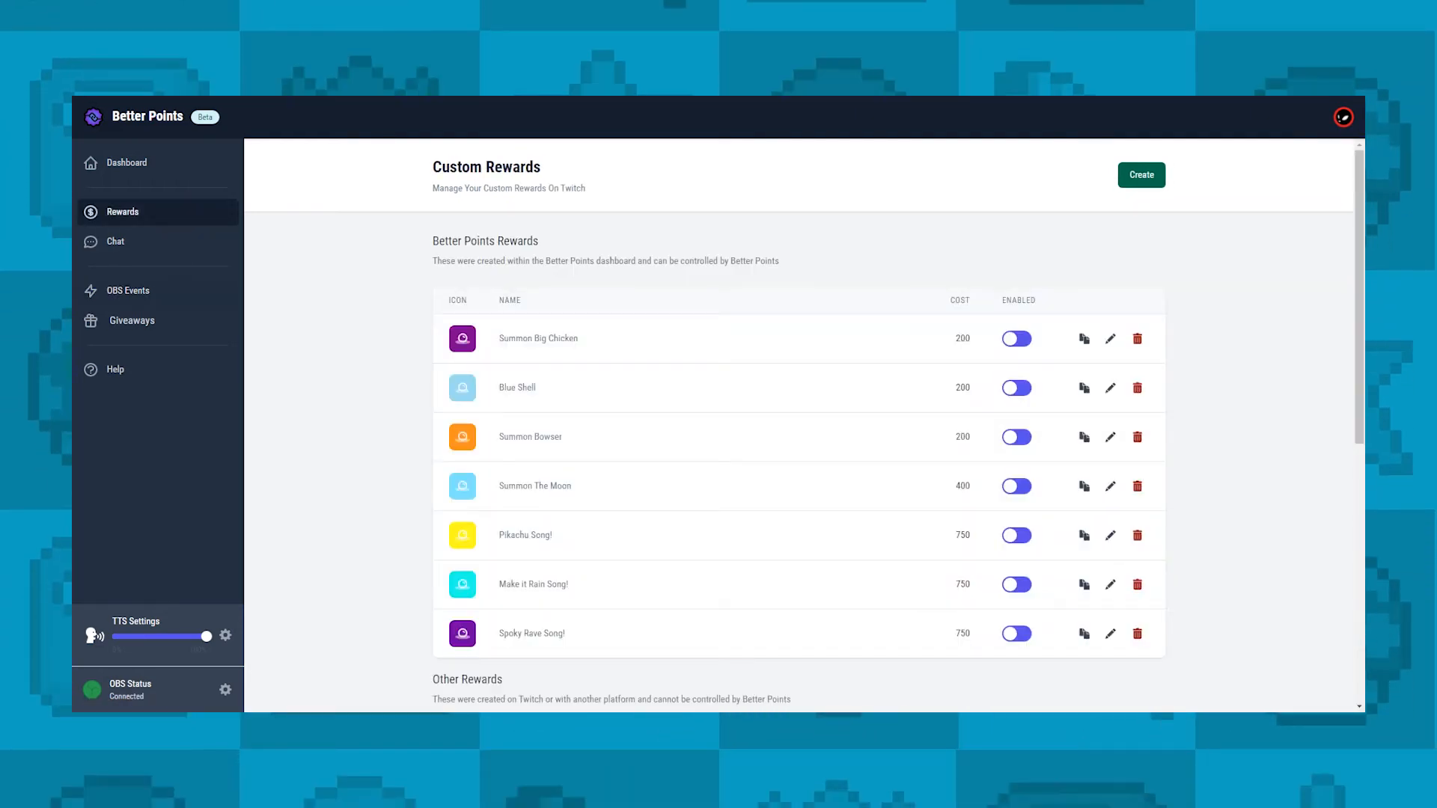
pyautogui.click(1140, 176)
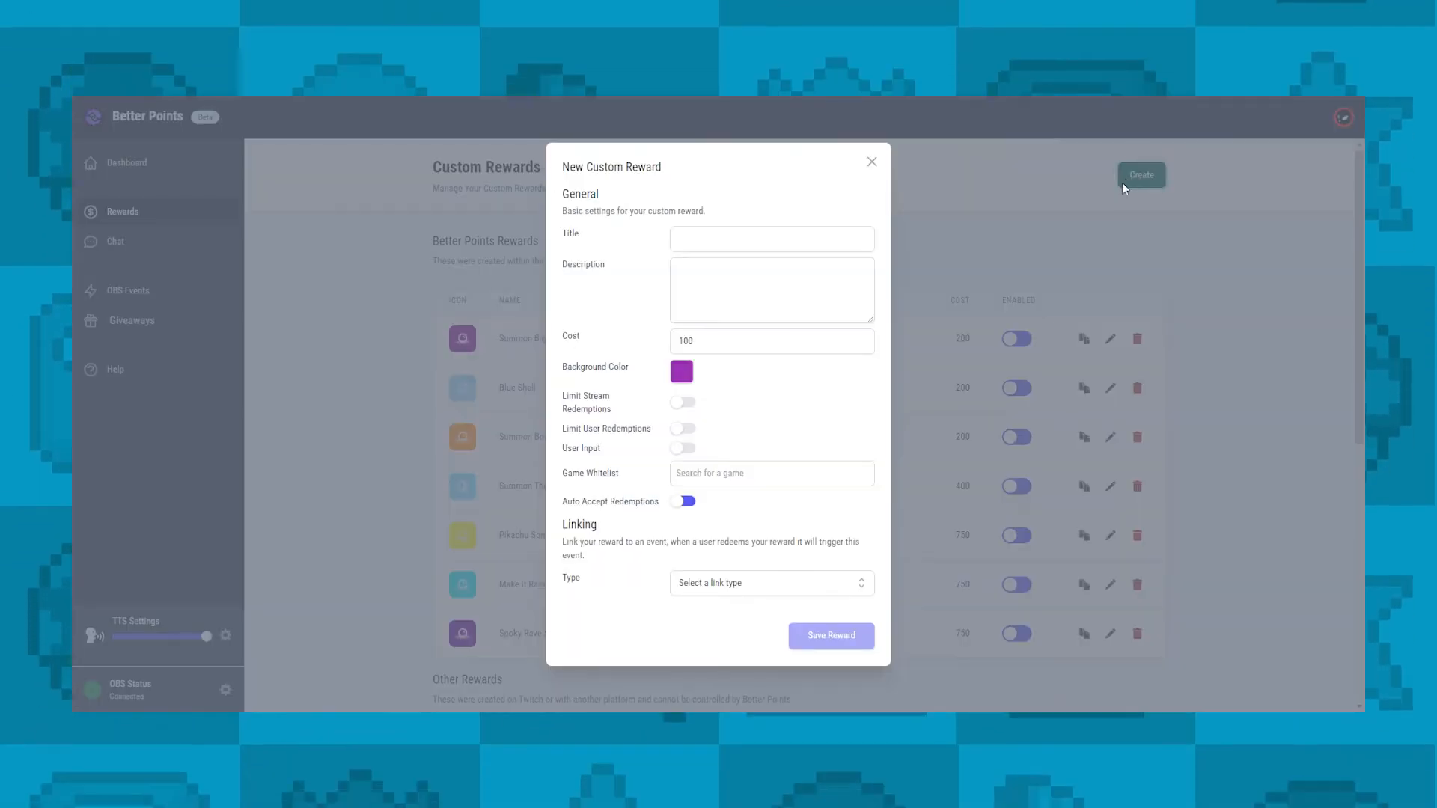
pyautogui.write('Summon Majora Moon')
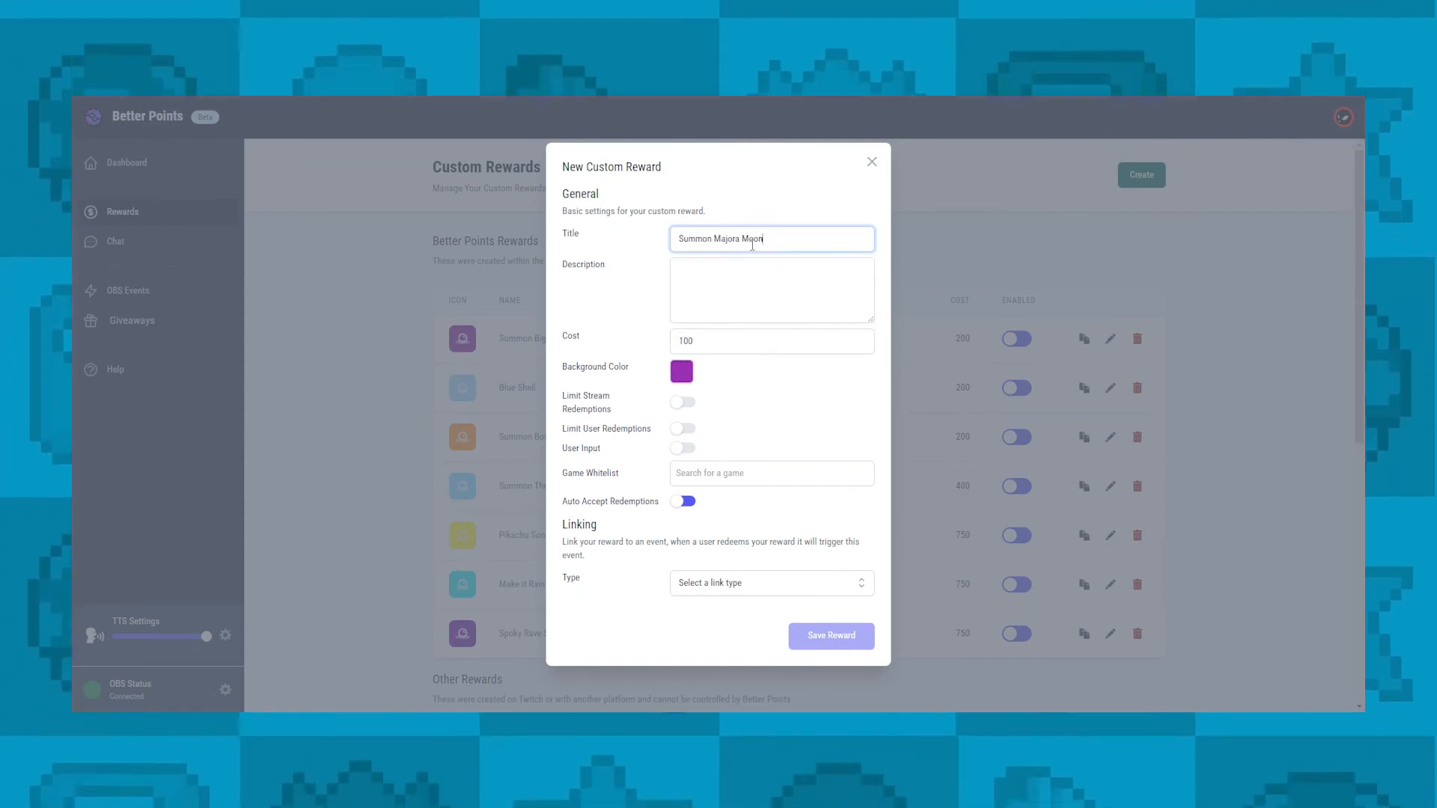
pyautogui.click(772, 289)
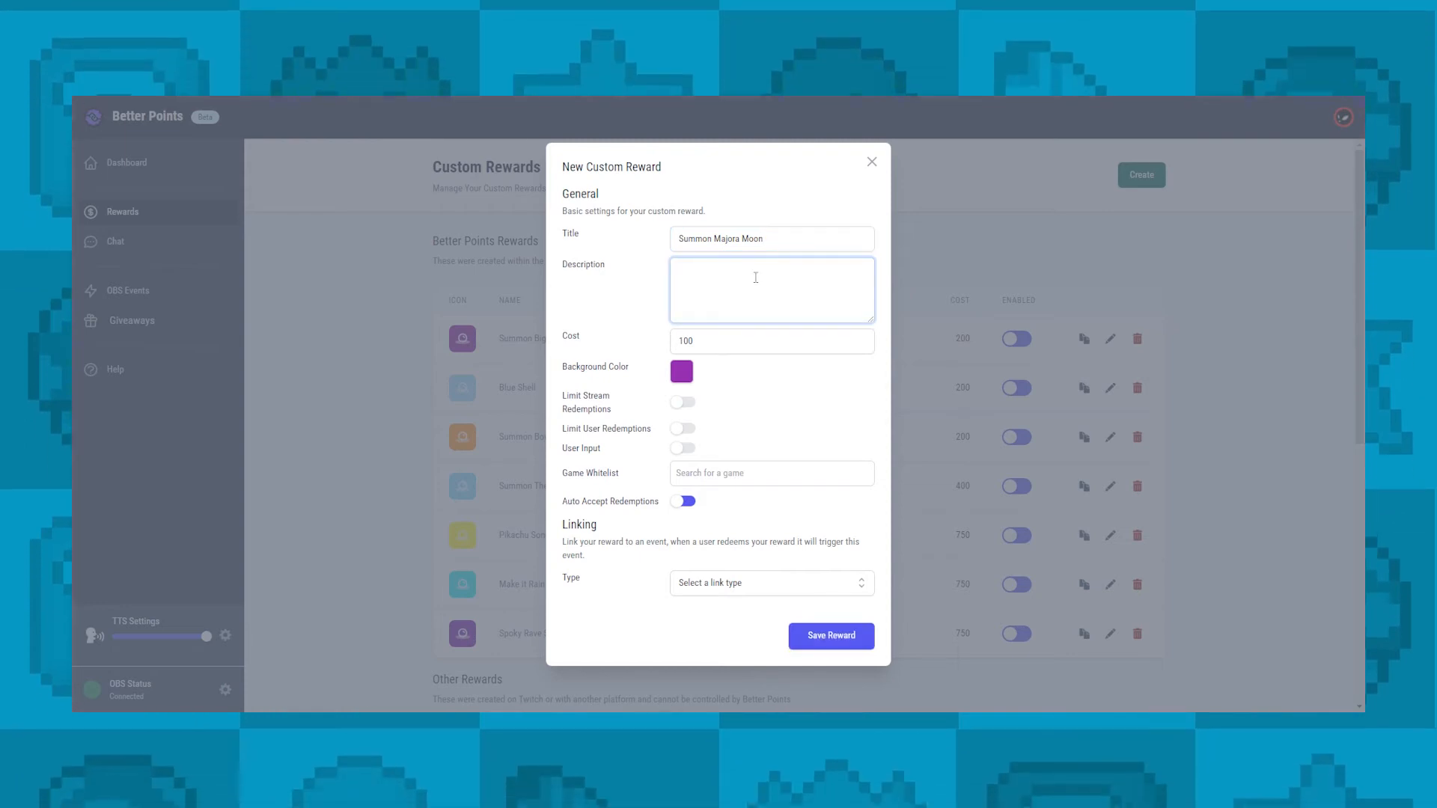
pyautogui.moveTo(792, 285)
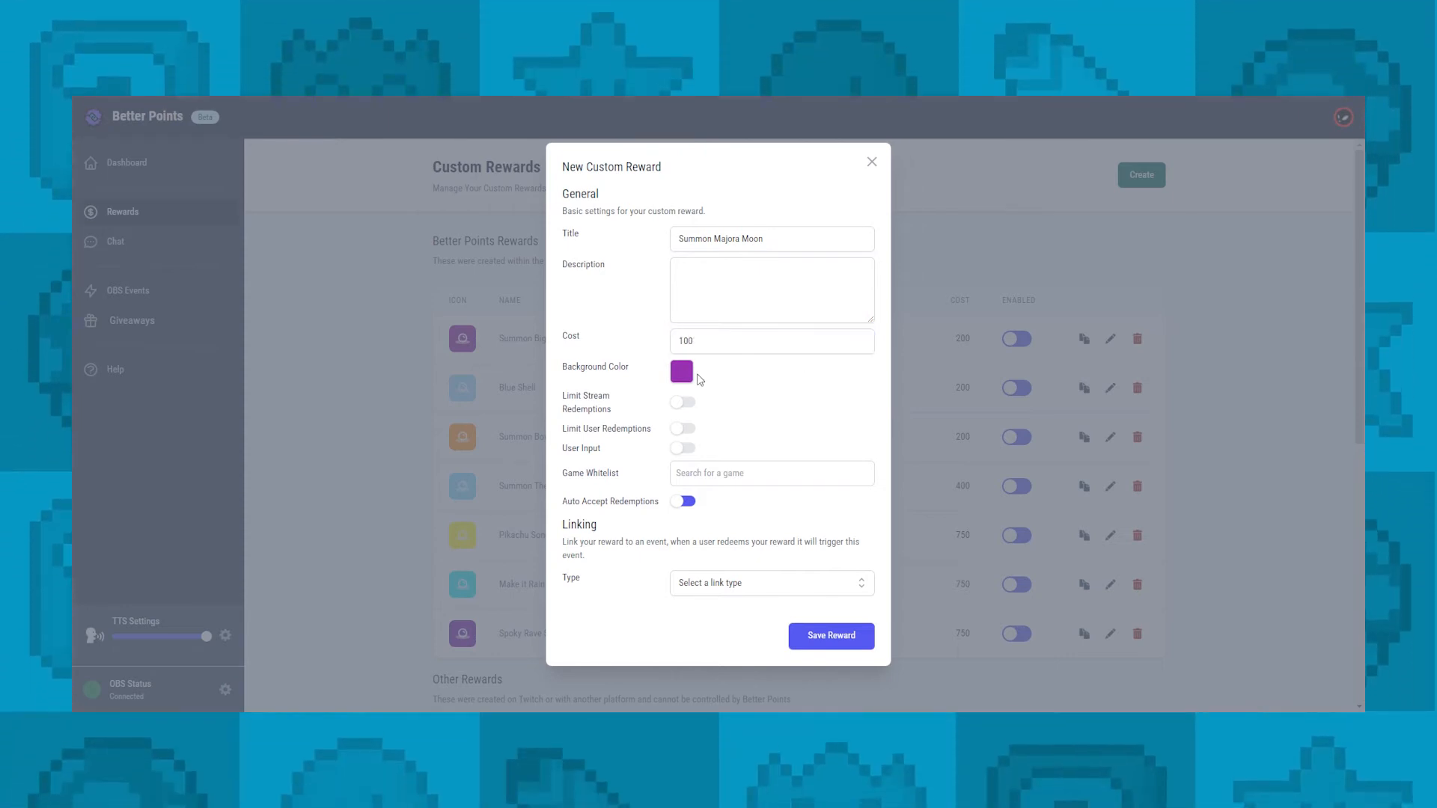
pyautogui.moveTo(846, 405)
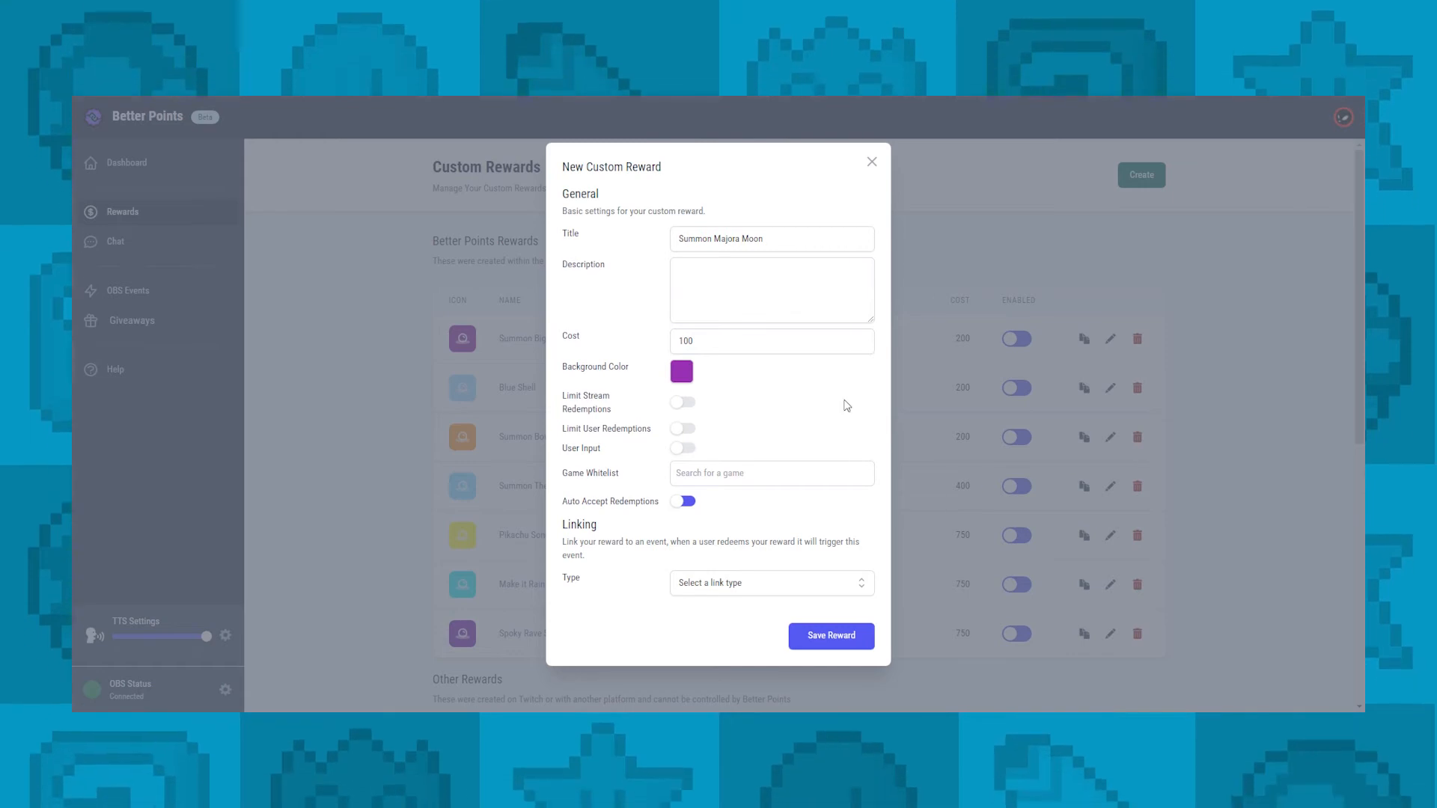
pyautogui.moveTo(835, 401)
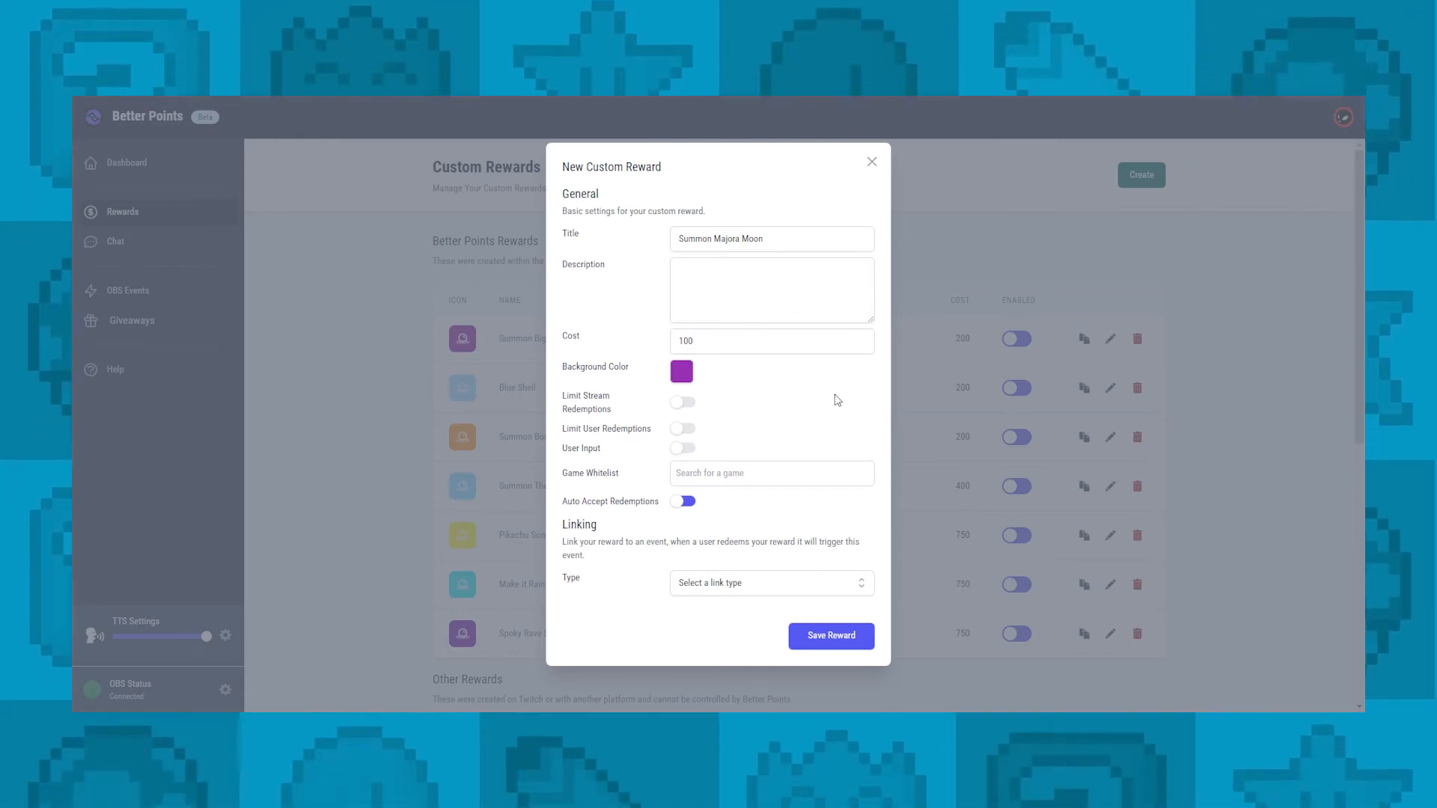
pyautogui.moveTo(828, 395)
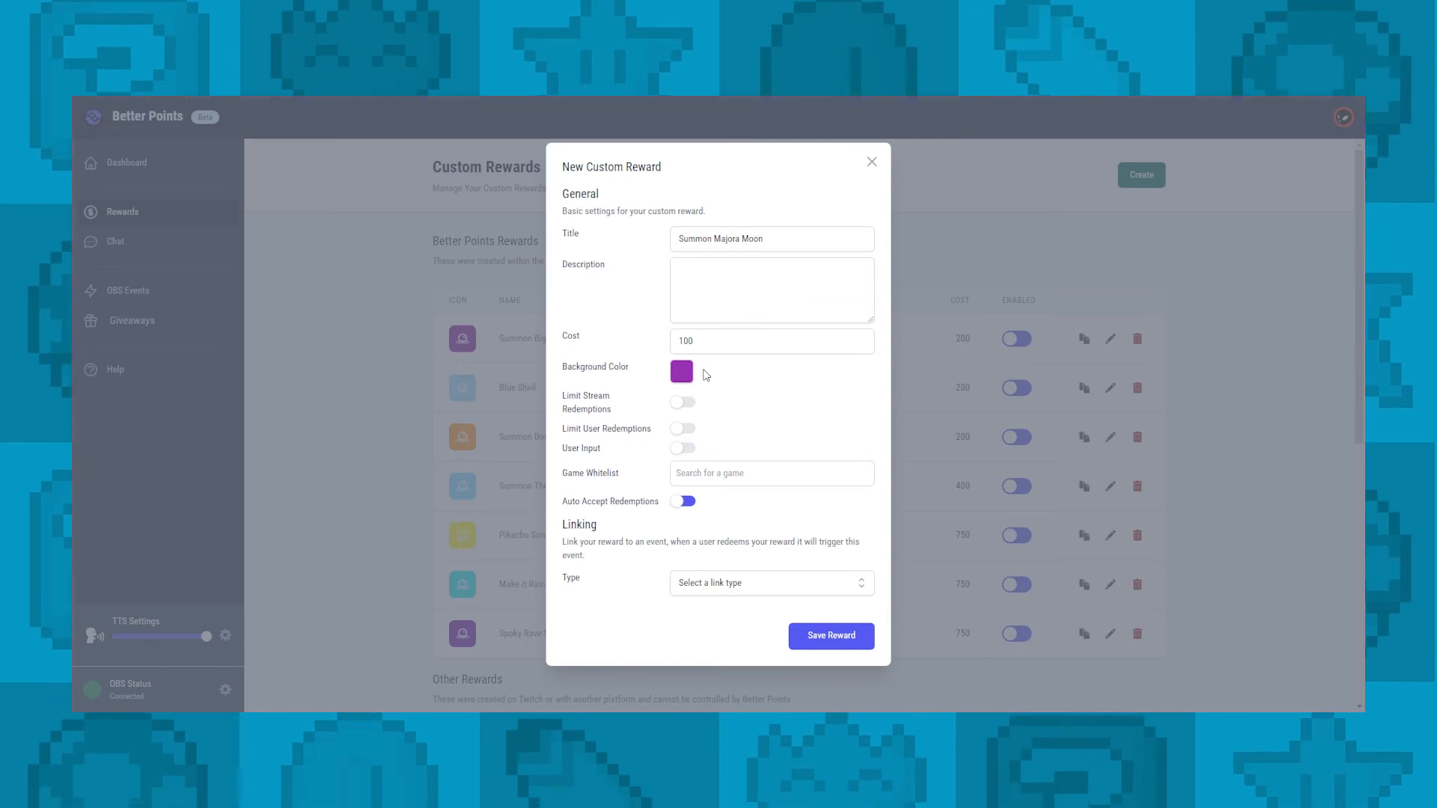
pyautogui.moveTo(626, 204)
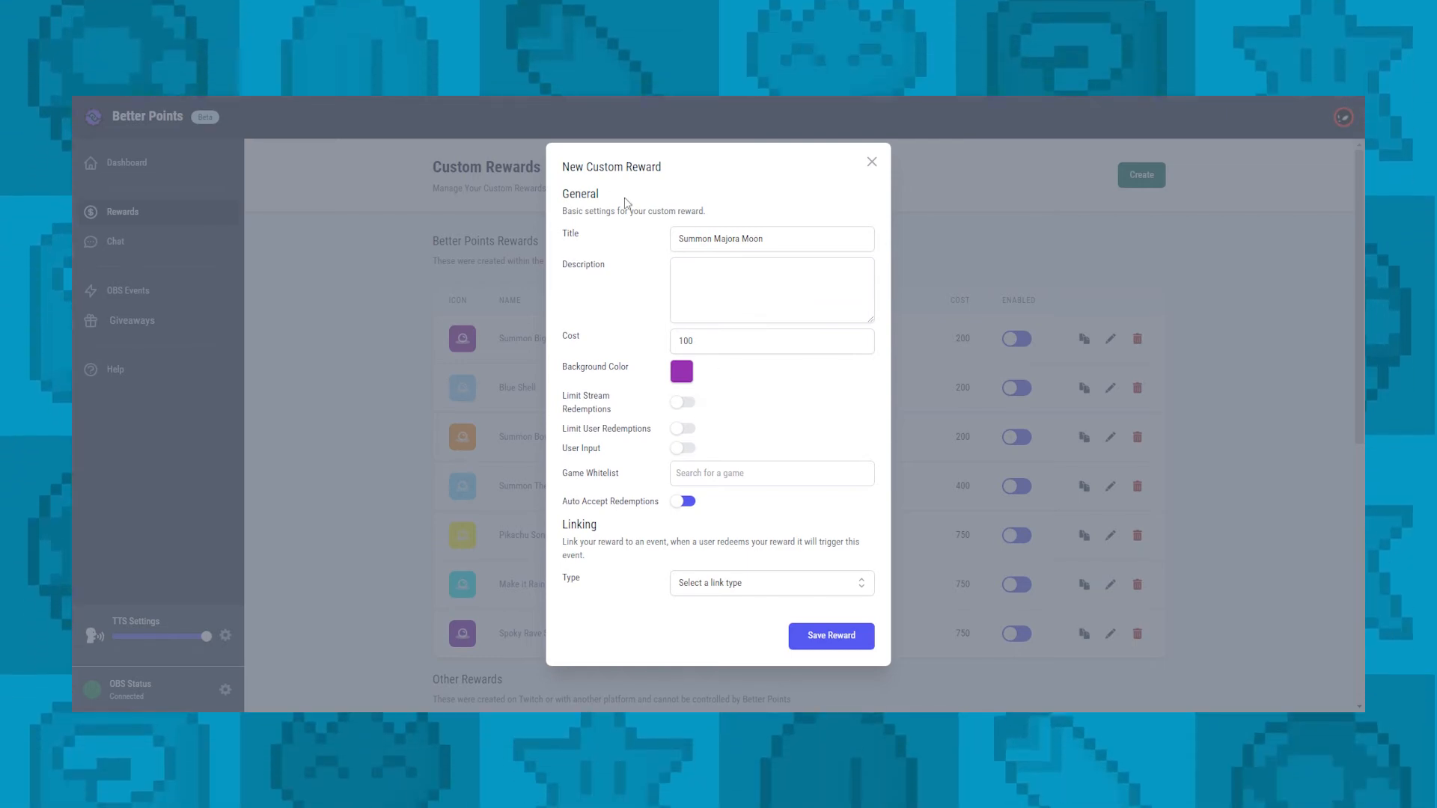
pyautogui.moveTo(648, 407)
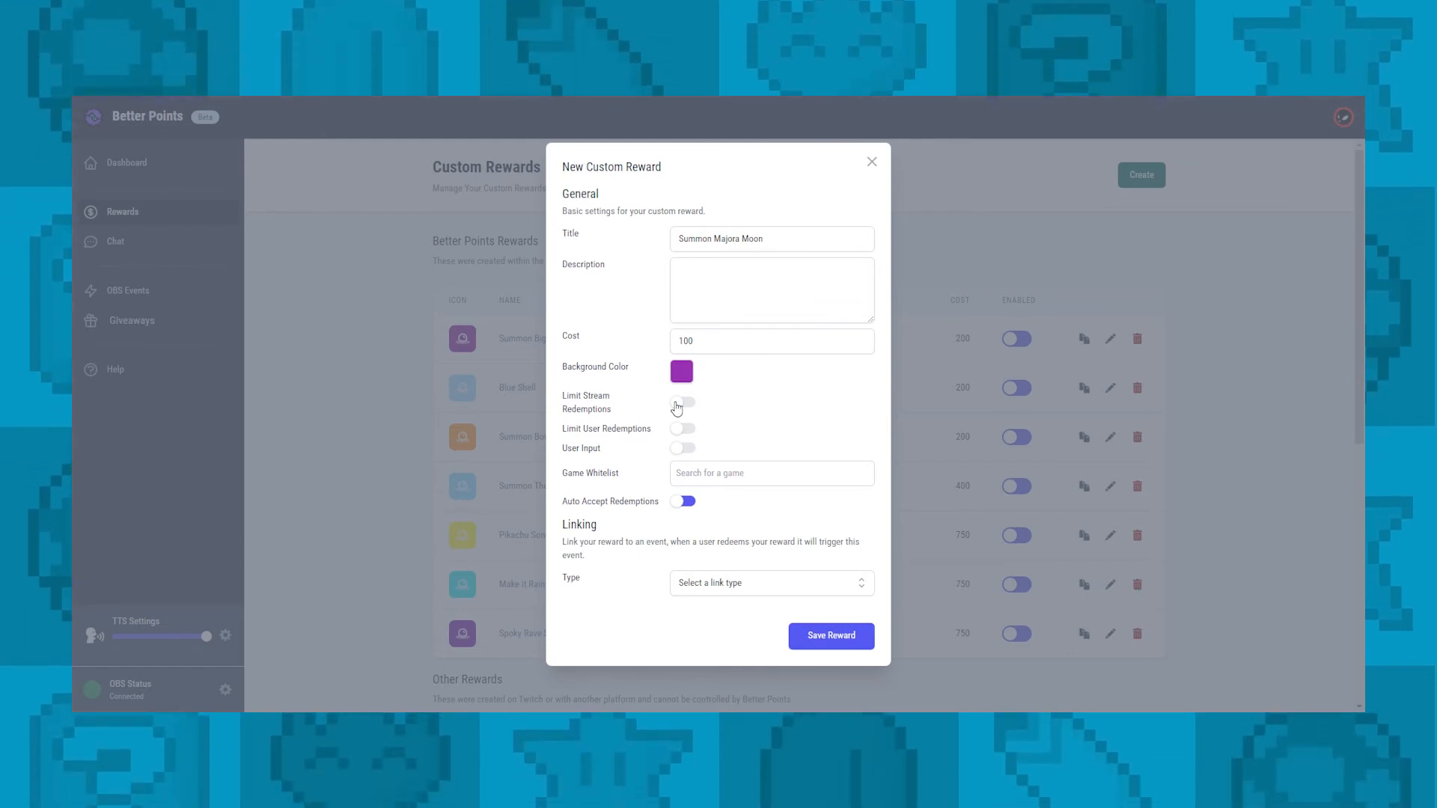
# - Try the stream and user redemption limit toggles, leaving both off, and move to Game Whitelist
pyautogui.click(682, 405)
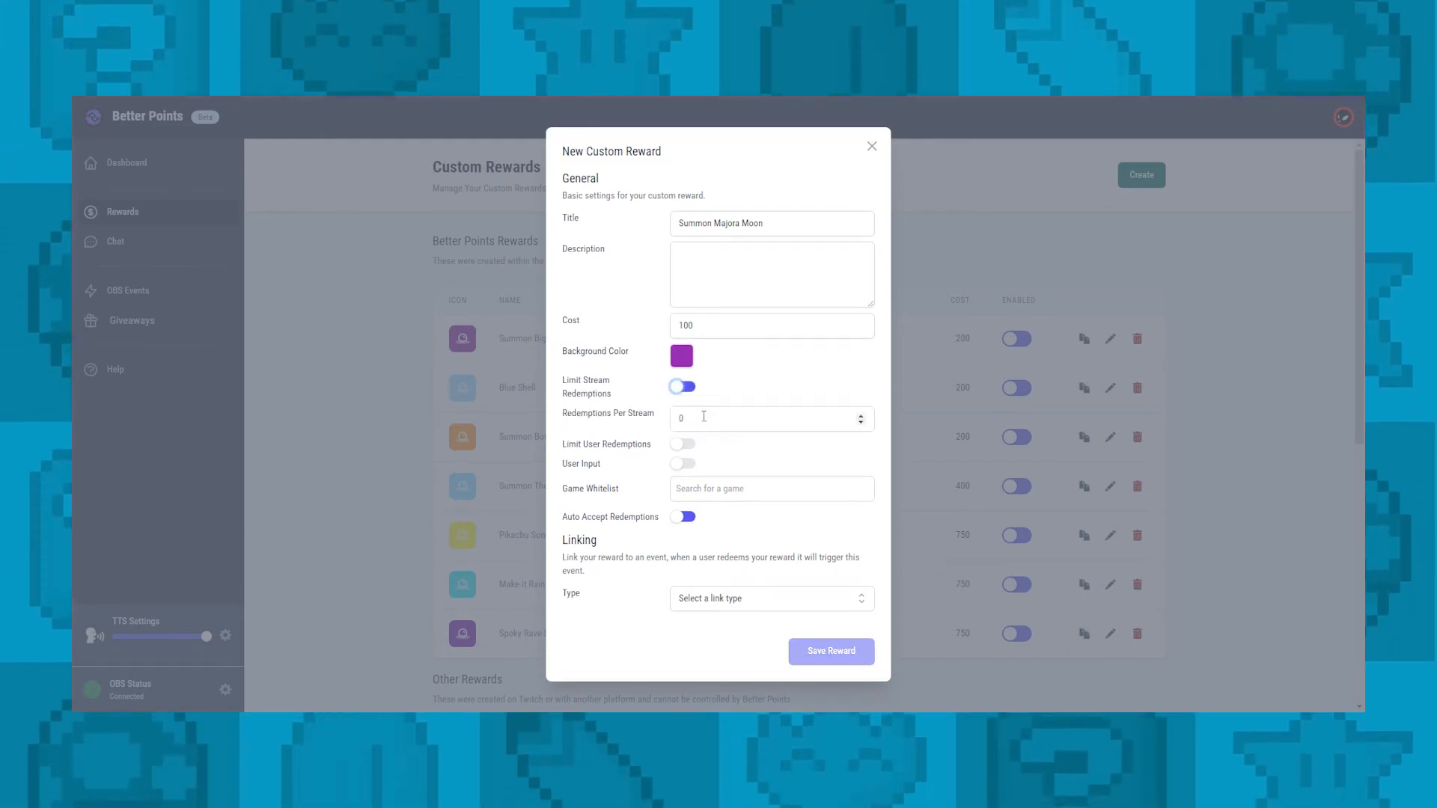
pyautogui.click(682, 386)
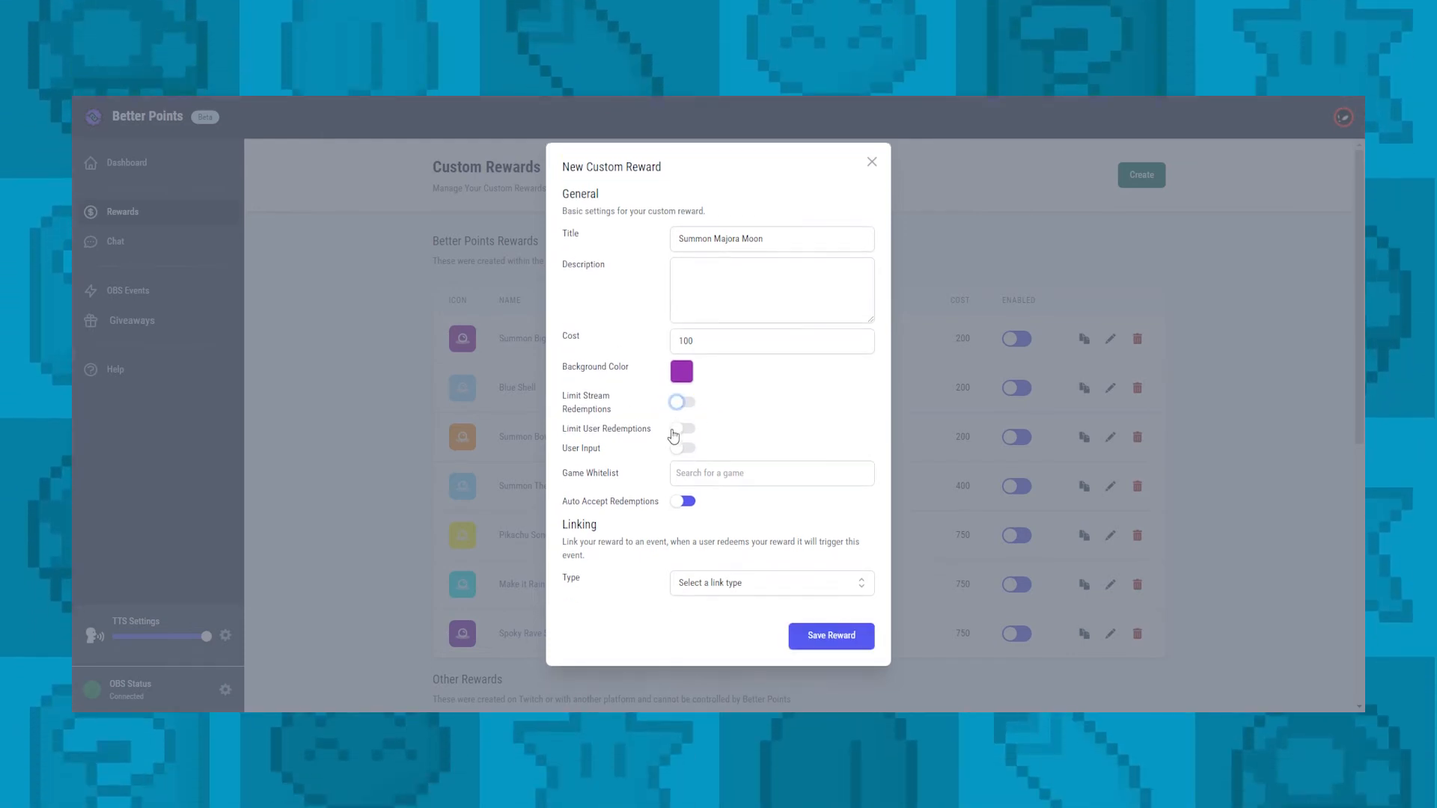
pyautogui.click(683, 413)
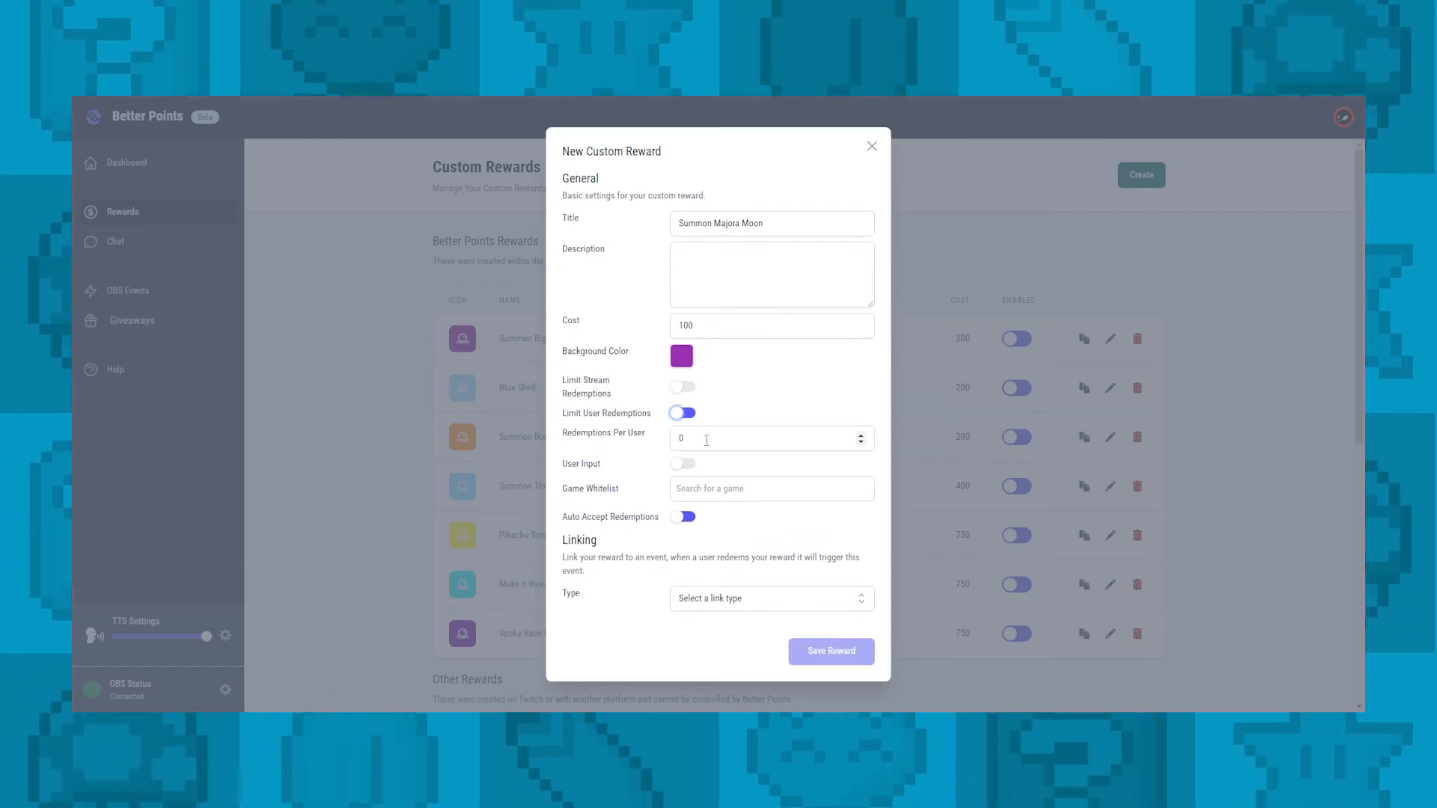
pyautogui.click(683, 413)
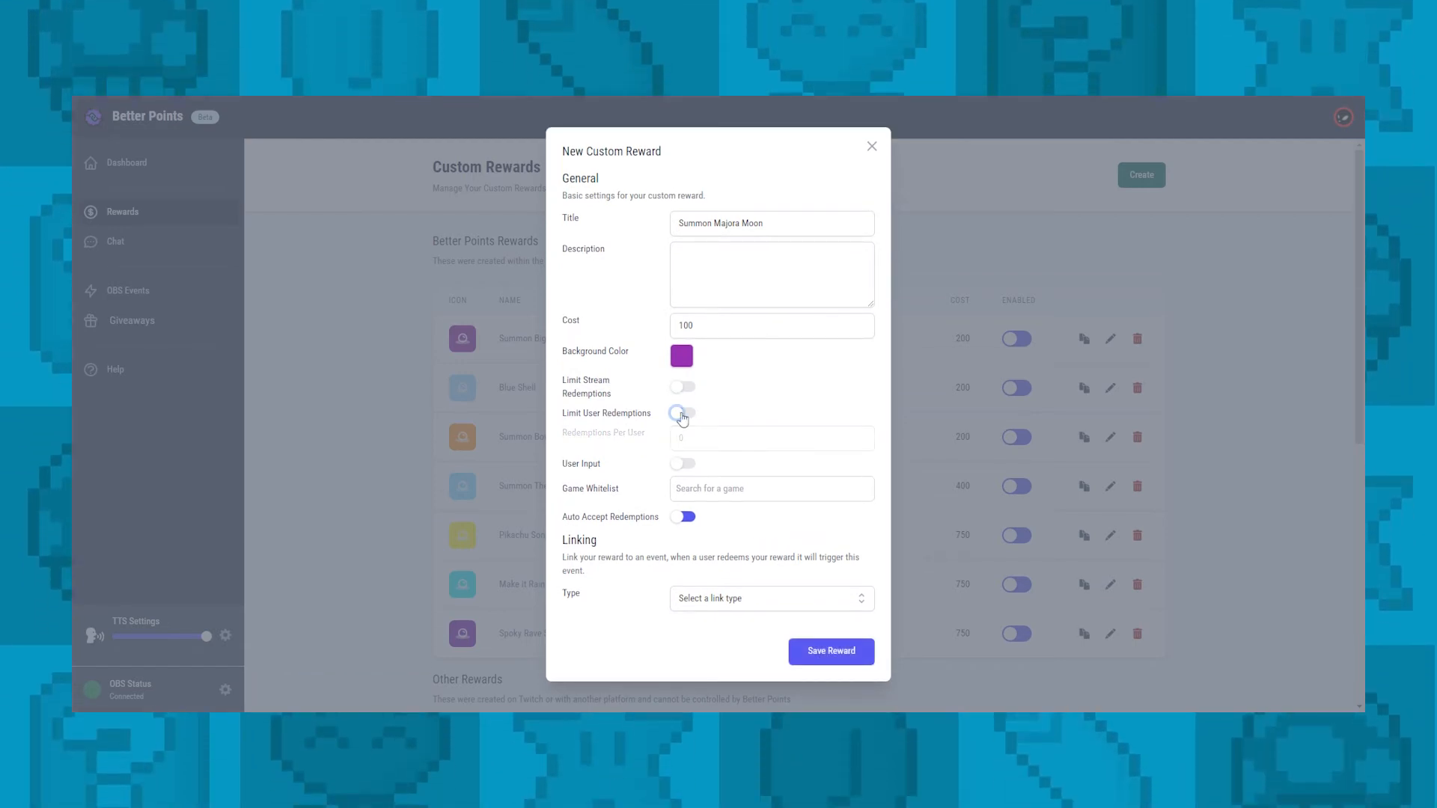
pyautogui.click(683, 413)
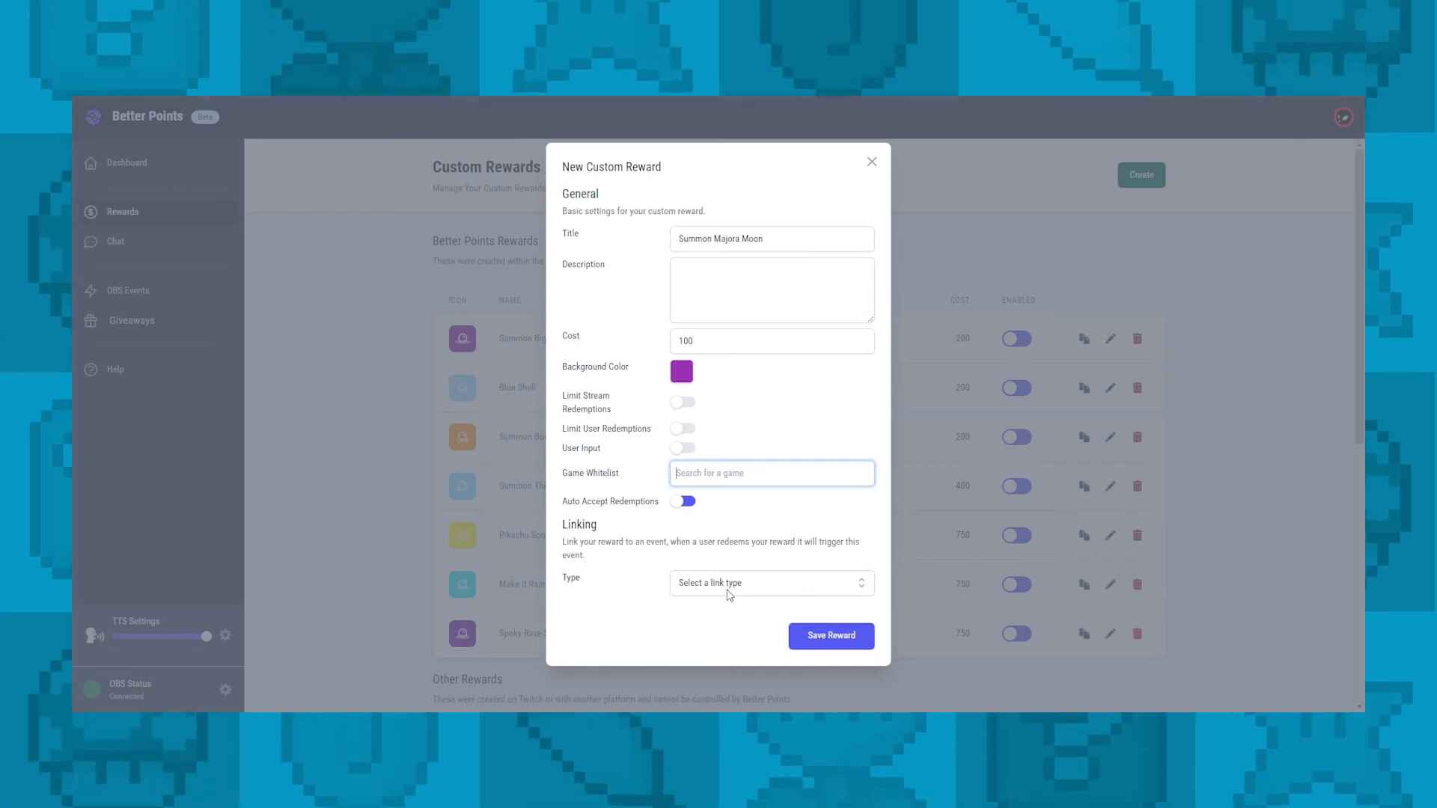
# - Link the reward as Single OBS Event to Majora and save the reward
pyautogui.click(770, 582)
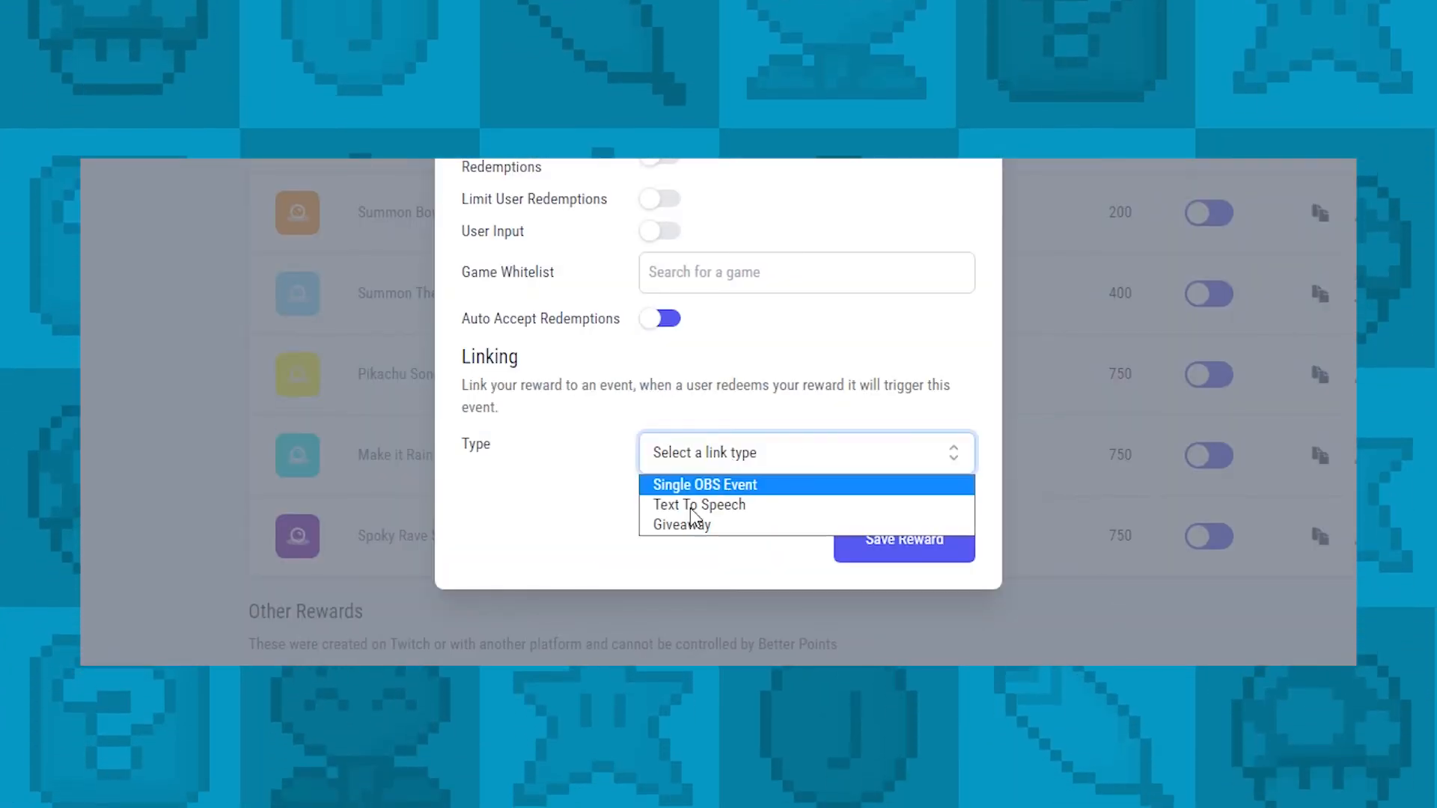
pyautogui.click(704, 484)
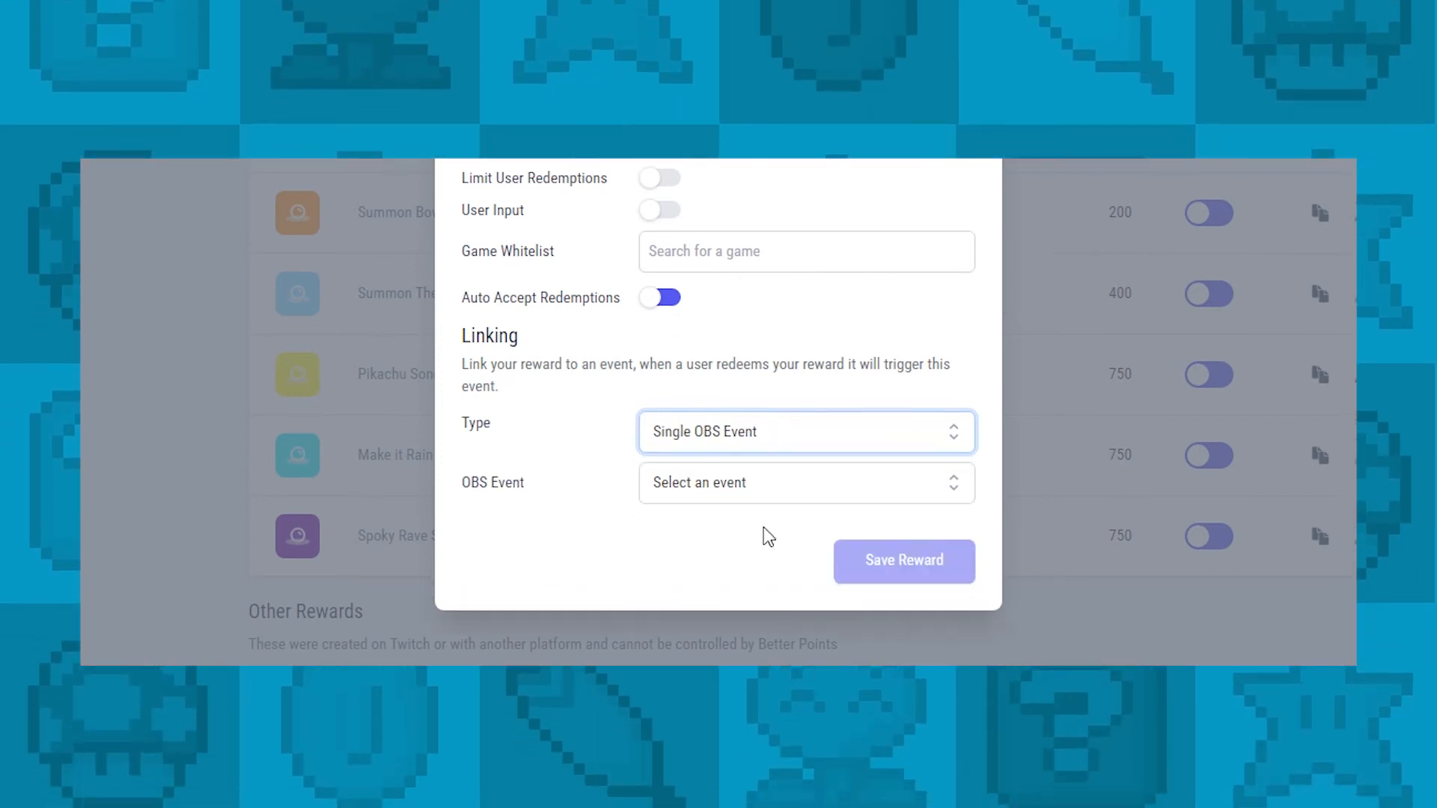
pyautogui.click(805, 251)
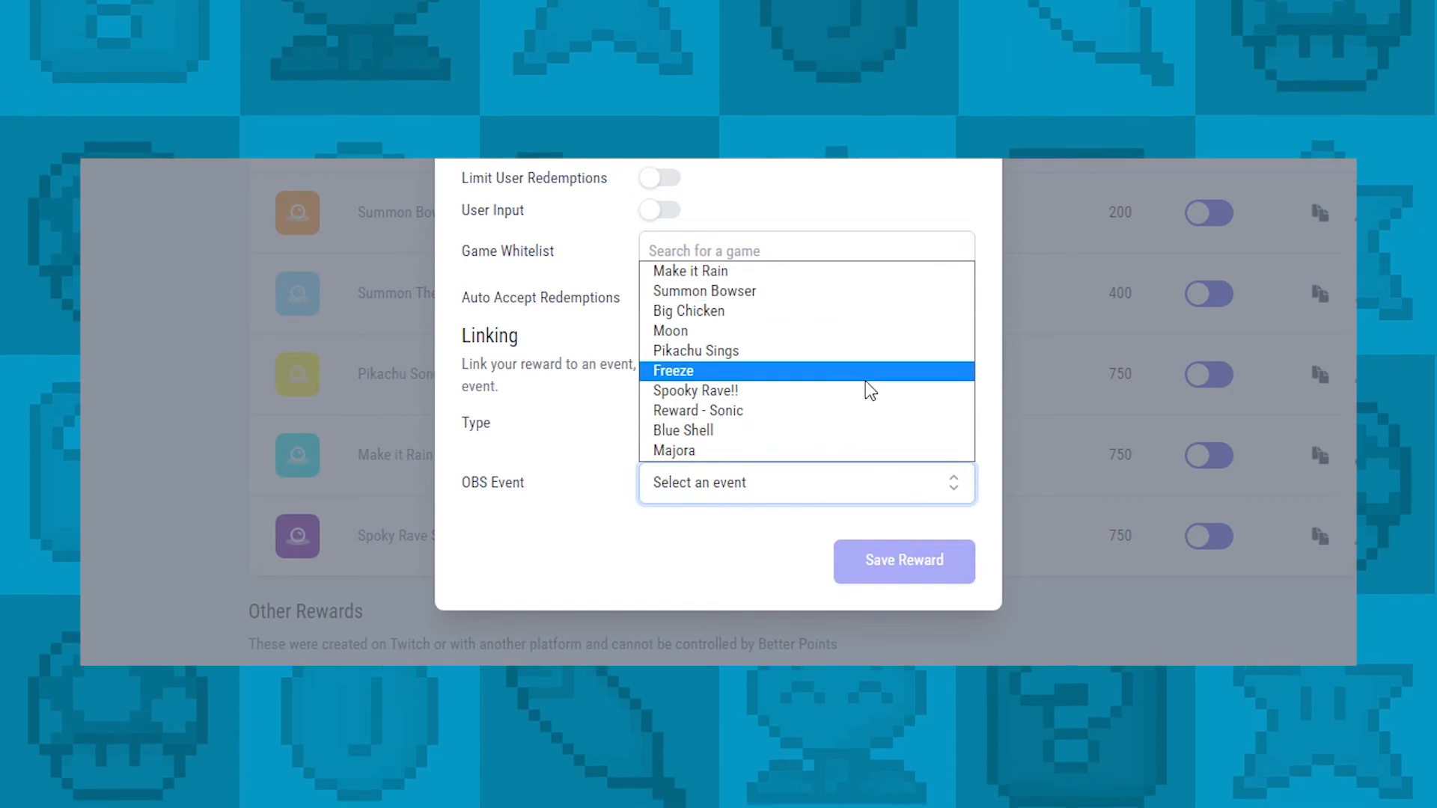
pyautogui.click(674, 451)
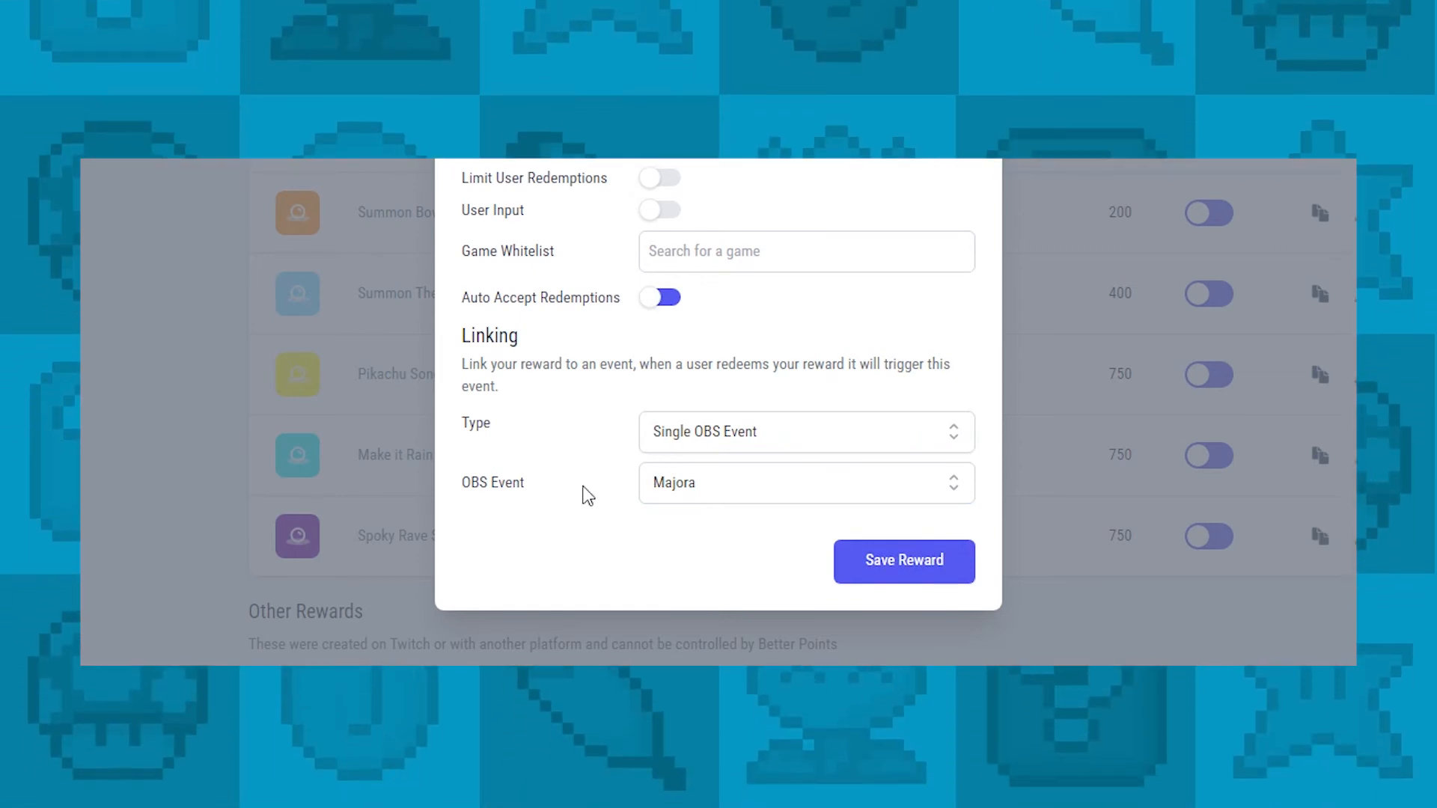
pyautogui.click(902, 562)
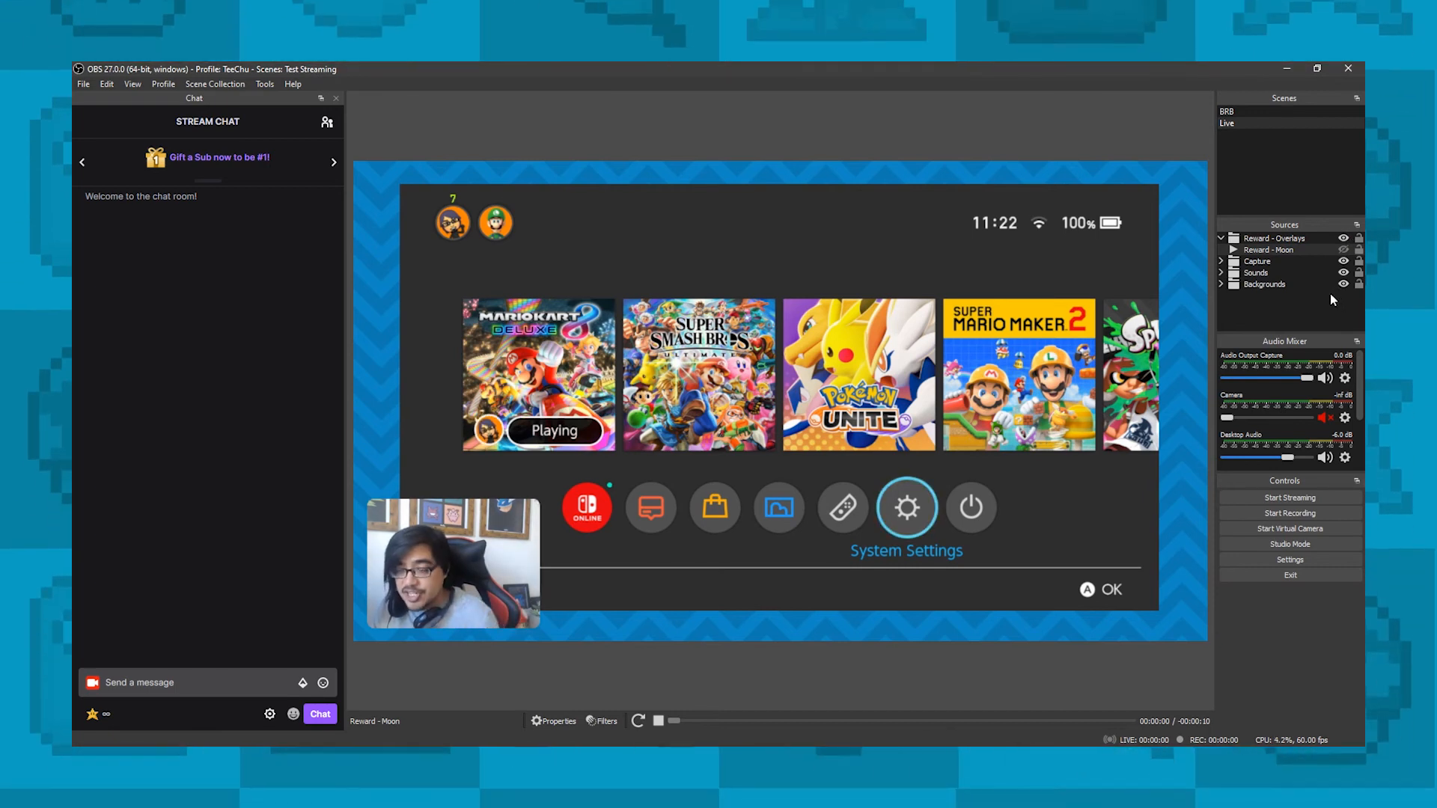
pyautogui.moveTo(91, 714)
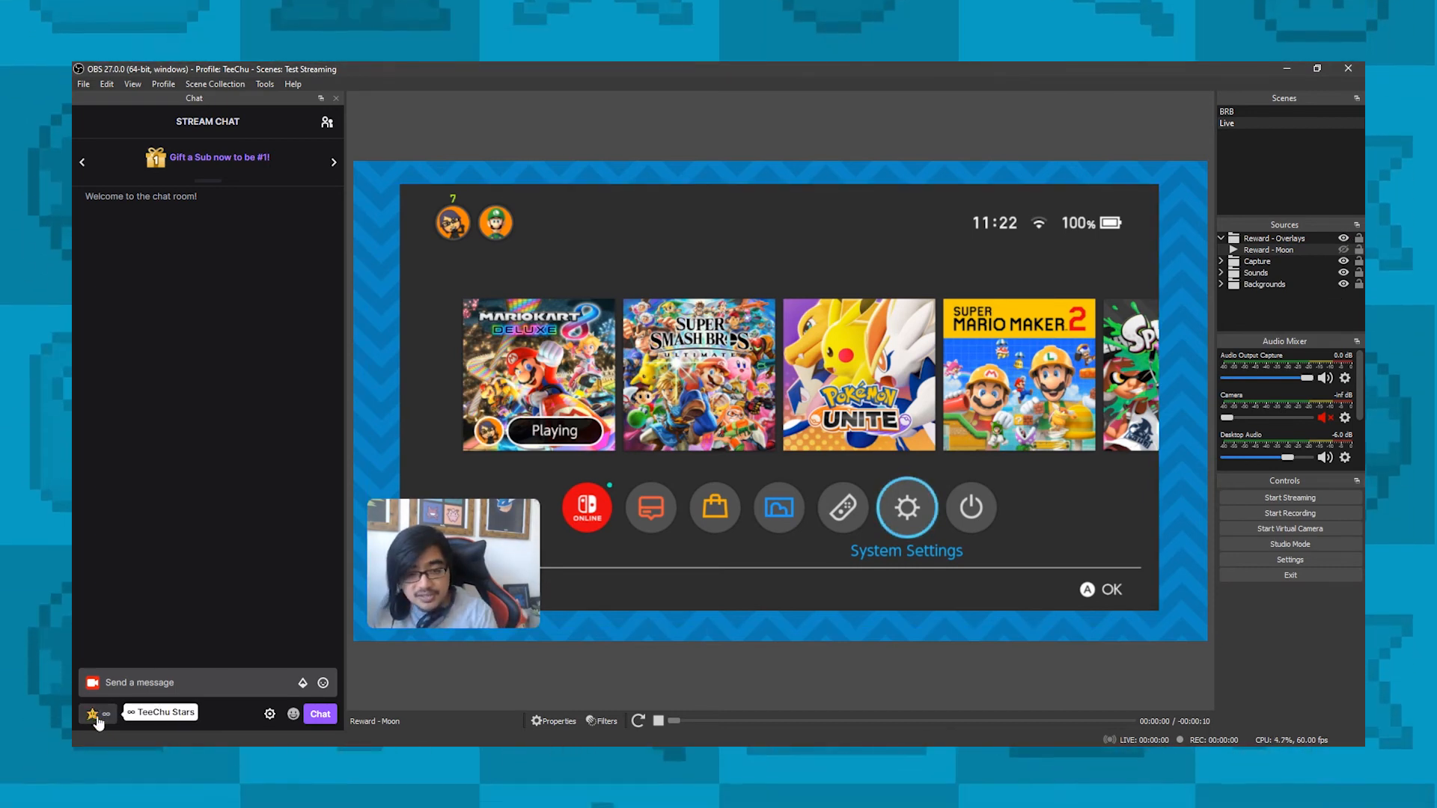
# - Redeem Summon Majora Moon for 100 points from the chat rewards list
pyautogui.click(93, 714)
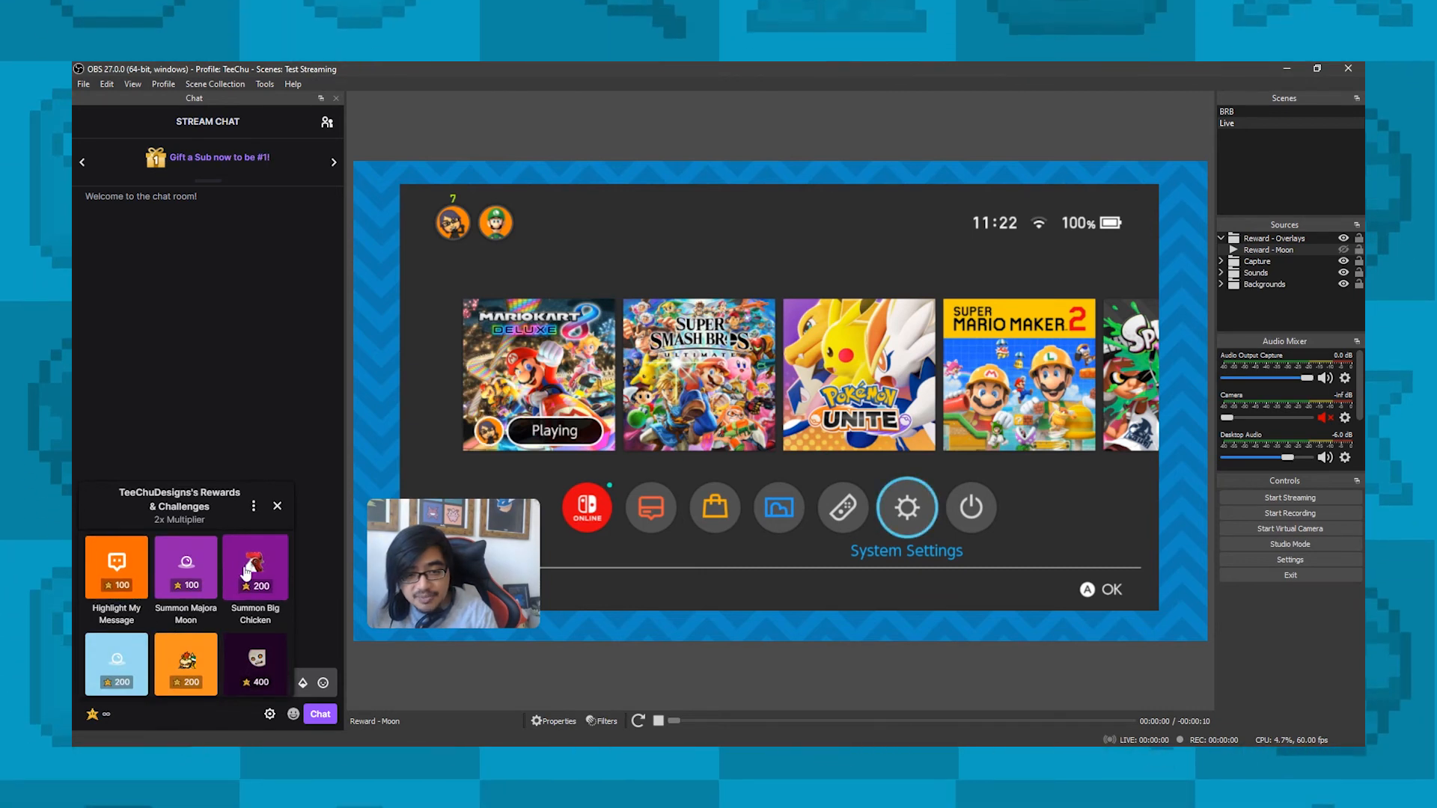
pyautogui.click(186, 565)
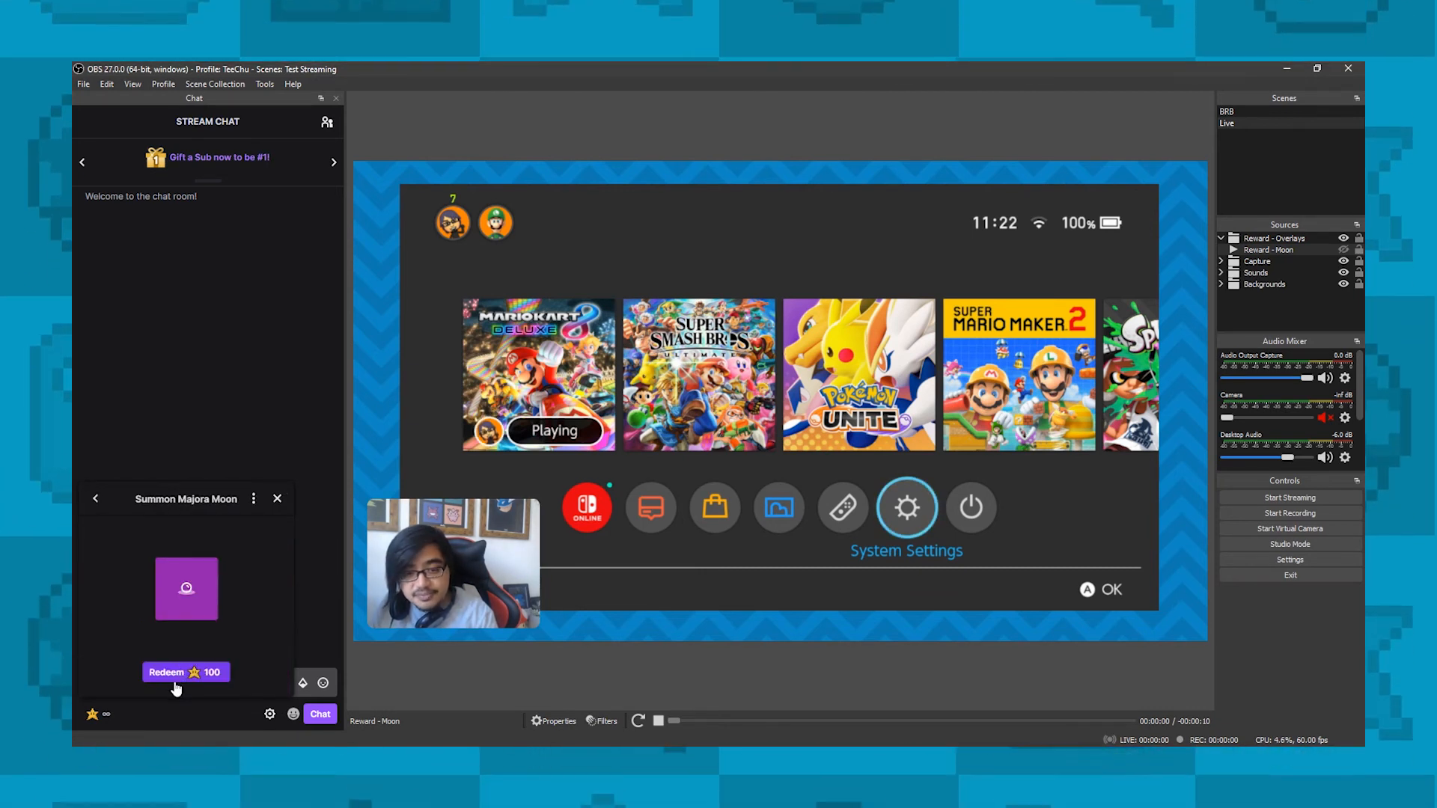
pyautogui.click(166, 672)
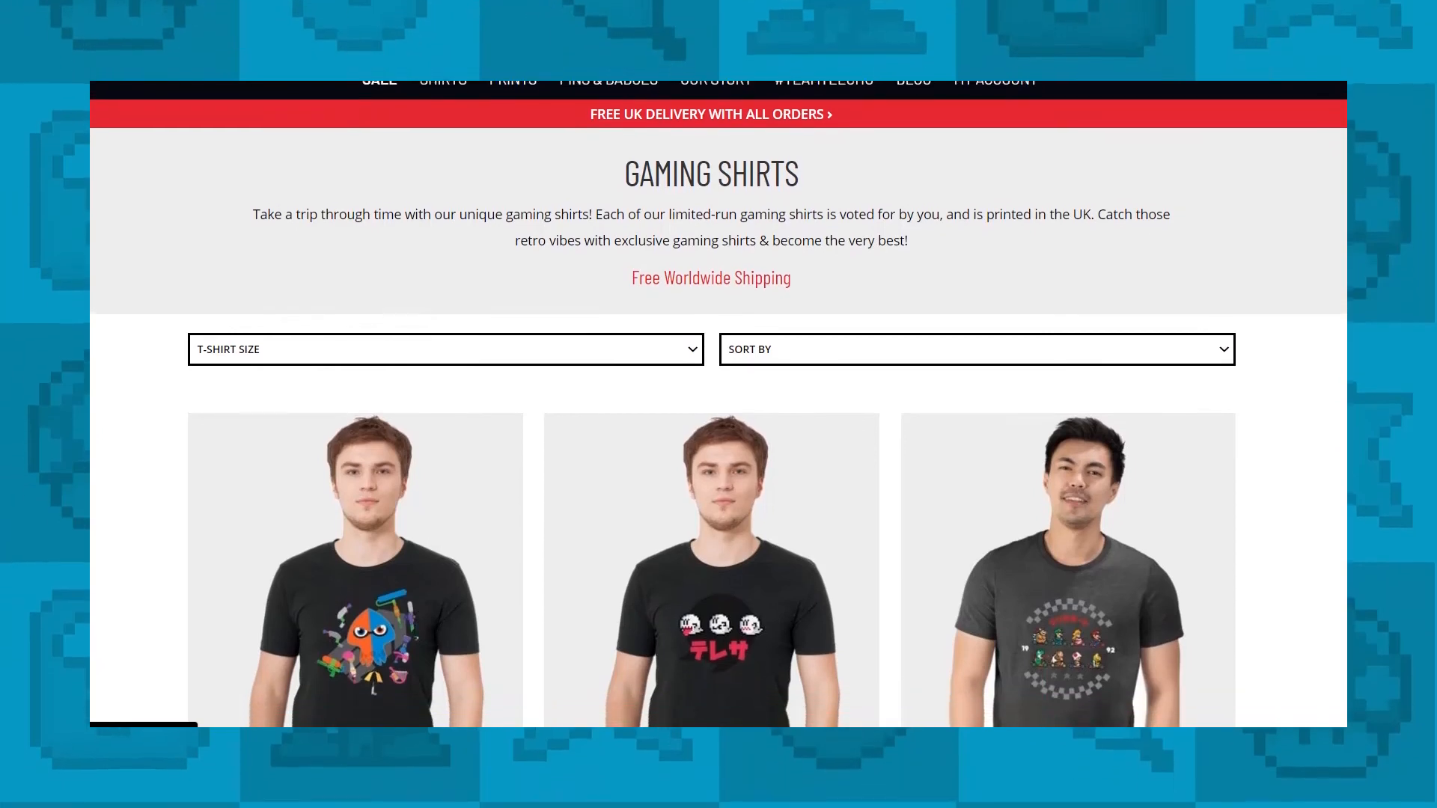
# - Scroll down the Gaming Shirts page to the Kanto Journey, Legendary Controllers and Settle It in Smash shirts
pyautogui.scroll(-3)
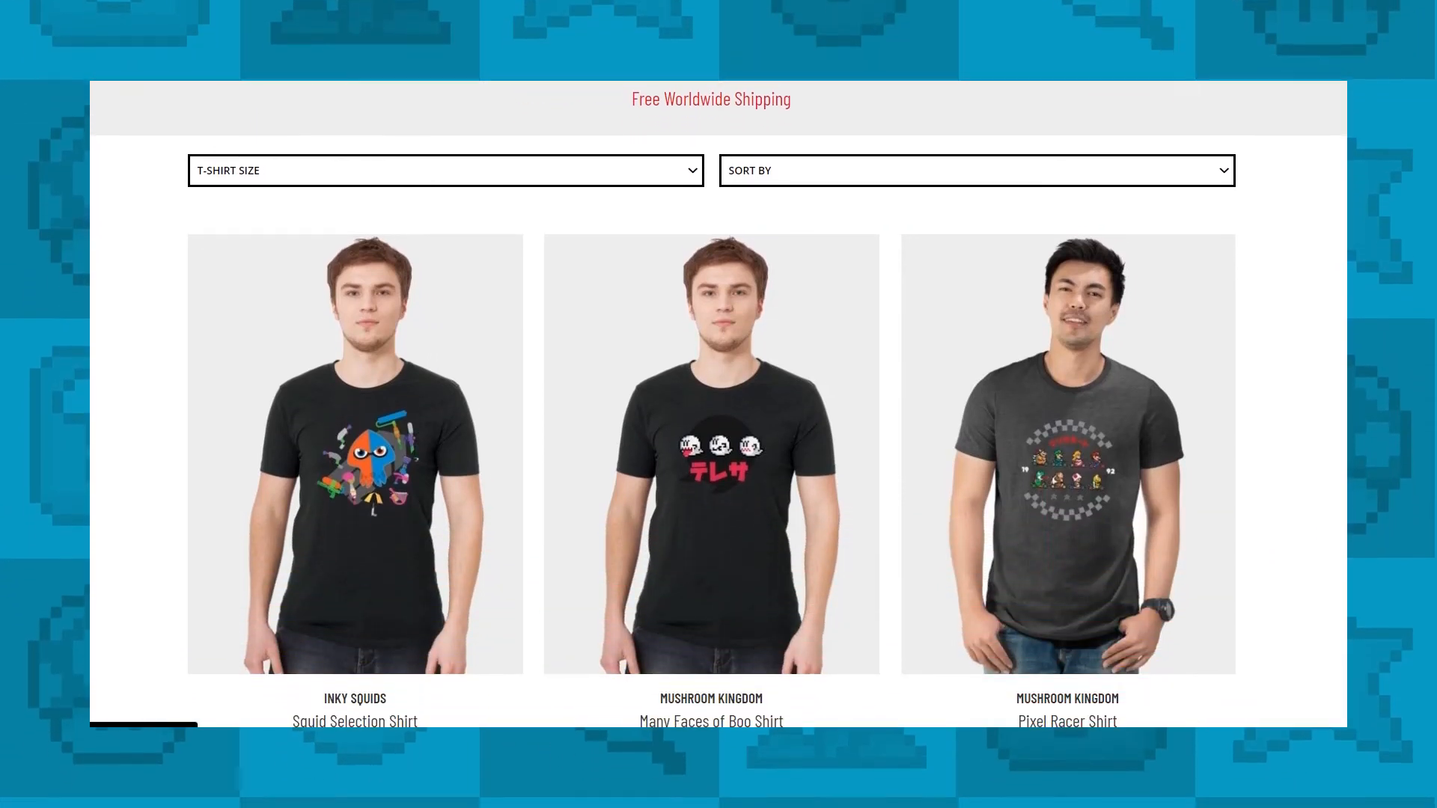
pyautogui.scroll(-3)
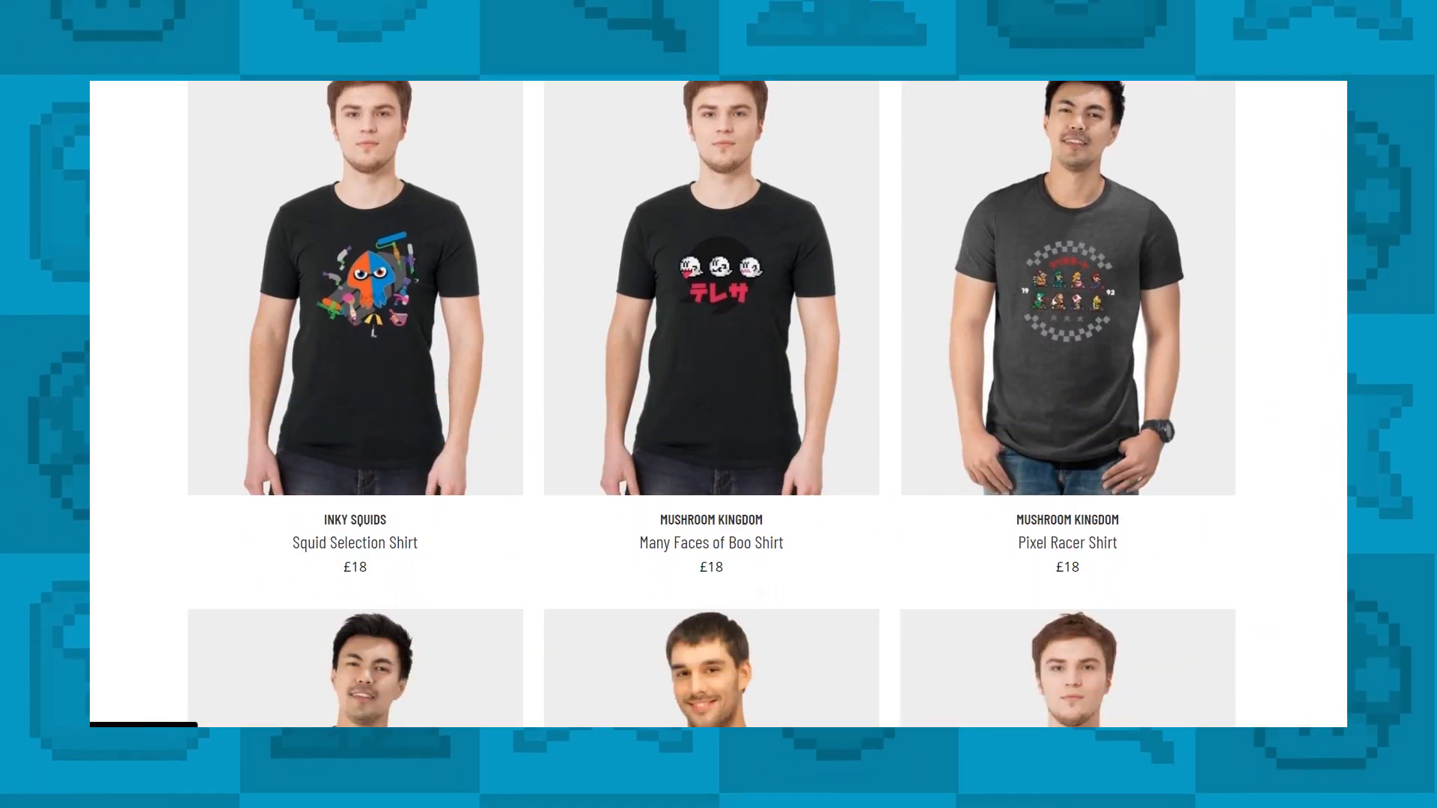
pyautogui.scroll(-3)
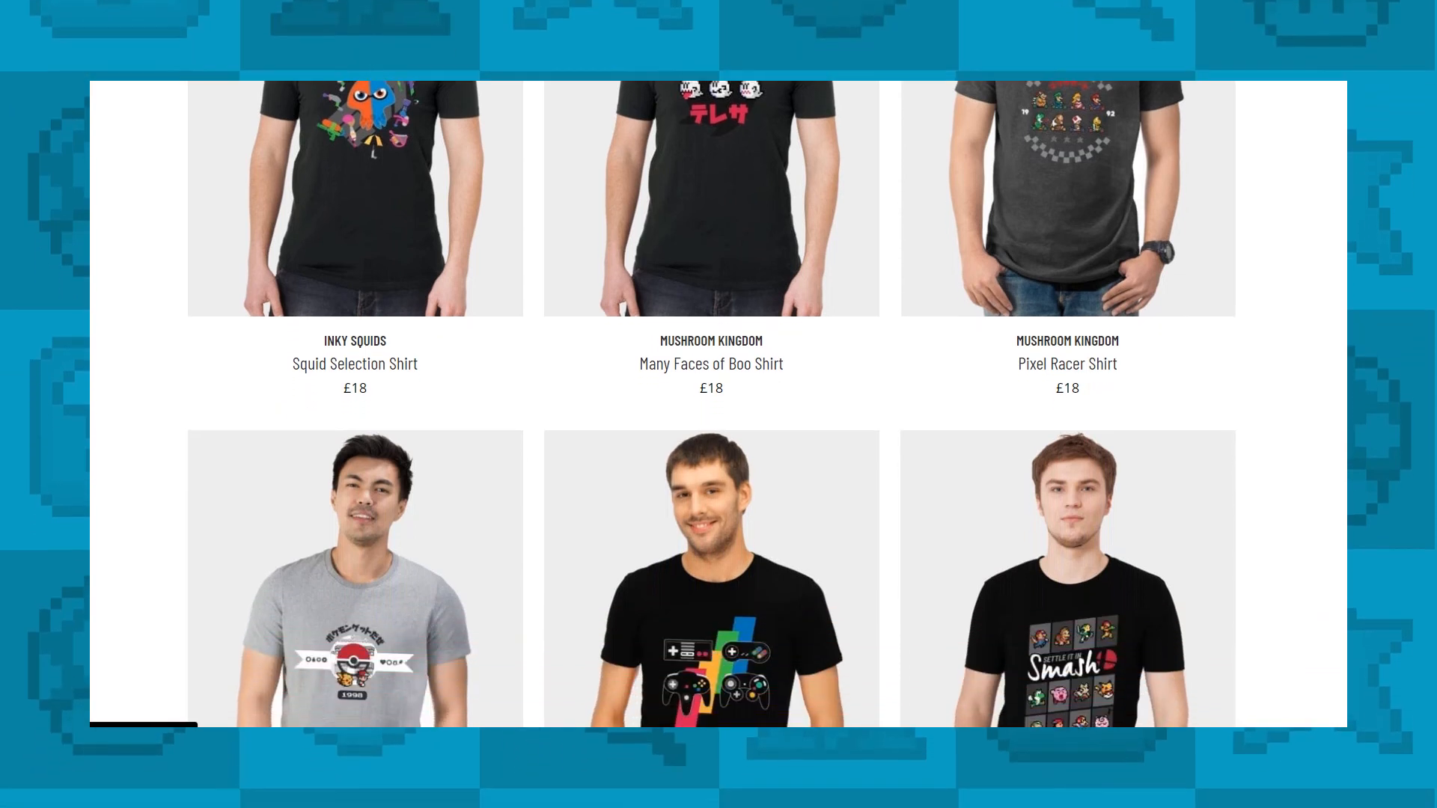
pyautogui.scroll(-3)
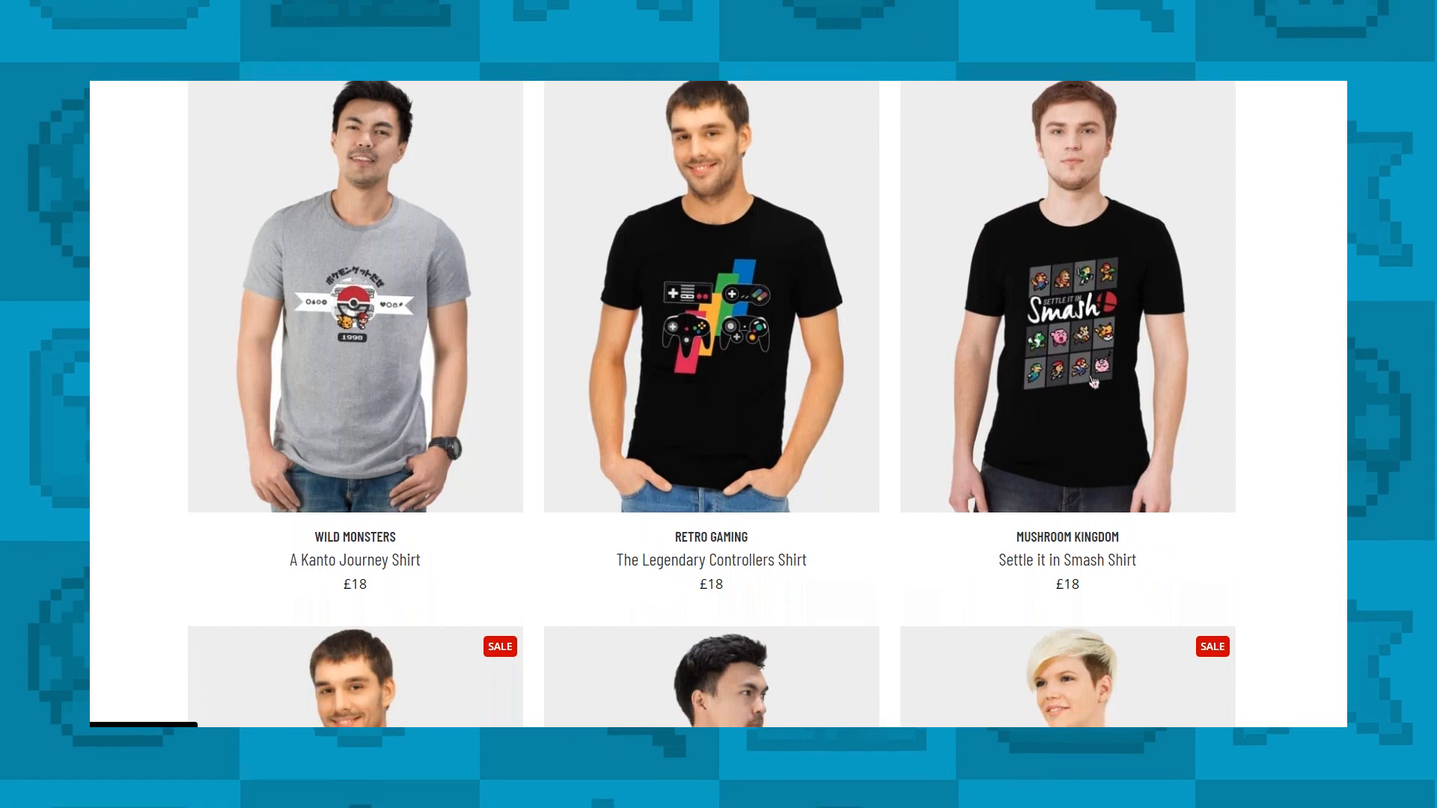